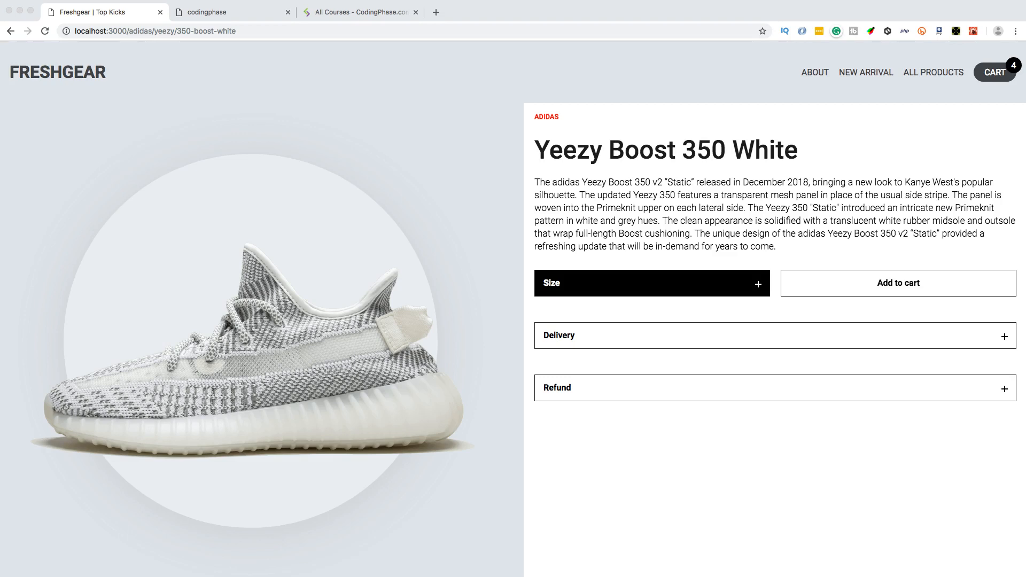
mouse_move(311, 88)
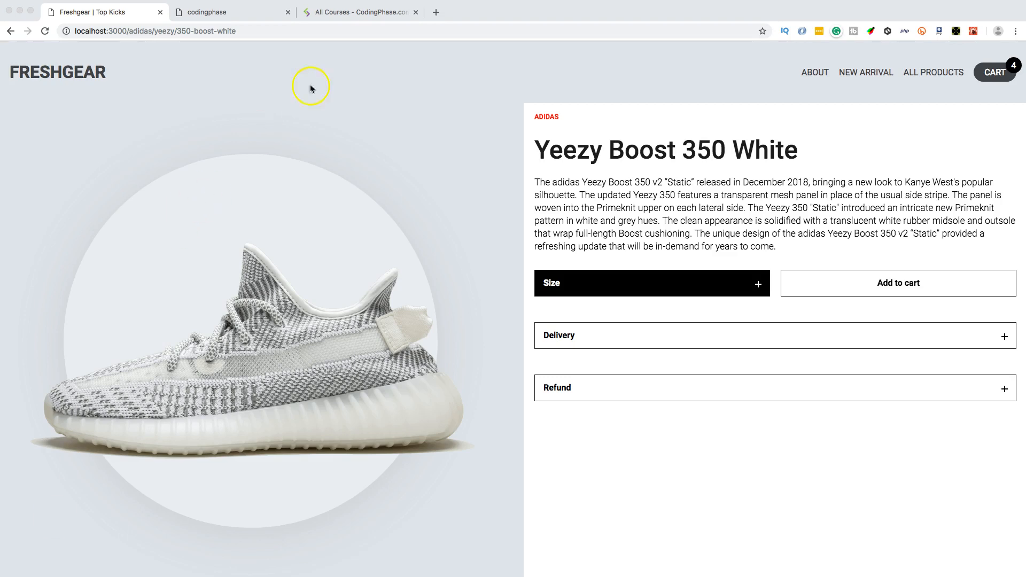
Step: Switch to the 'All Courses - CodingPhase.com' tab to show the course catalogue
click(359, 11)
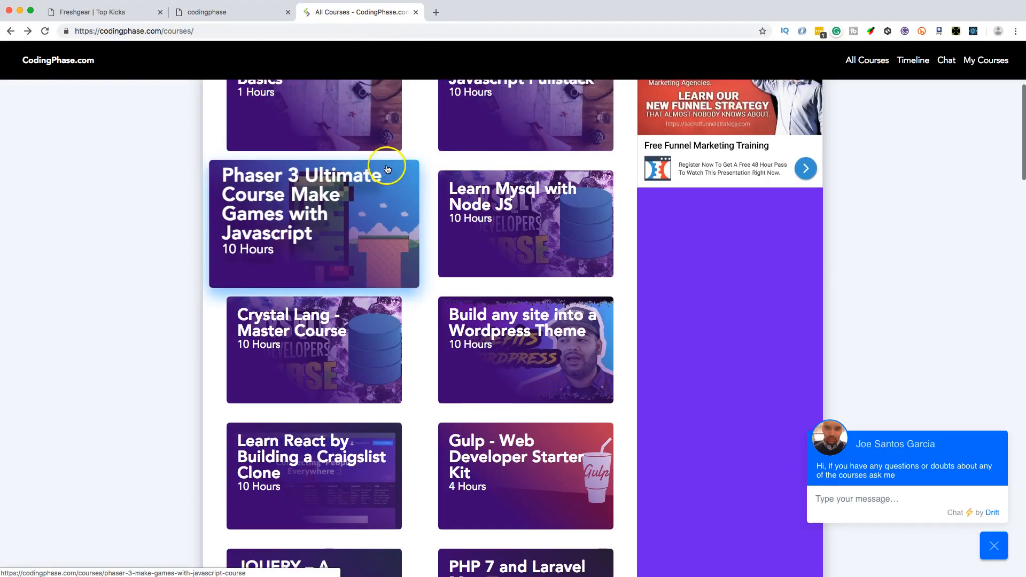
Step: Scroll the course list and open the 'All Installations You Will Need' course card
scroll(up, 3)
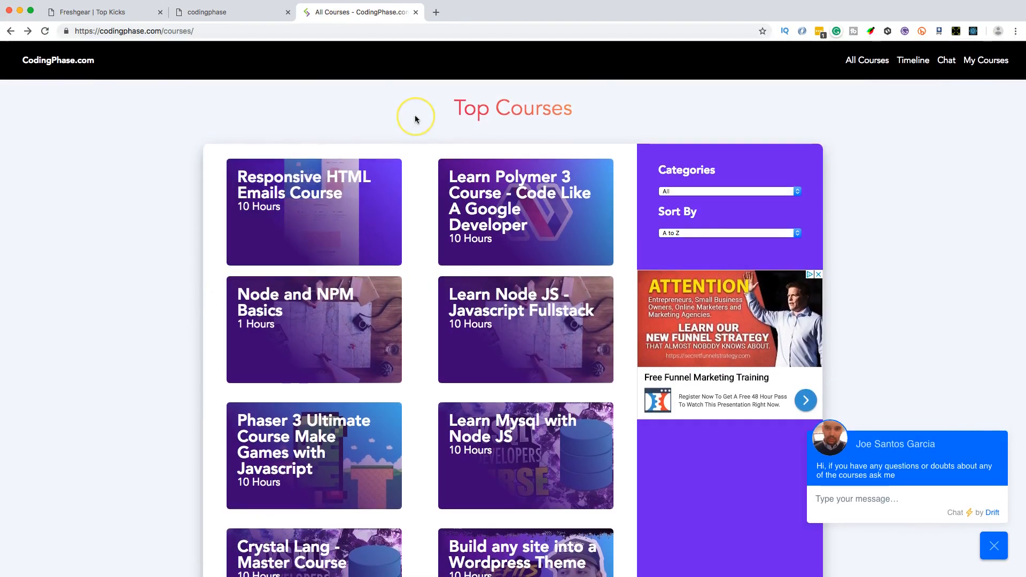
scroll(down, 3)
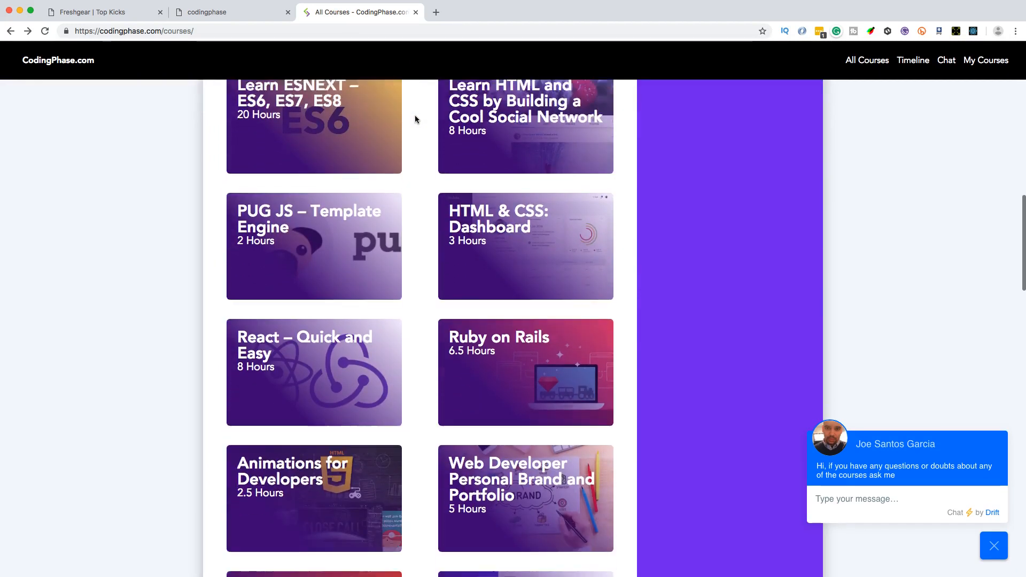
scroll(down, 3)
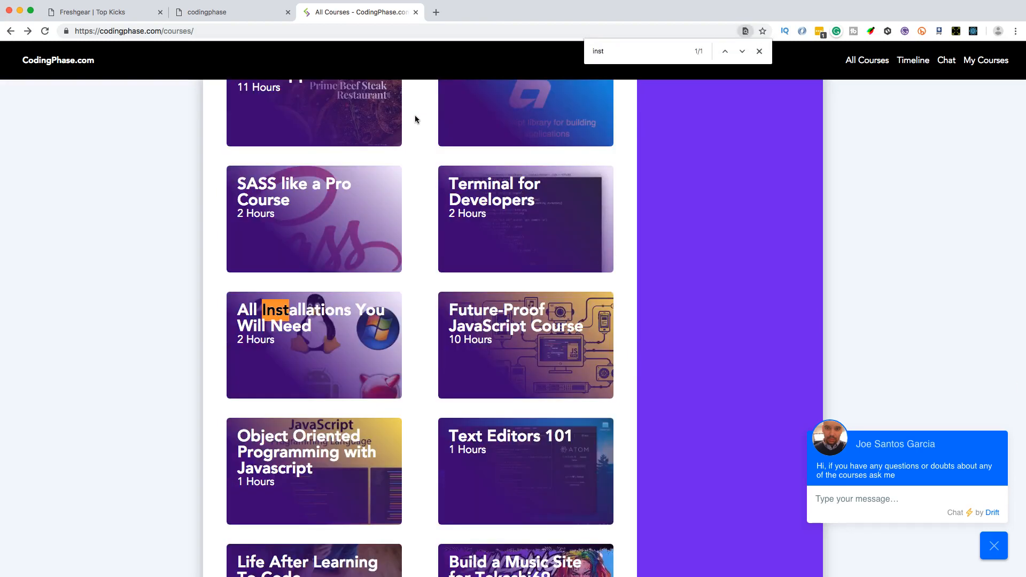
click(313, 345)
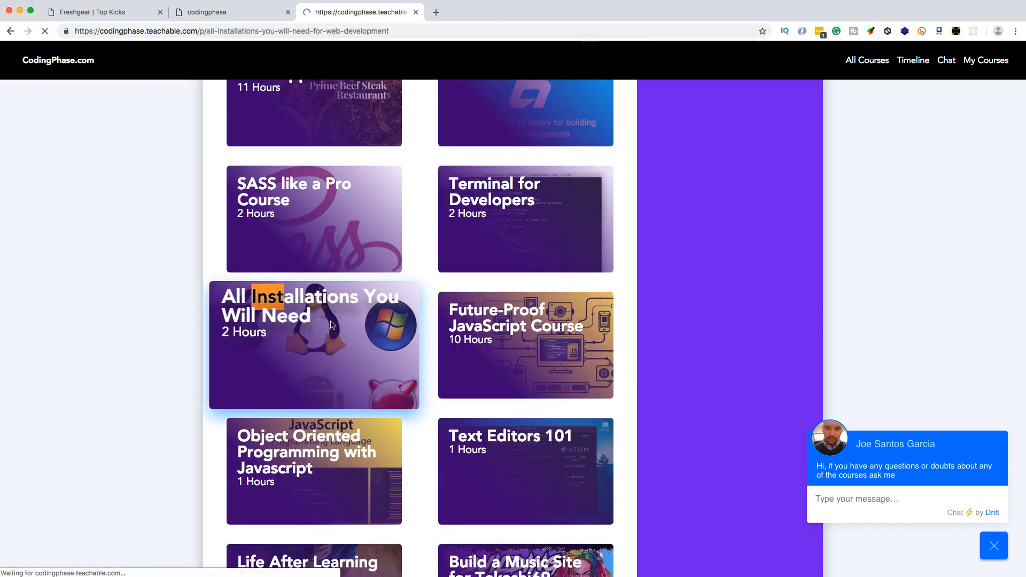
Step: Scroll the course page down to the Class Curriculum's Windows 10, Mac OS and OS Agnostic lessons
click(313, 345)
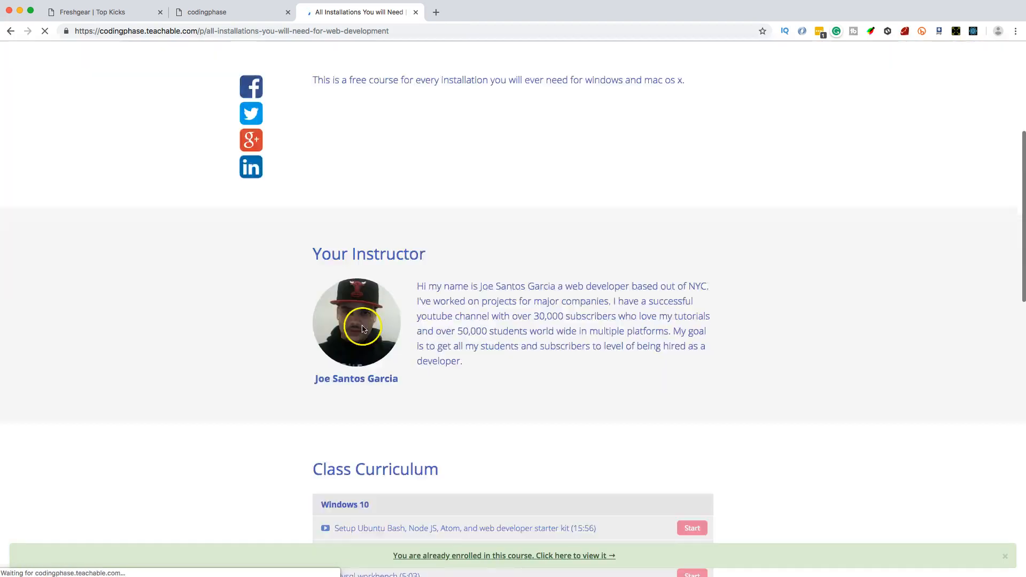
scroll(down, 3)
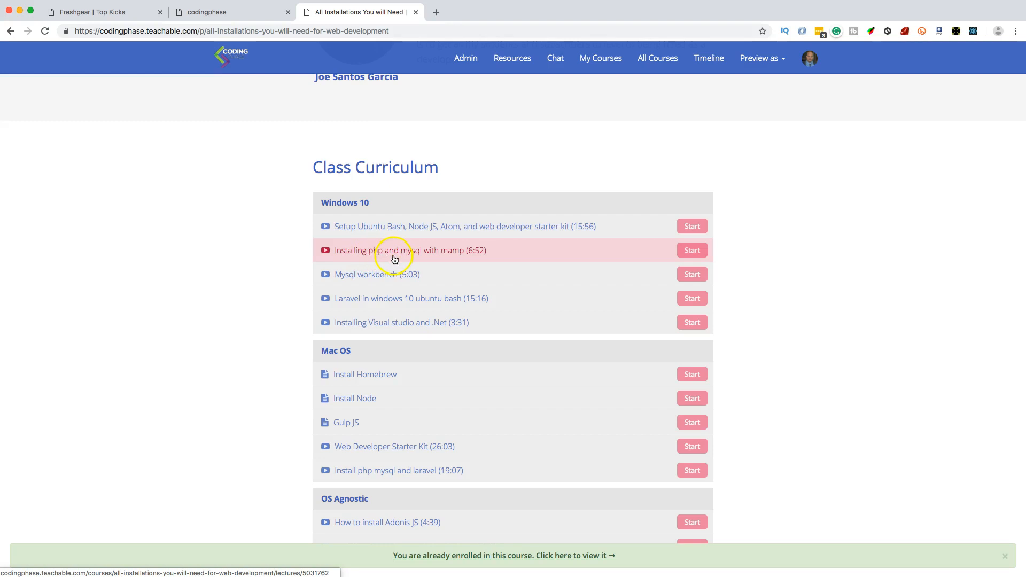
mouse_move(472, 257)
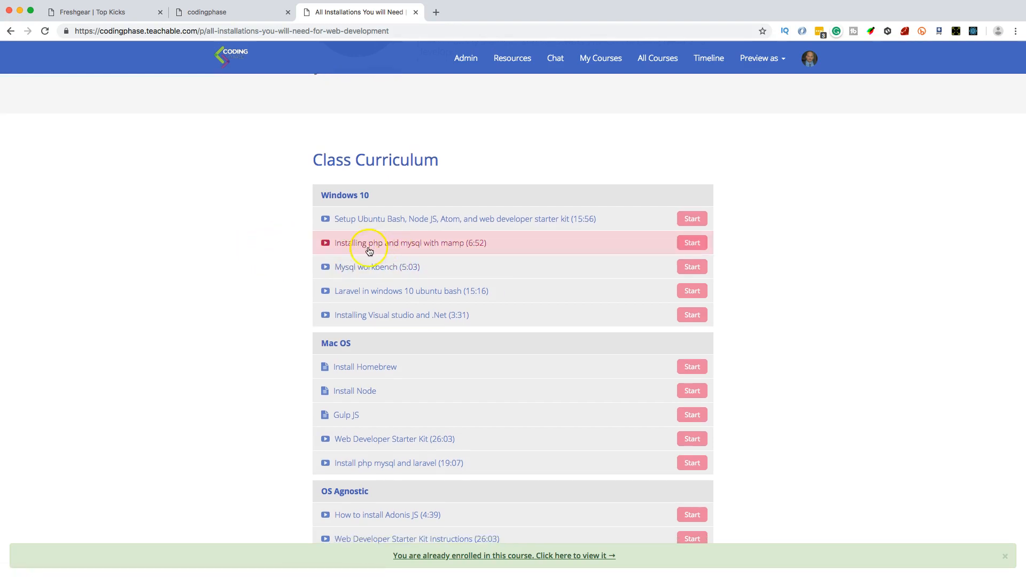
mouse_move(378, 254)
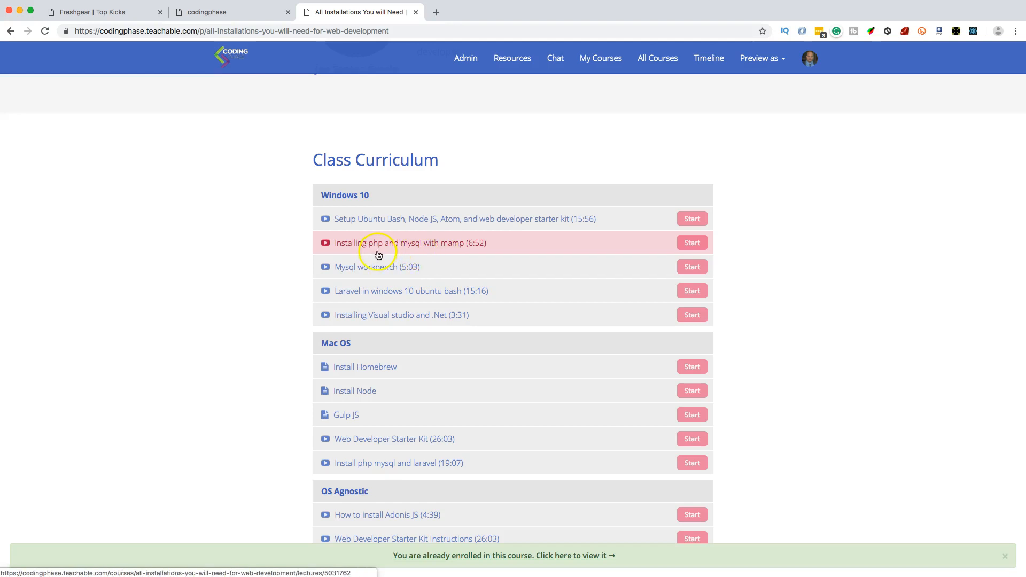
mouse_move(460, 238)
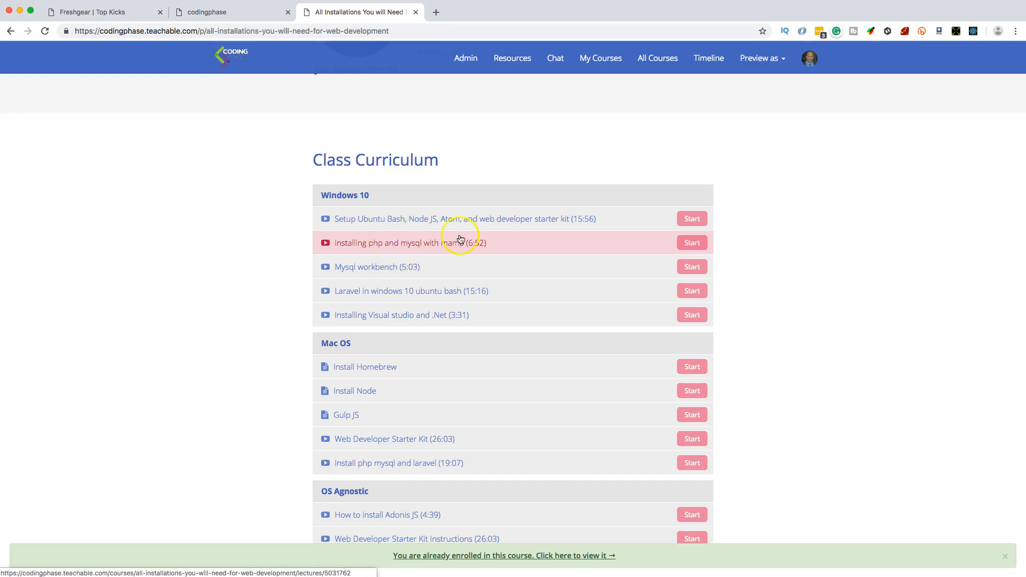
mouse_move(432, 245)
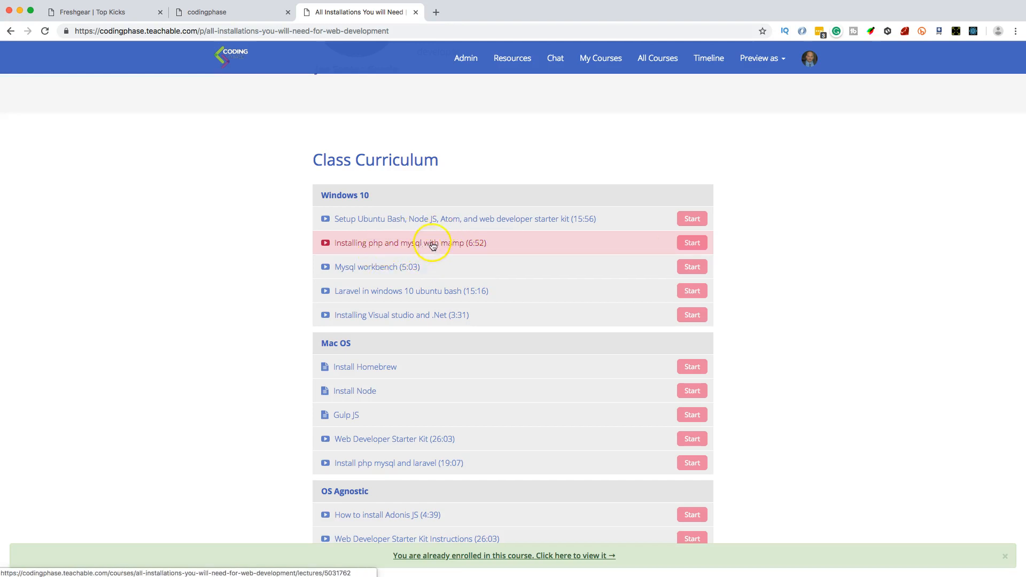
mouse_move(437, 250)
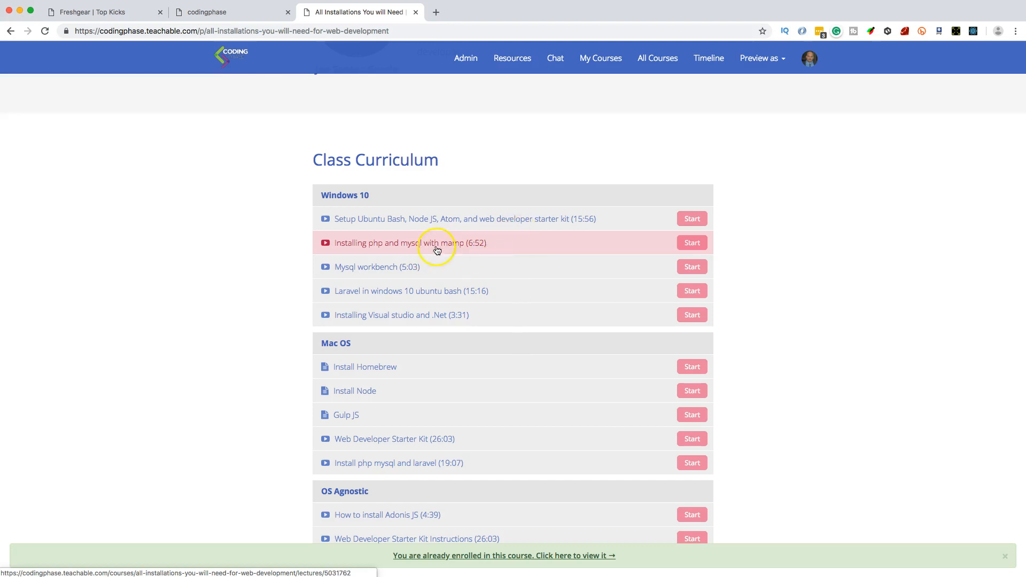
mouse_move(499, 243)
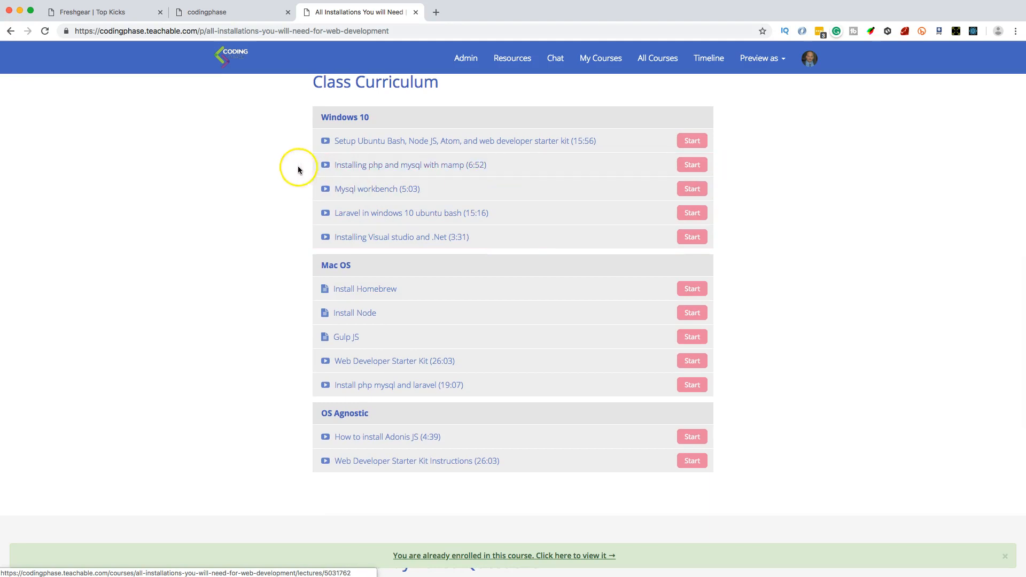
right_click(297, 187)
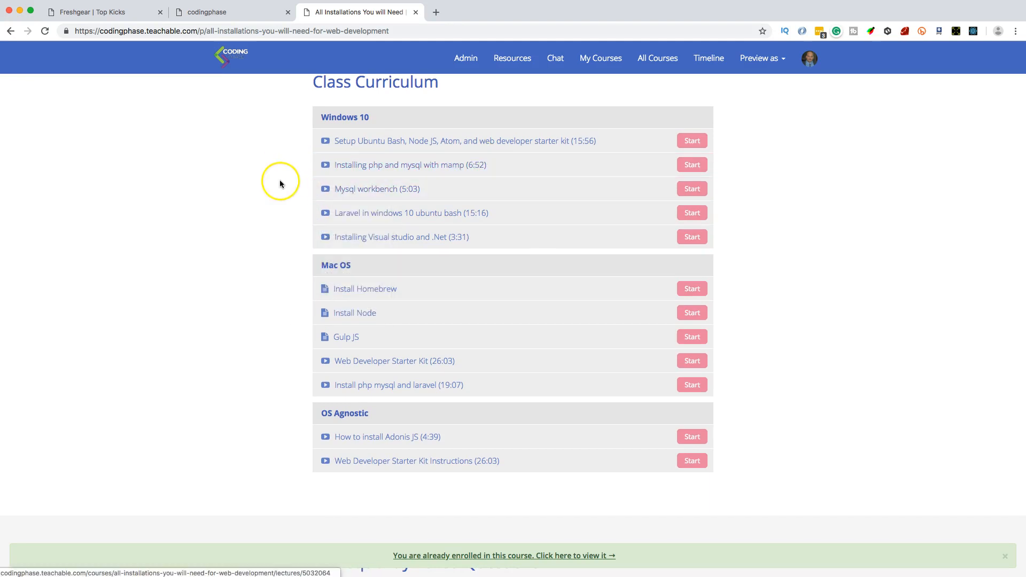
Step: Return to the full course catalogue and open the Learn MySQL with Node JS course
click(656, 58)
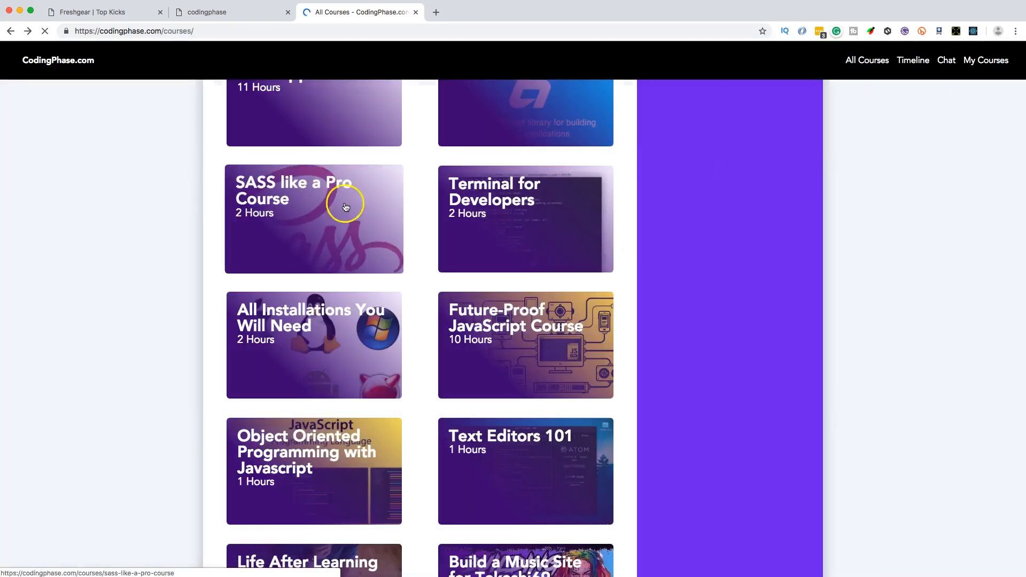
scroll(up, 3)
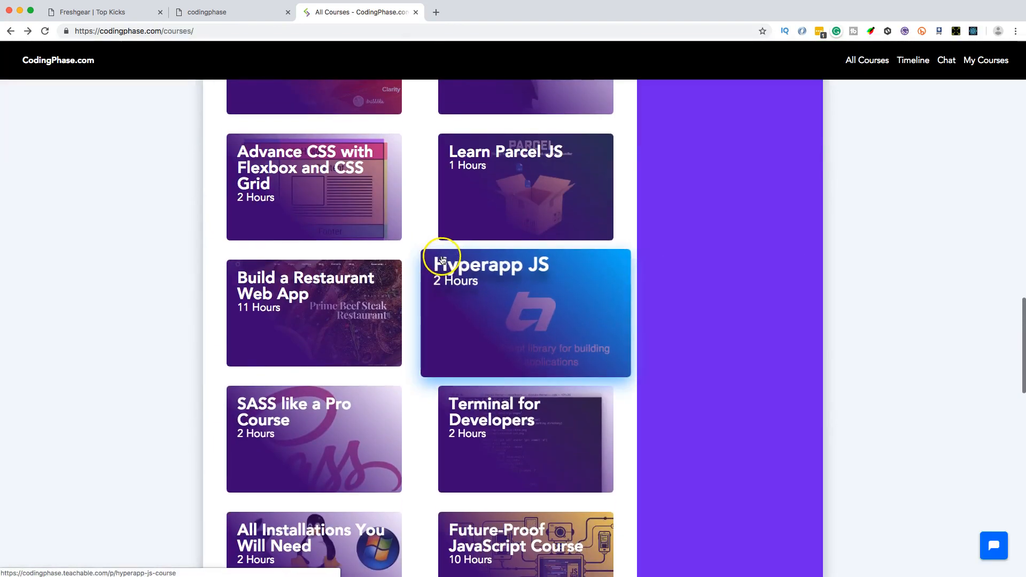
scroll(up, 3)
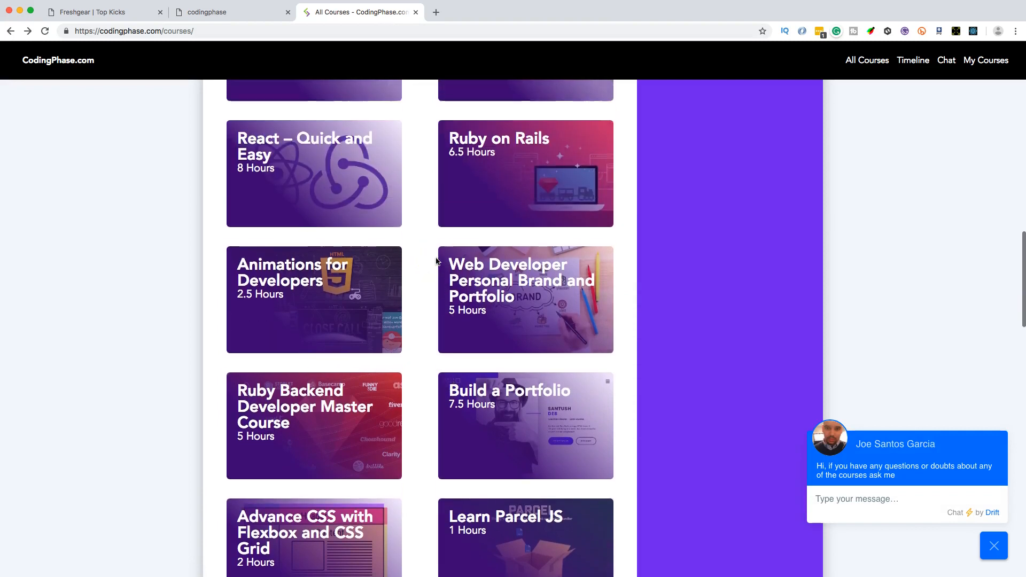
scroll(down, 3)
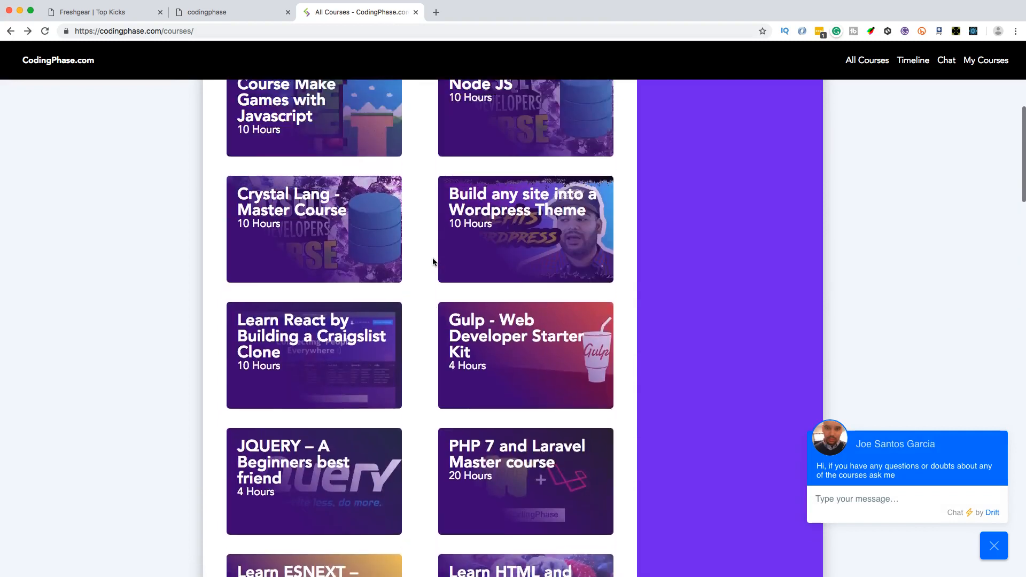
scroll(up, 3)
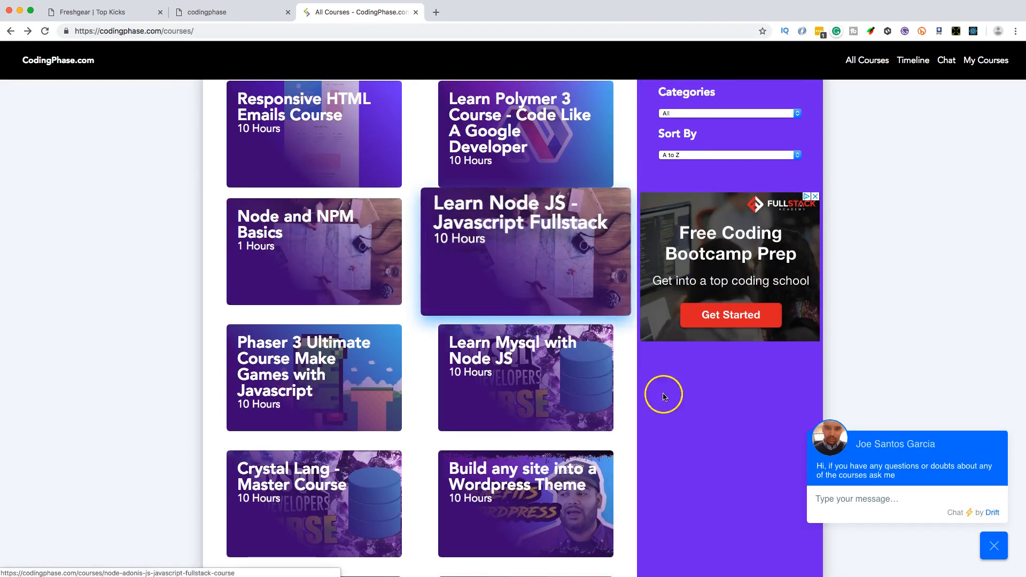
click(525, 378)
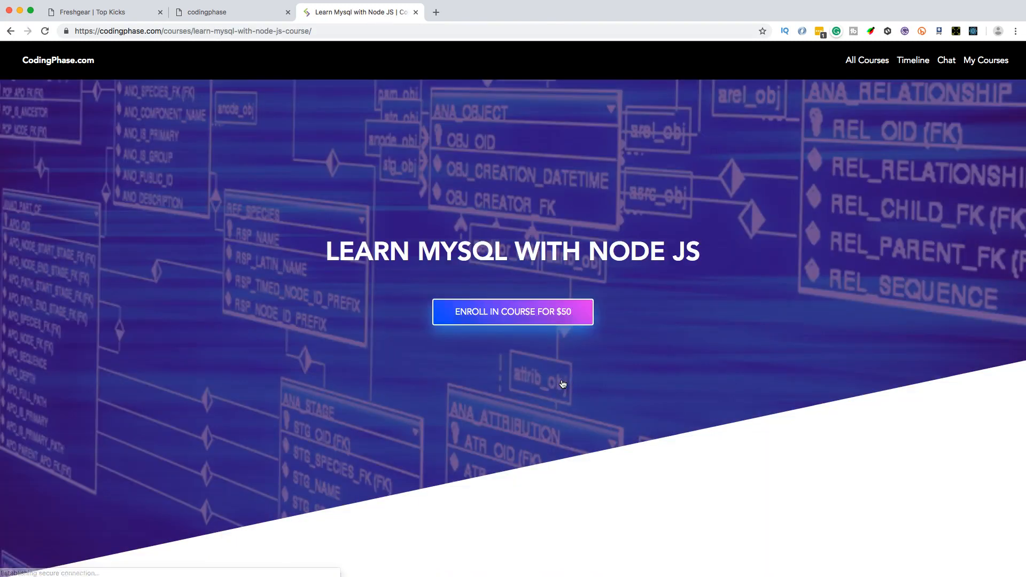
Step: Scroll past the Projects section to the payment options, including $50 enrollment
scroll(down, 3)
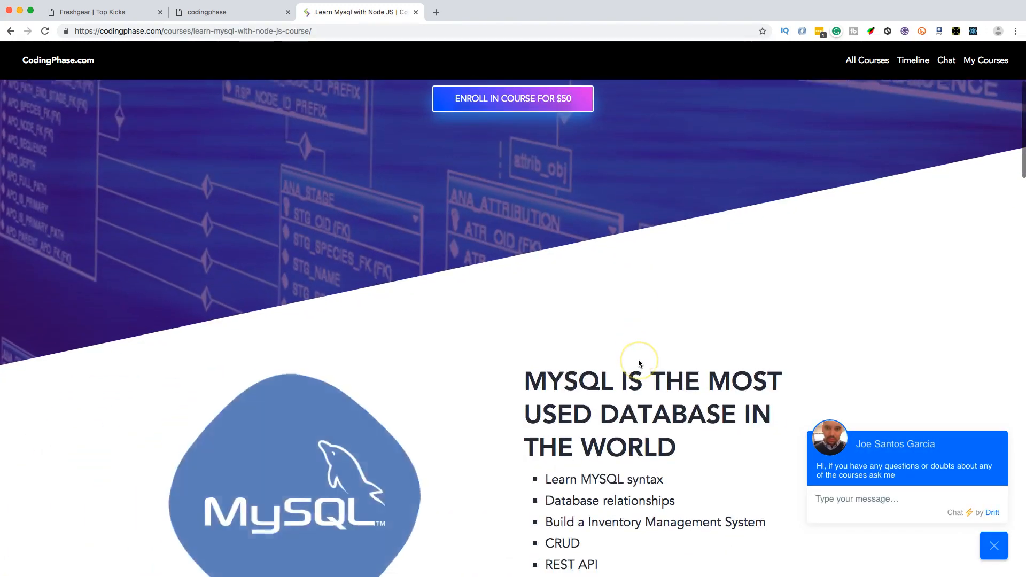
scroll(down, 3)
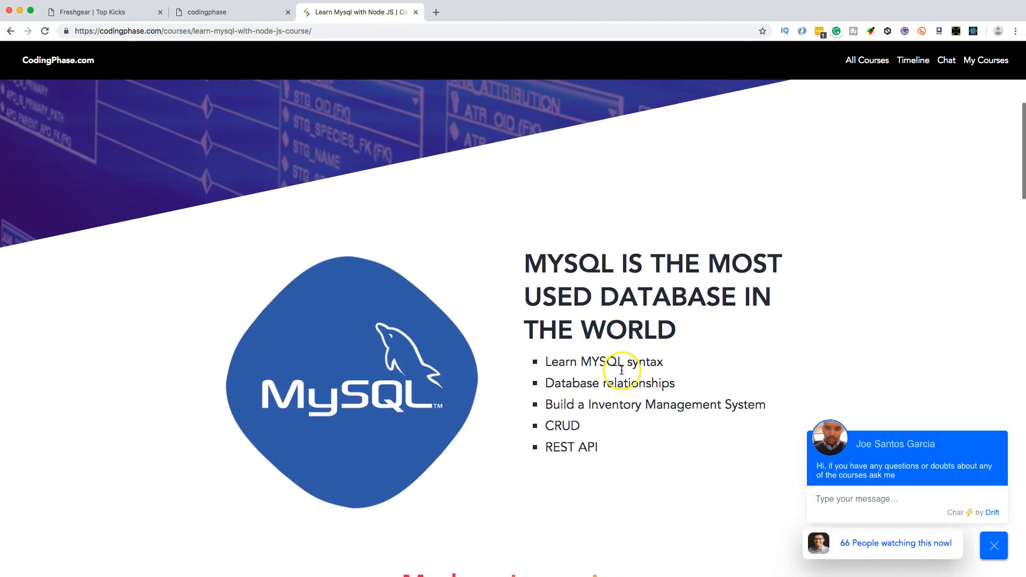
mouse_move(677, 387)
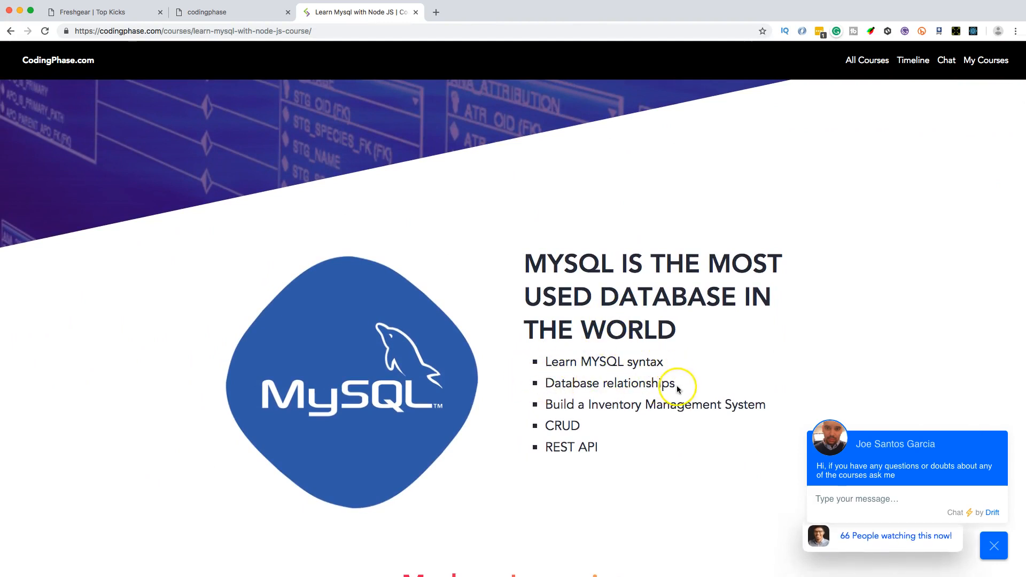
scroll(down, 3)
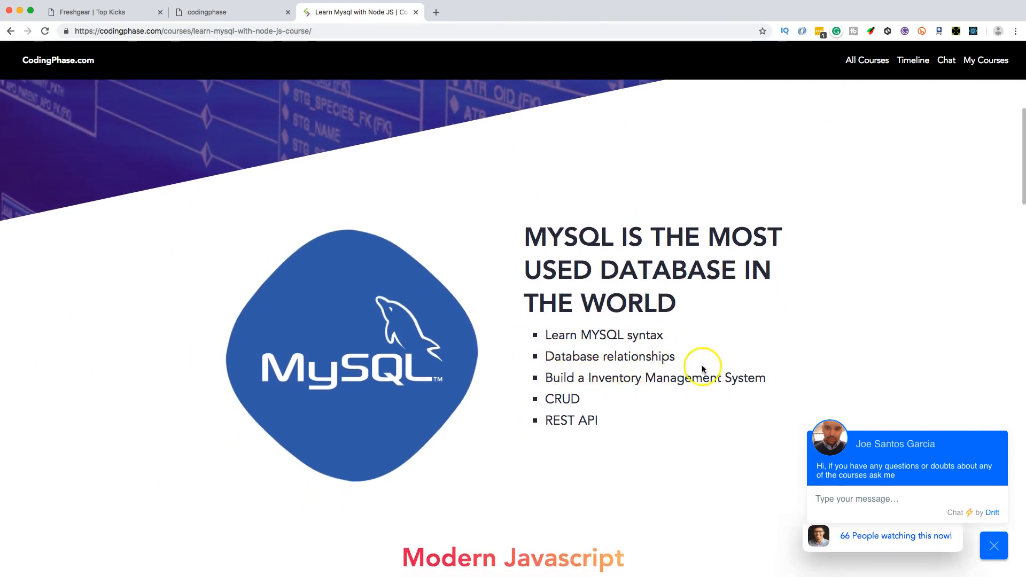
scroll(down, 3)
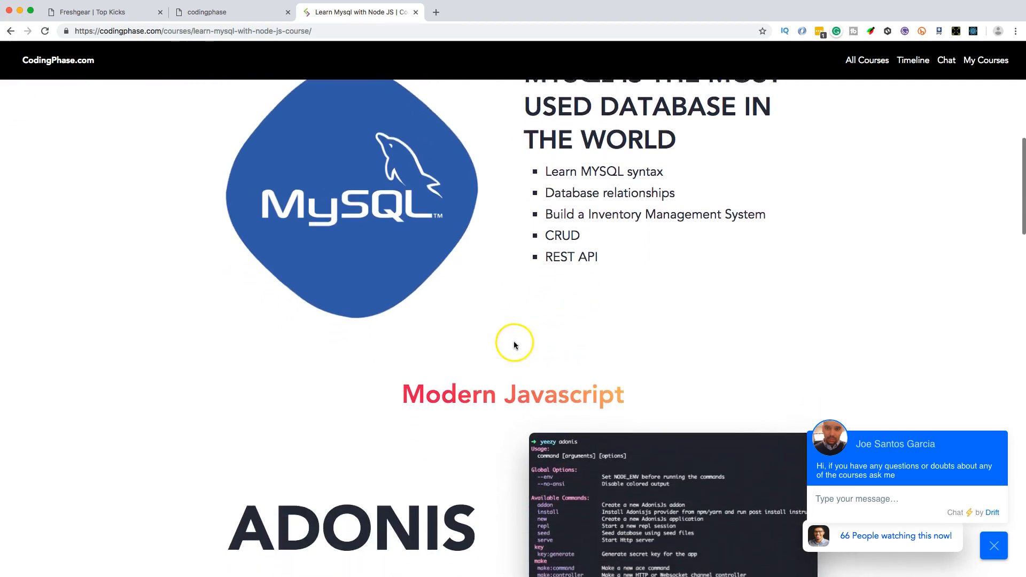
scroll(down, 3)
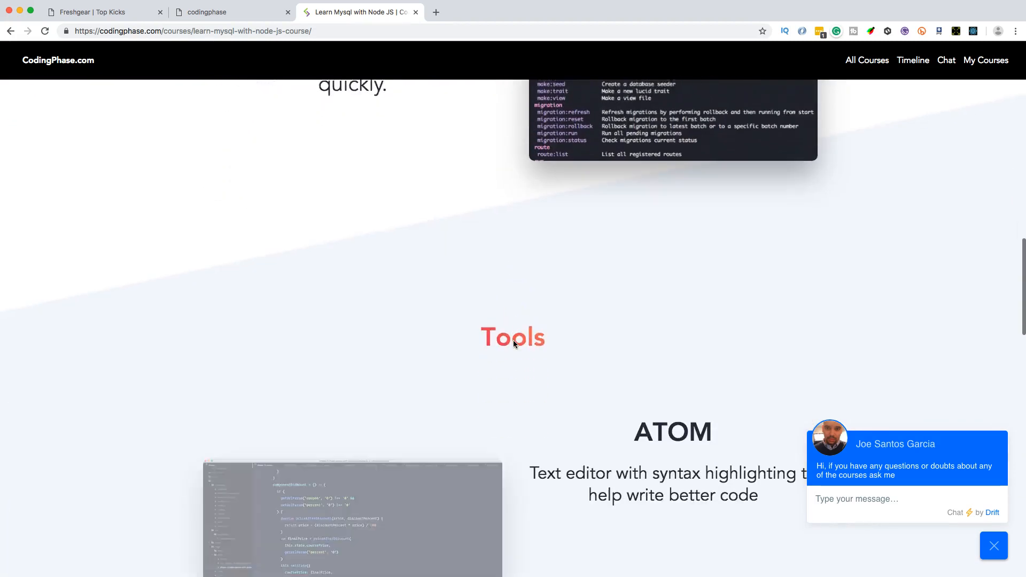
scroll(down, 3)
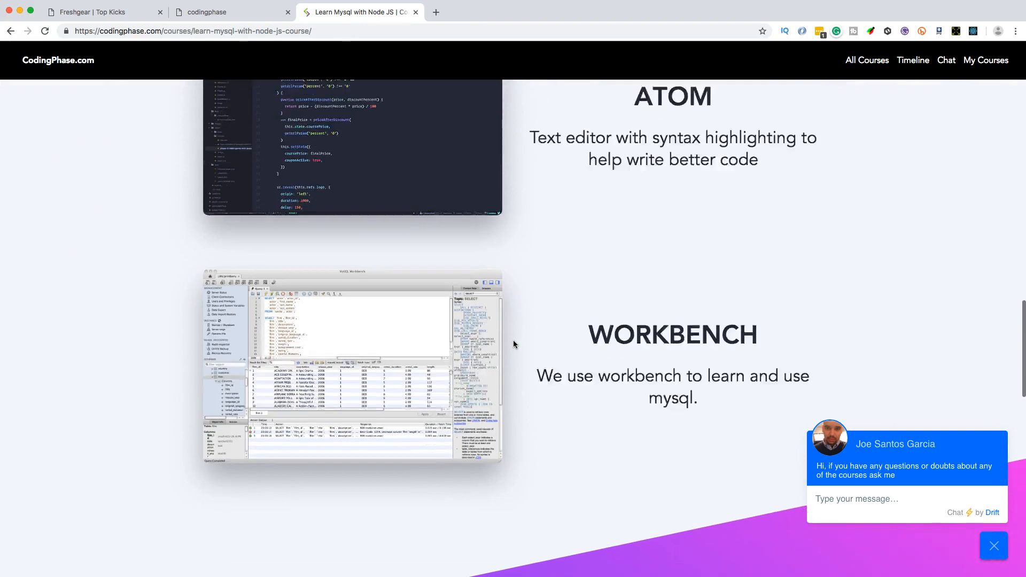
scroll(down, 3)
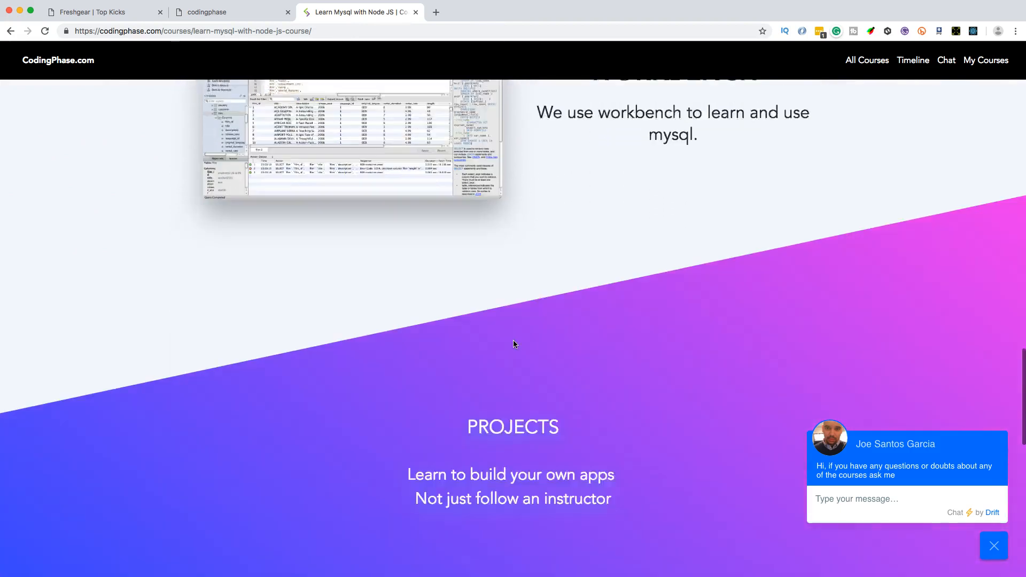
scroll(down, 3)
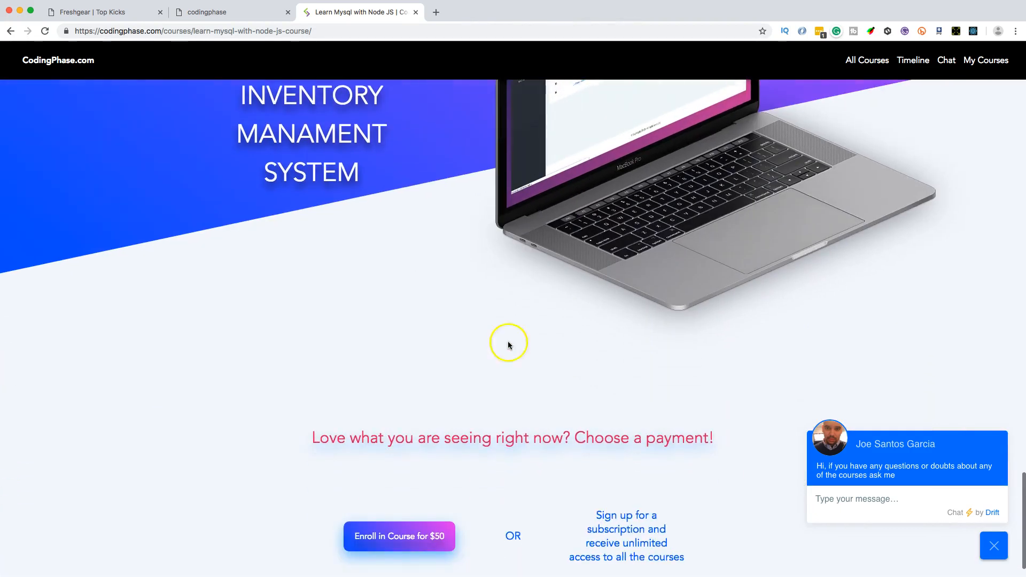
scroll(down, 3)
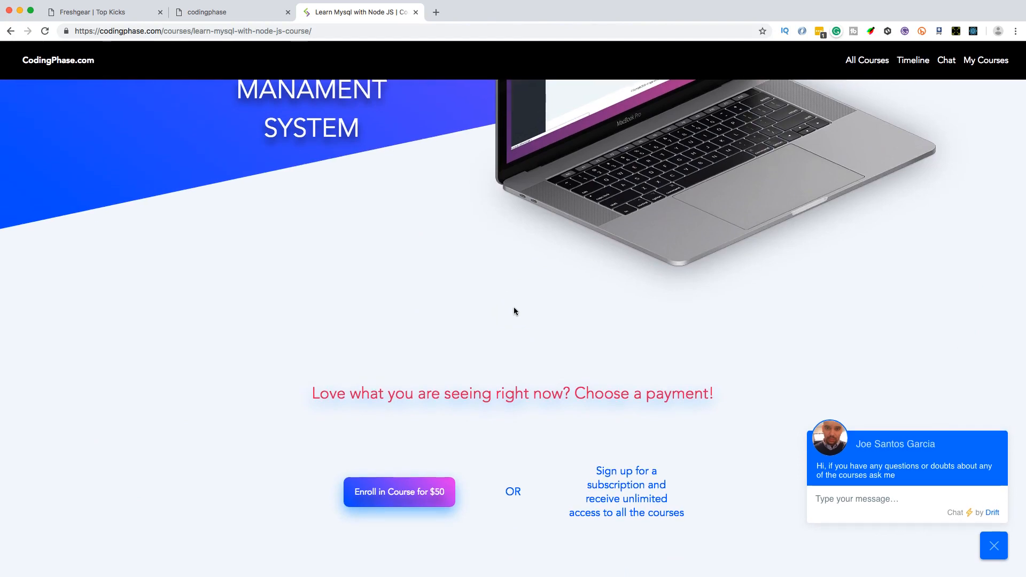
mouse_move(546, 309)
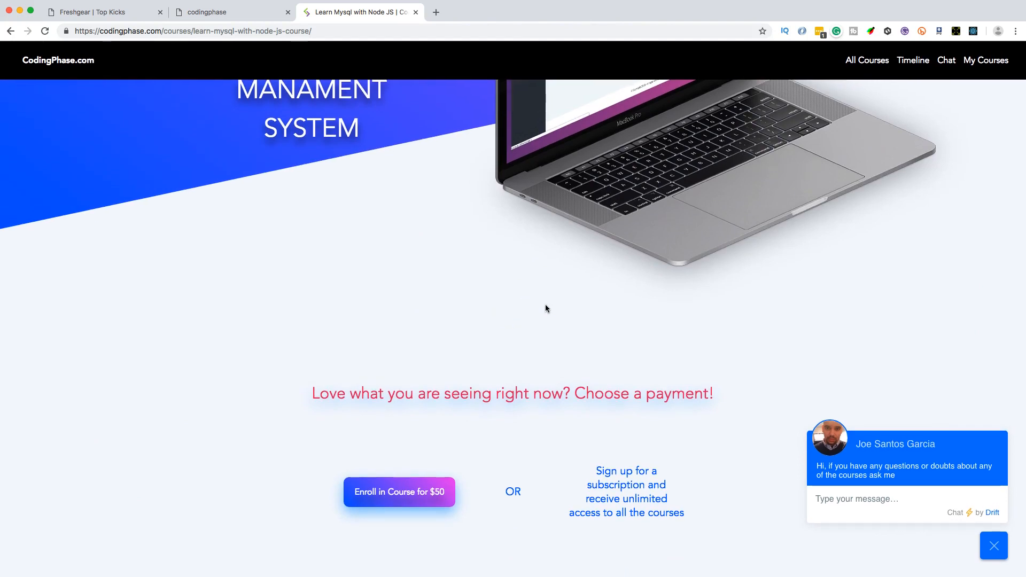
mouse_move(161, 118)
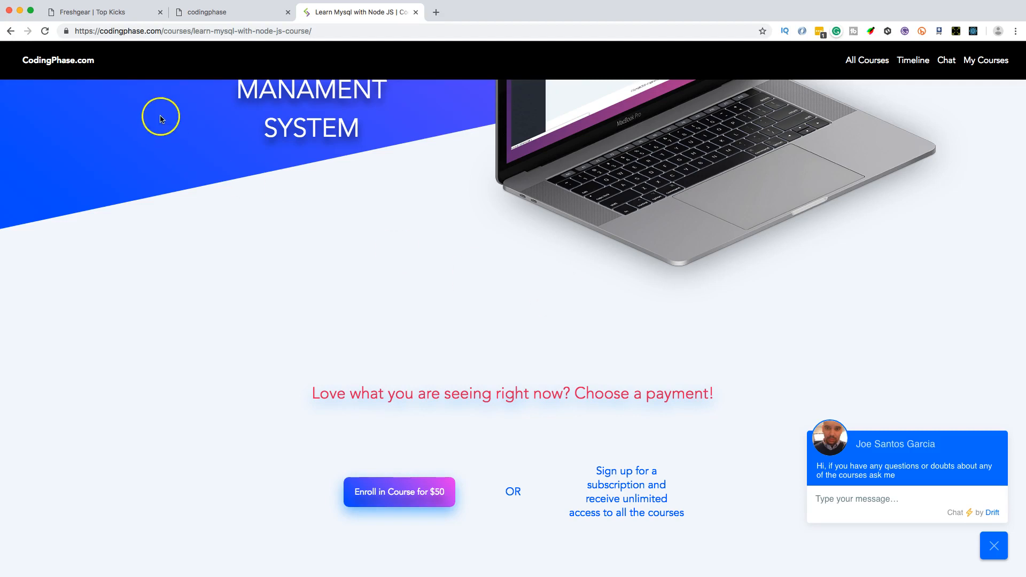
mouse_move(128, 21)
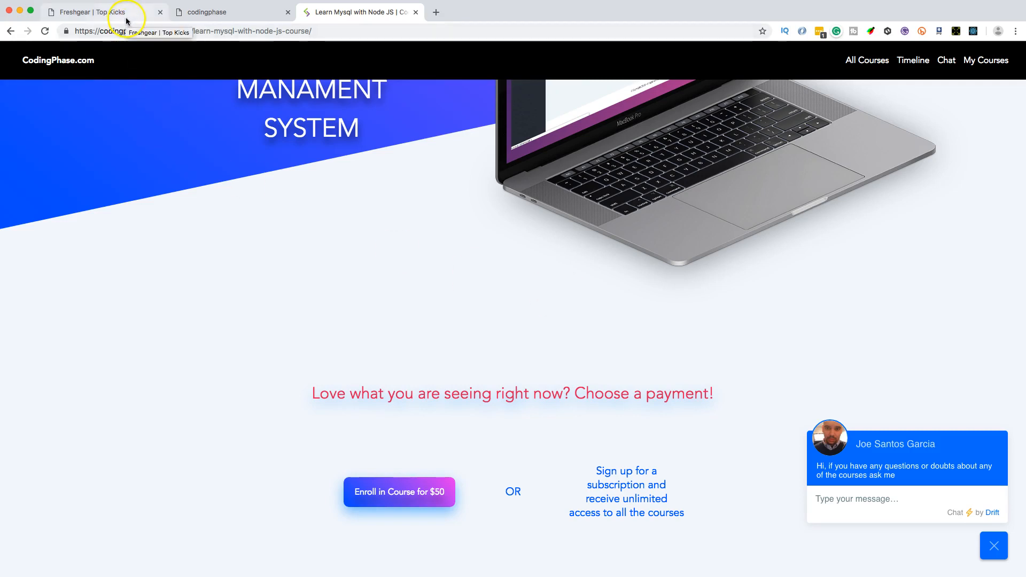
Step: Switch to the 'Freshgear | Top Kicks' tab and try opening the CART
click(98, 11)
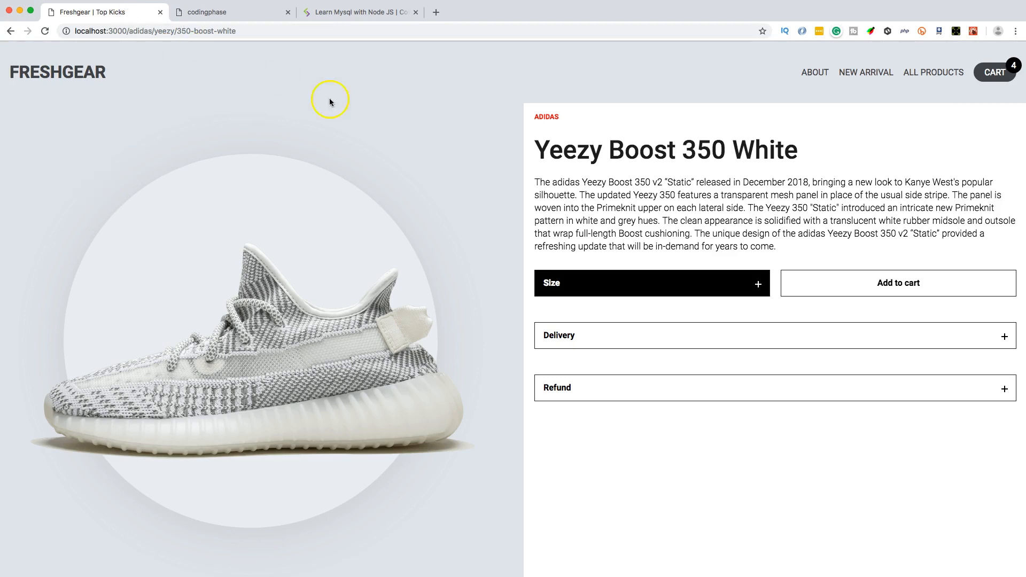
mouse_move(994, 72)
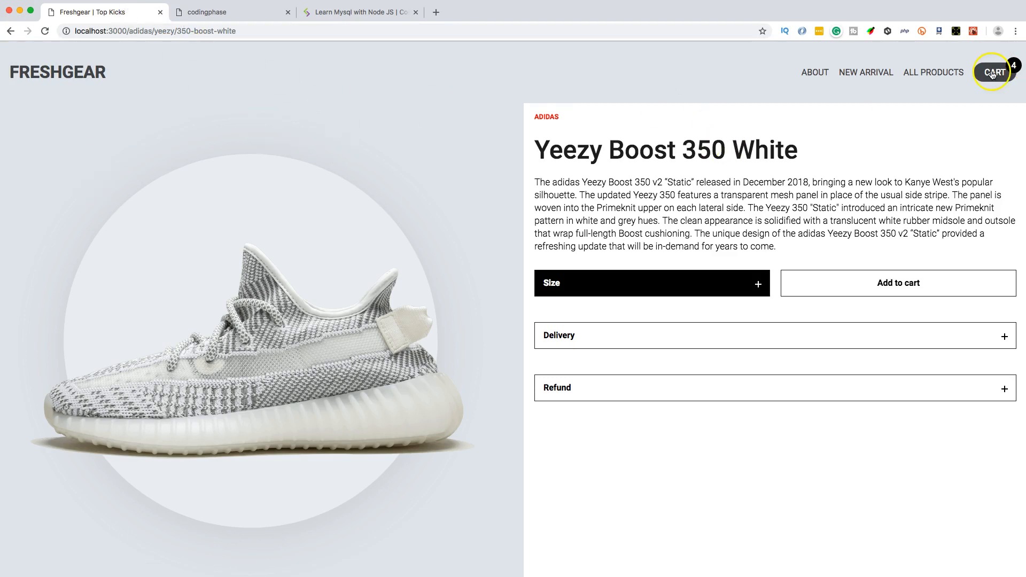
click(994, 73)
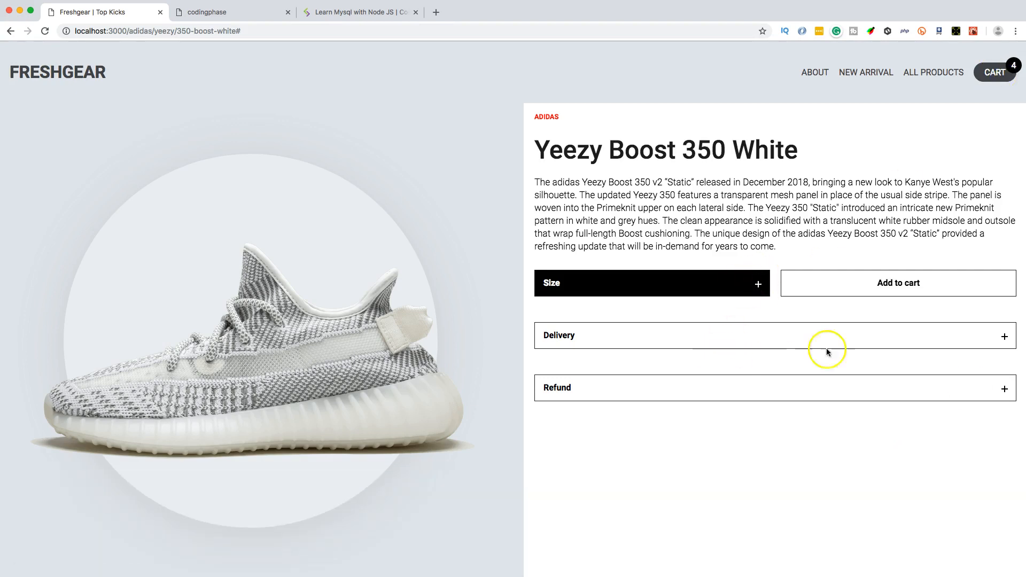
mouse_move(728, 244)
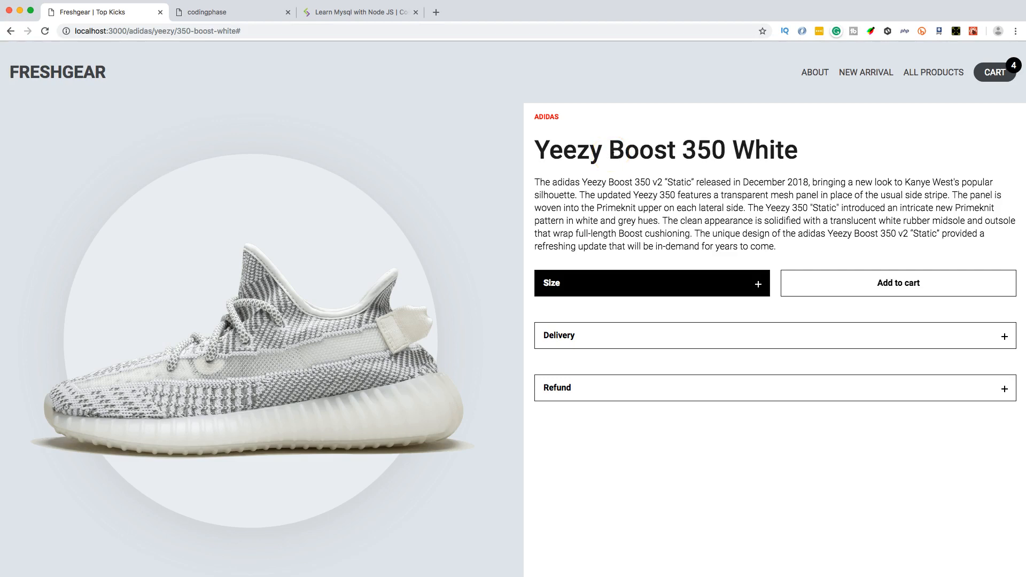
mouse_move(751, 533)
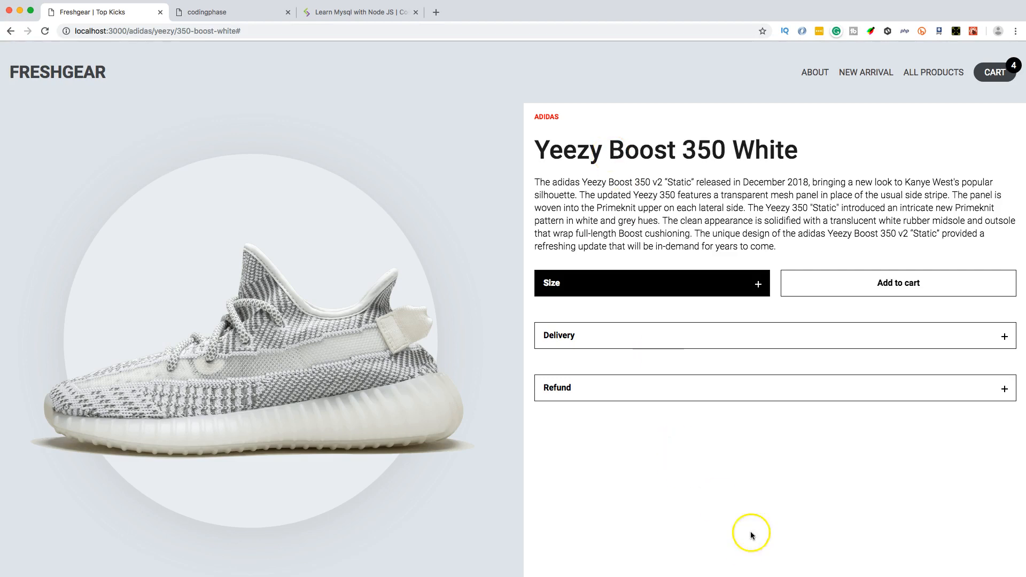
mouse_move(845, 484)
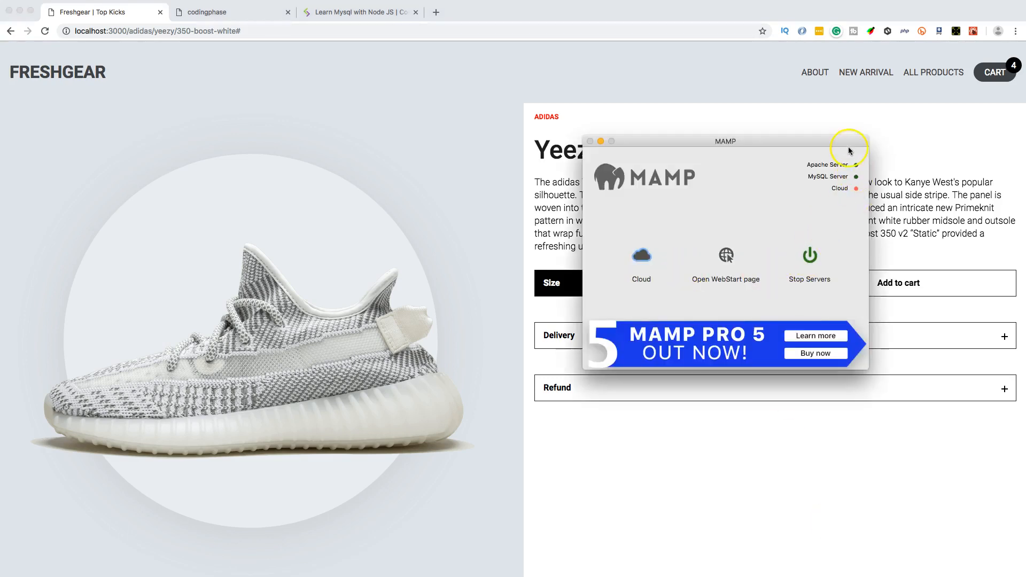
mouse_move(865, 172)
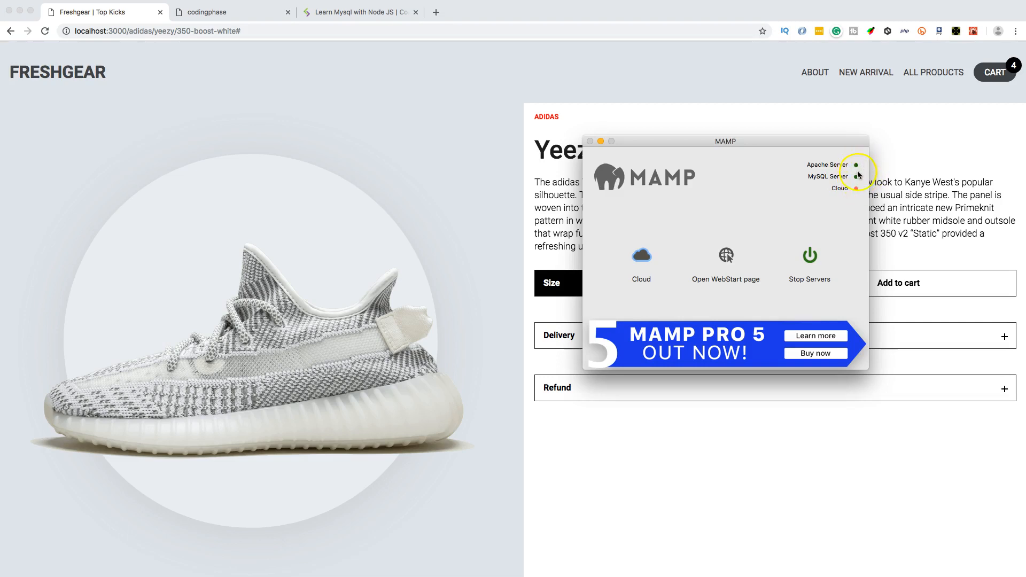
mouse_move(810, 254)
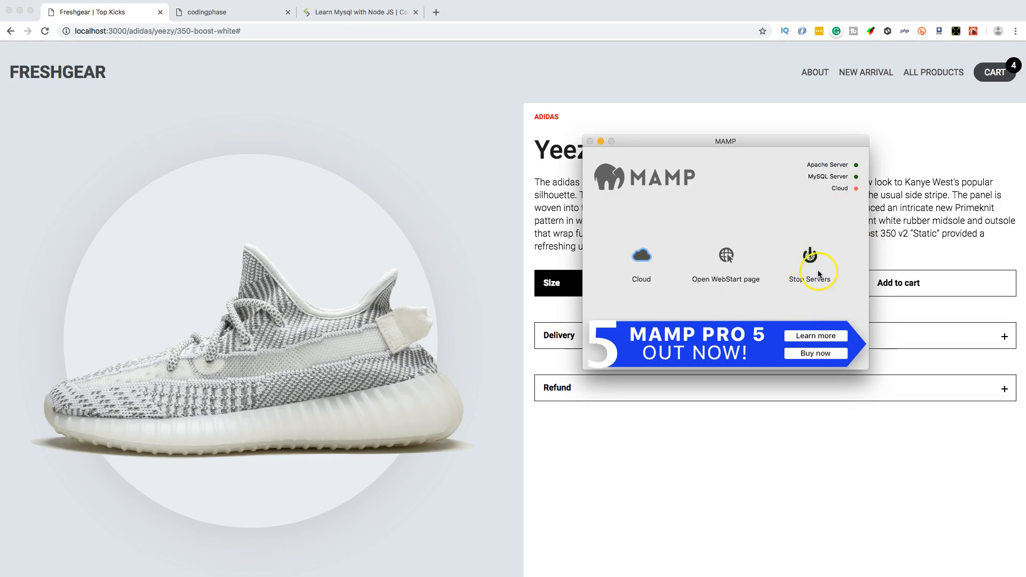
Step: Stop the Apache and MySQL servers from the MAMP control window
click(810, 258)
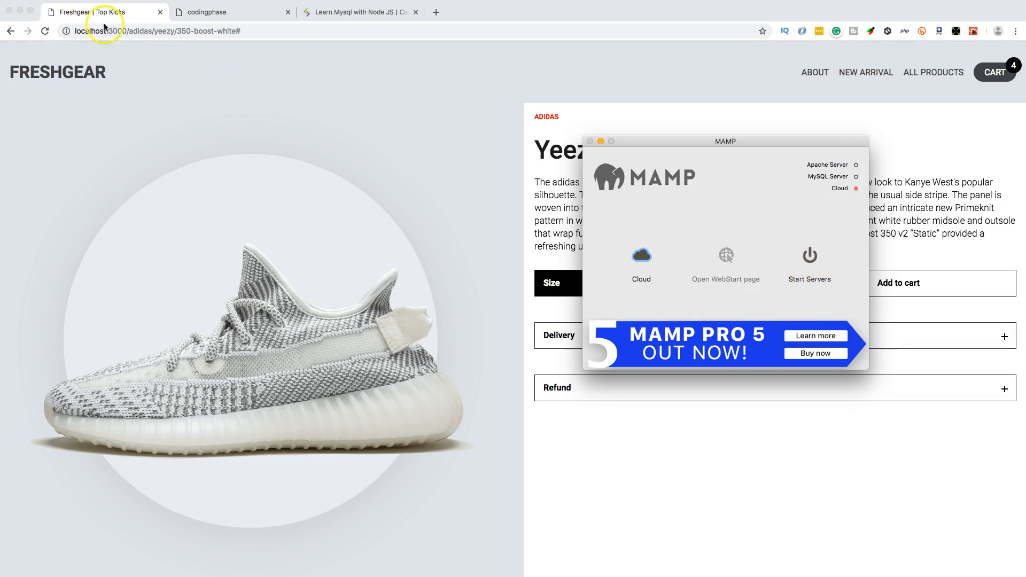
click(30, 11)
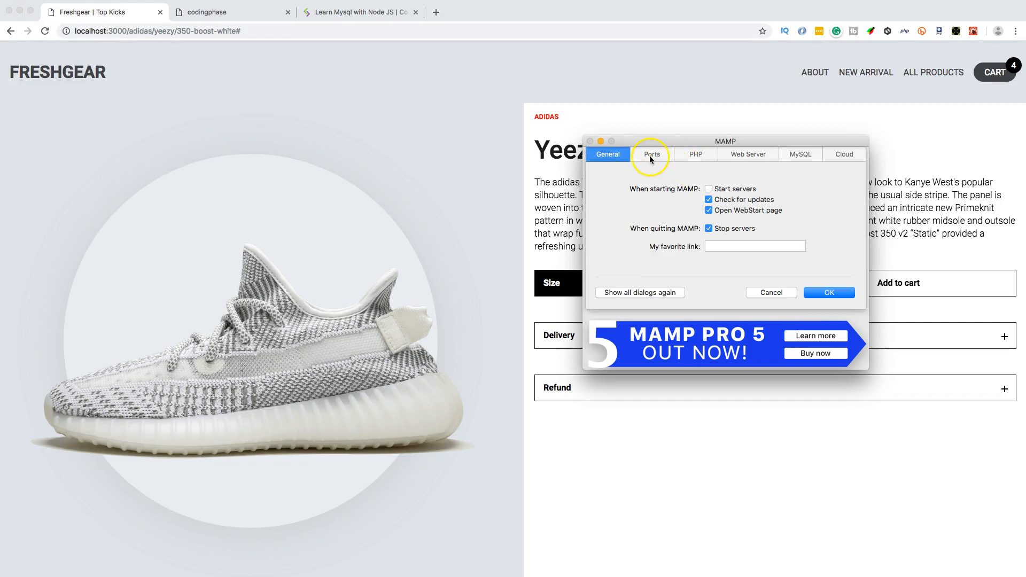
mouse_move(822, 156)
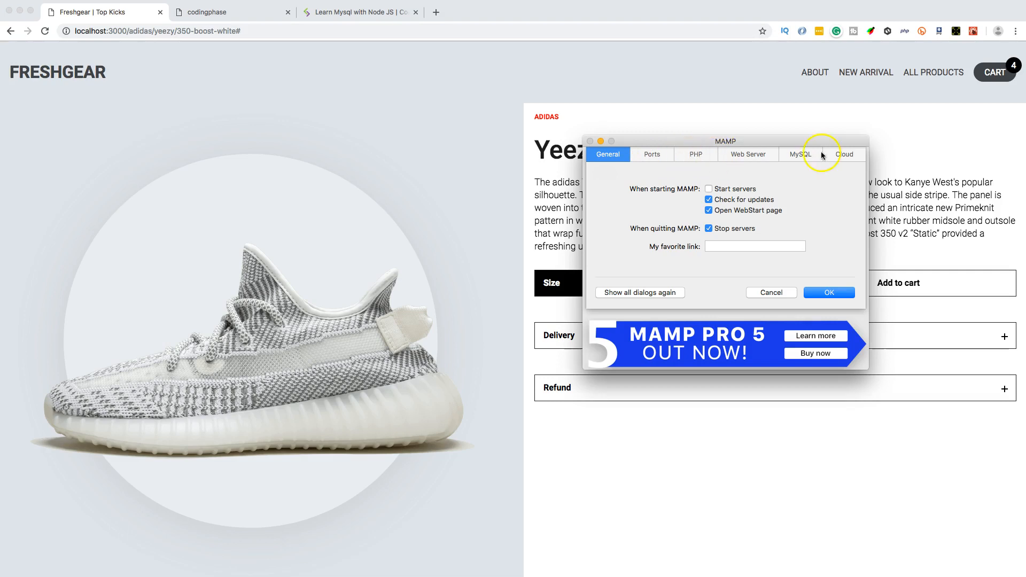
click(799, 154)
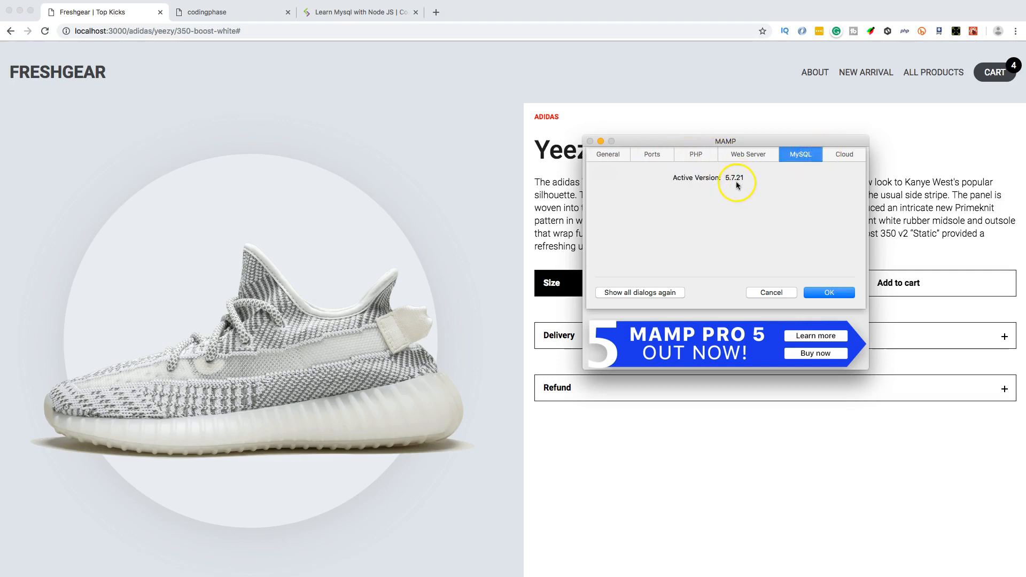
click(747, 154)
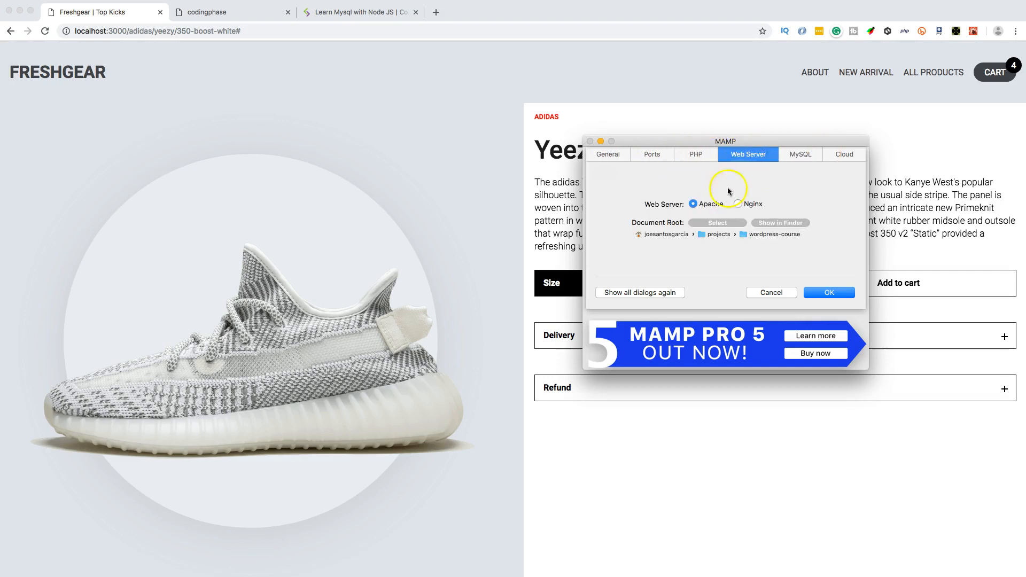
click(695, 153)
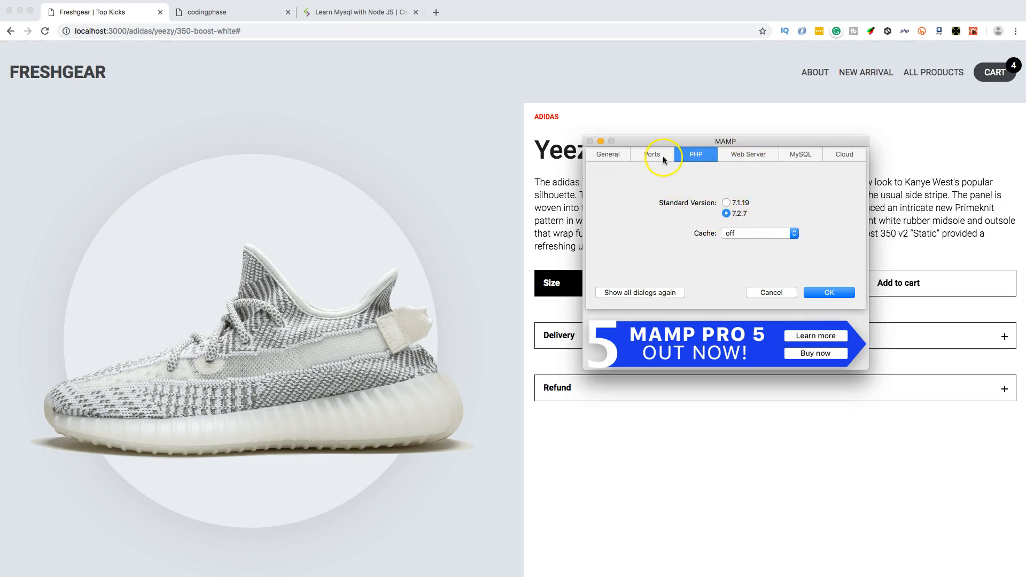
click(651, 155)
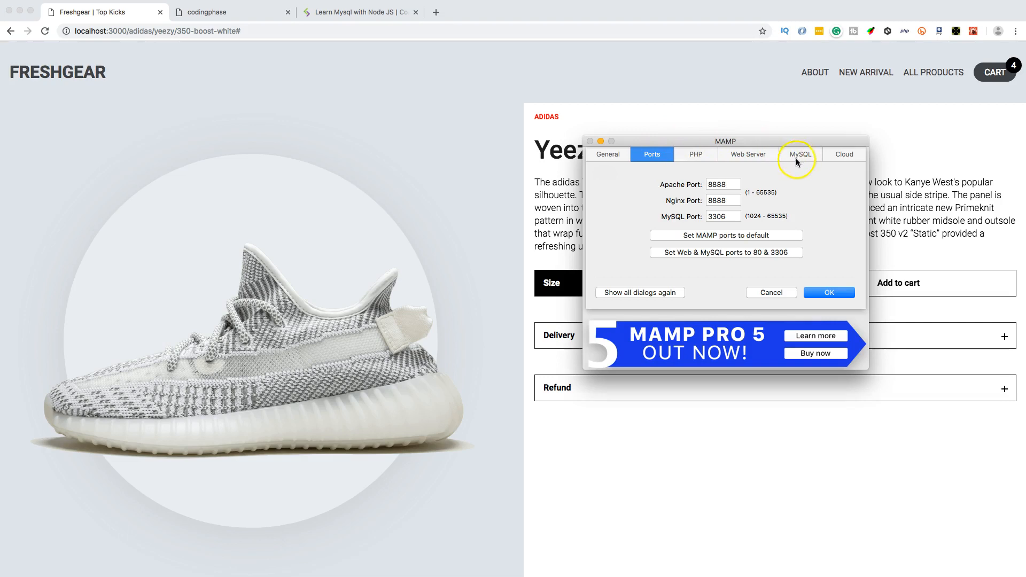
mouse_move(751, 195)
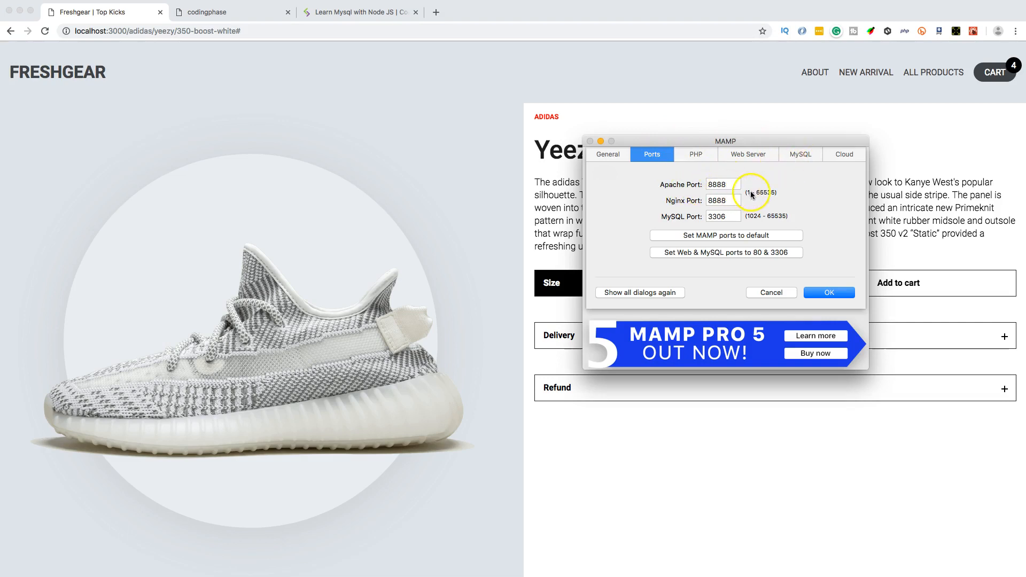
mouse_move(776, 209)
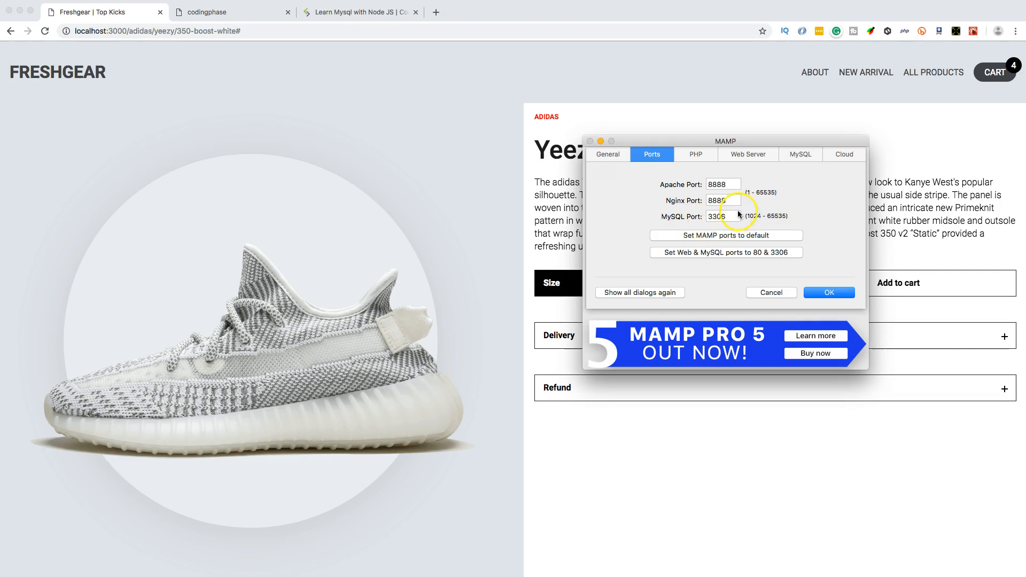
click(828, 293)
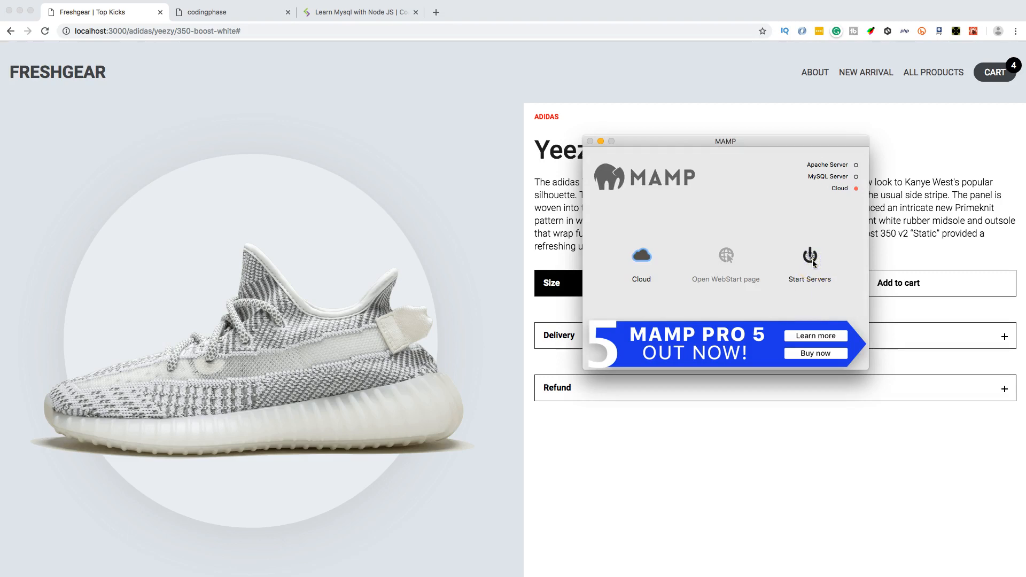
Step: Start MAMP's servers and scroll the localhost:8888 WebStart page to the MySQL connection details
click(726, 261)
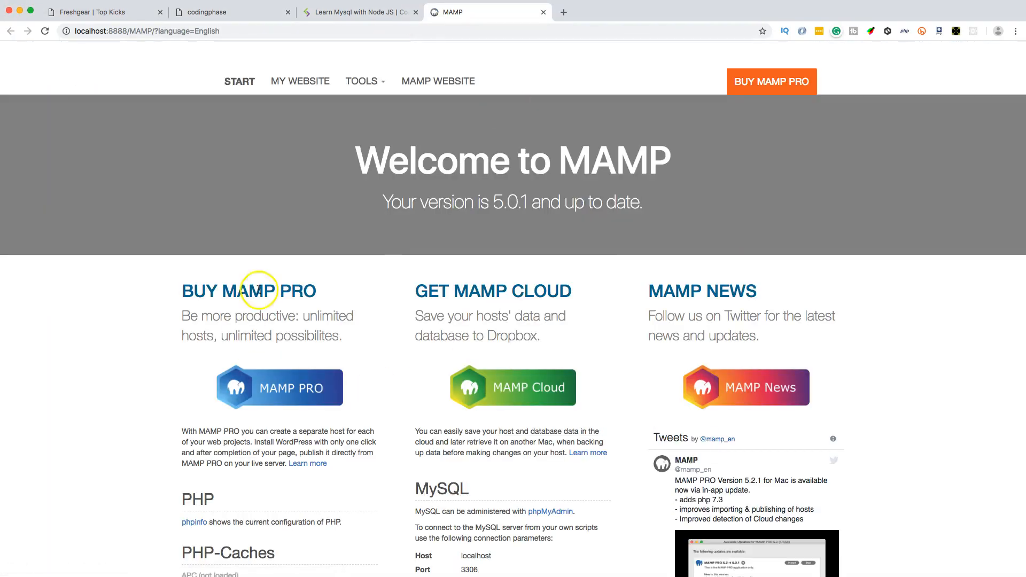
mouse_move(368, 329)
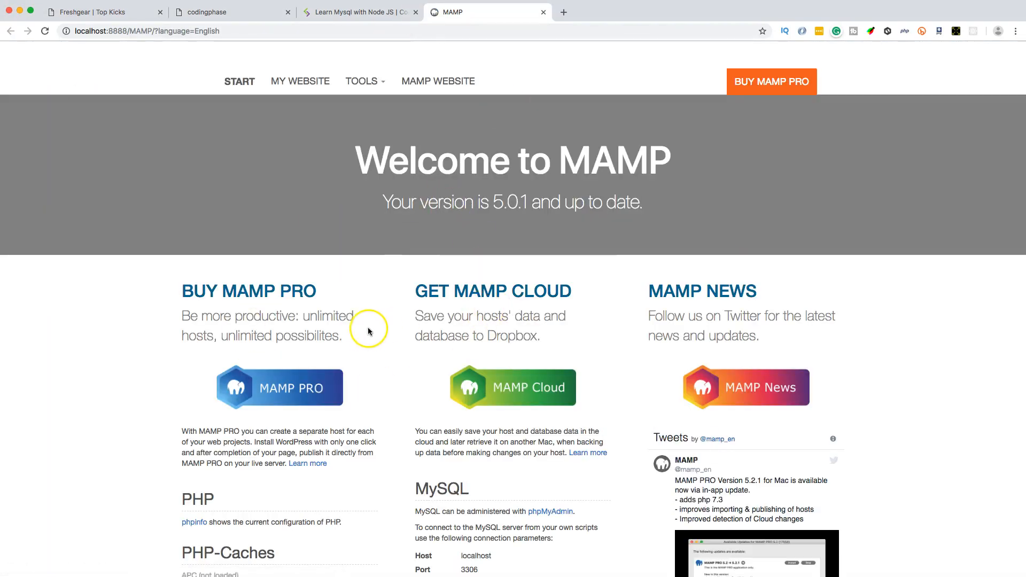
mouse_move(396, 201)
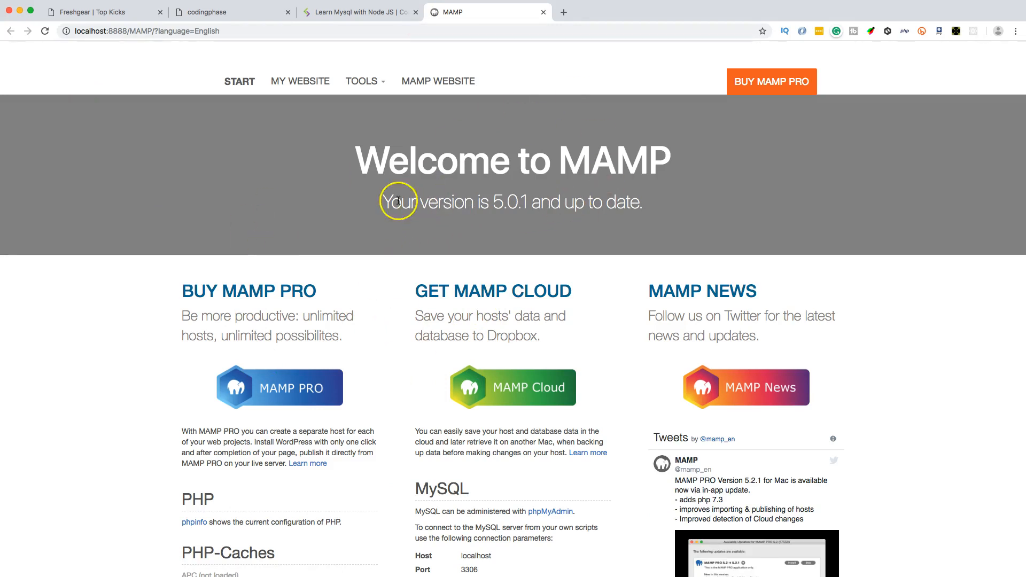
mouse_move(564, 284)
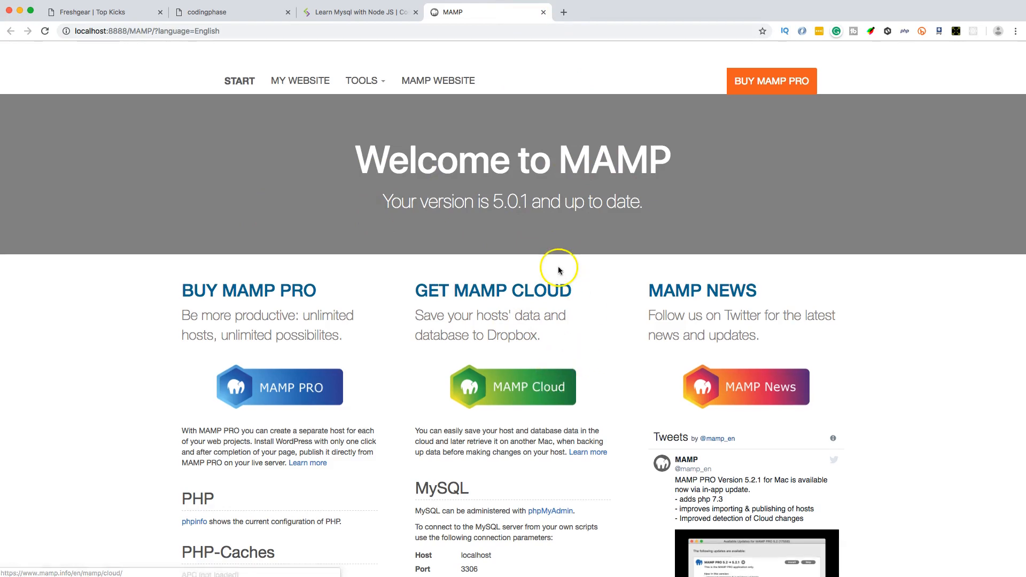
scroll(down, 3)
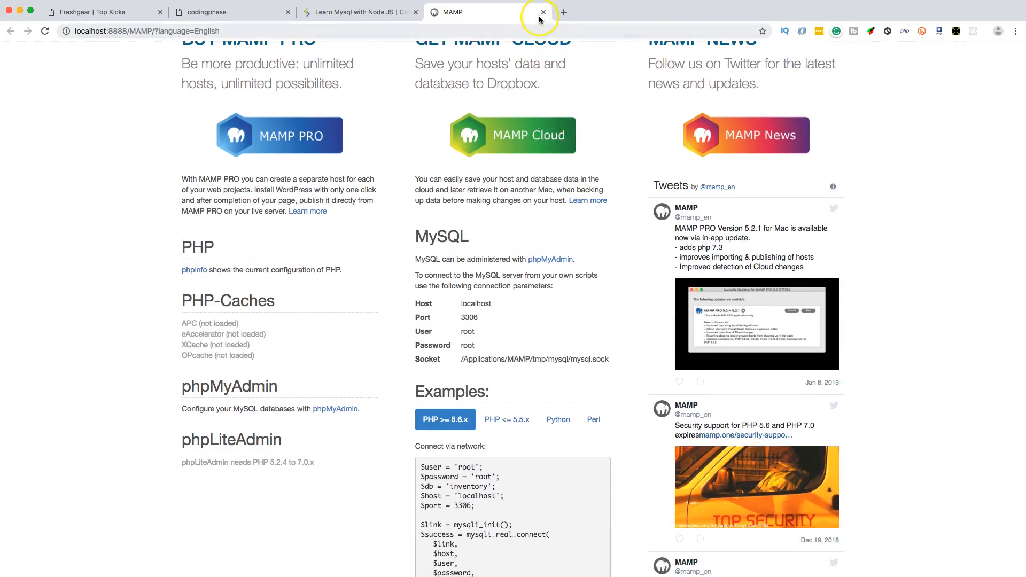
click(543, 12)
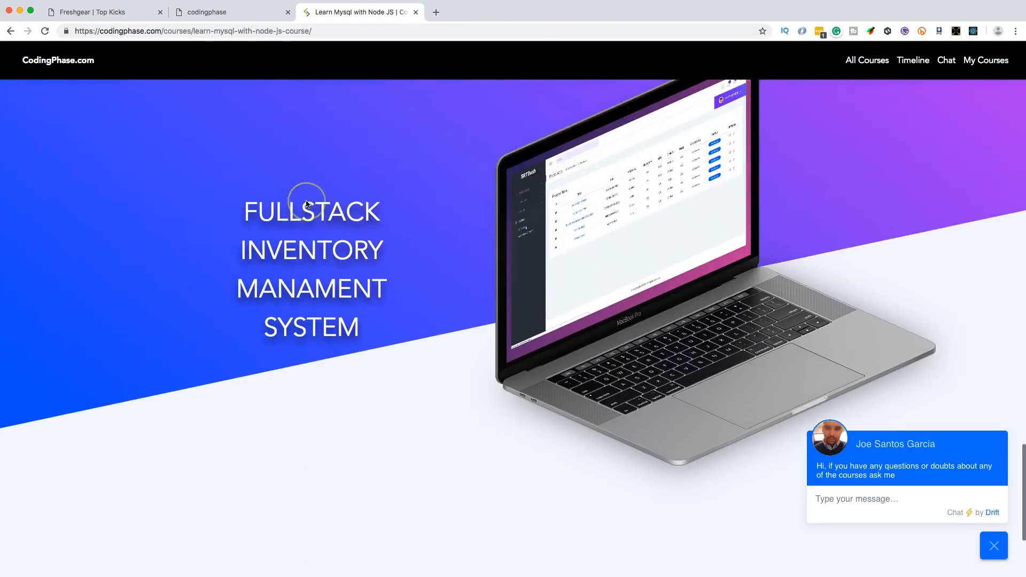
scroll(down, 3)
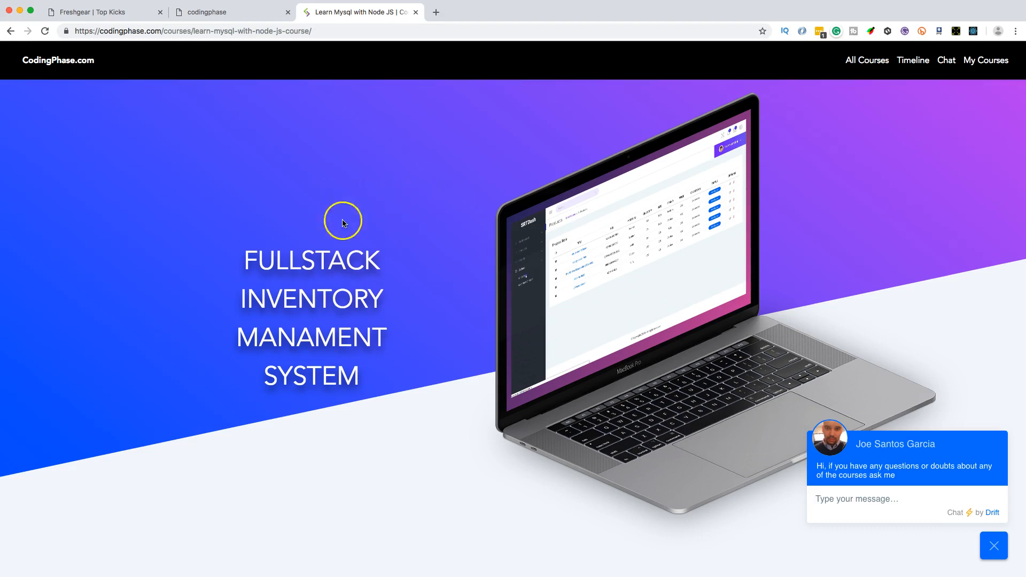
mouse_move(517, 223)
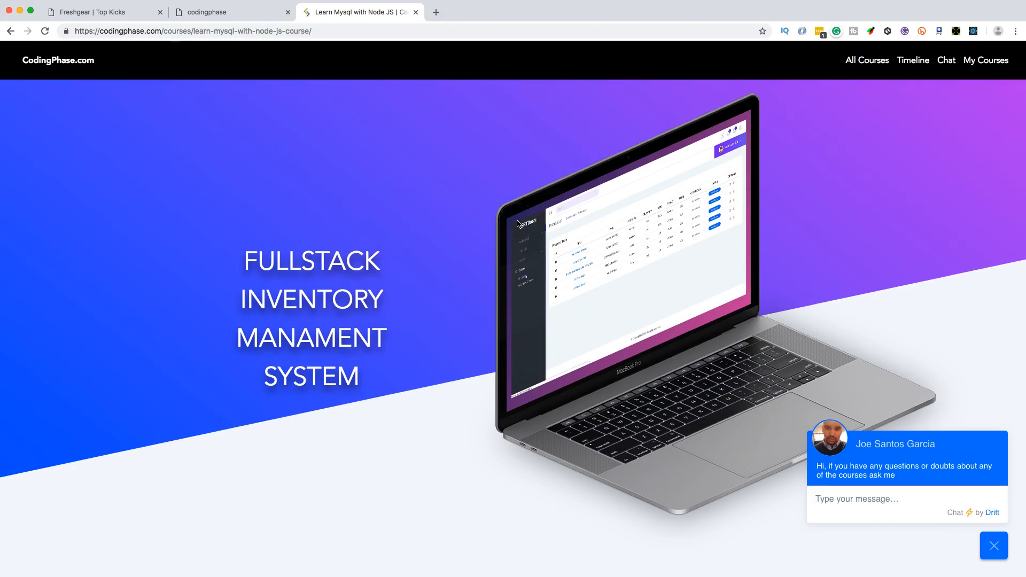
click(101, 12)
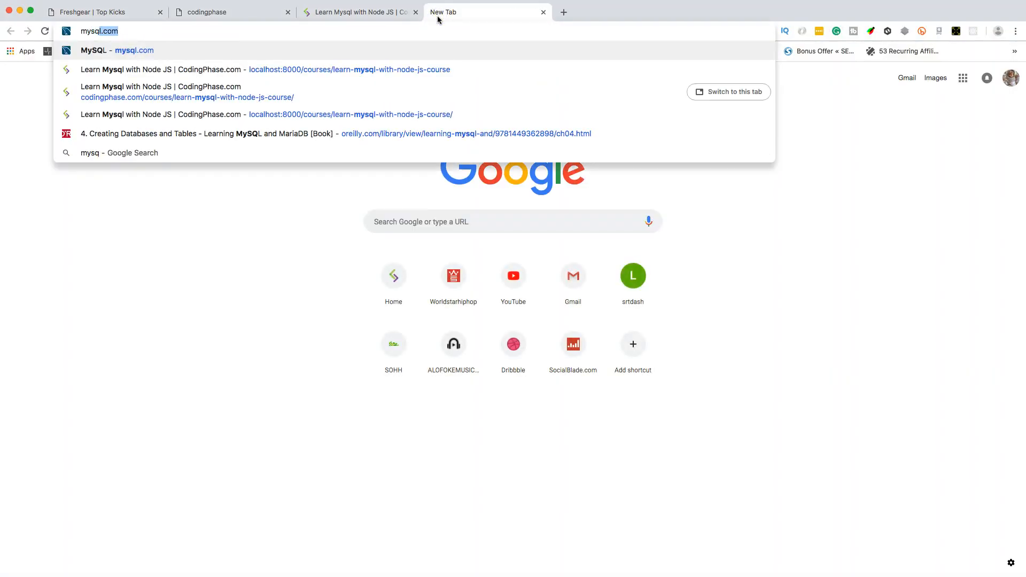
key(Return)
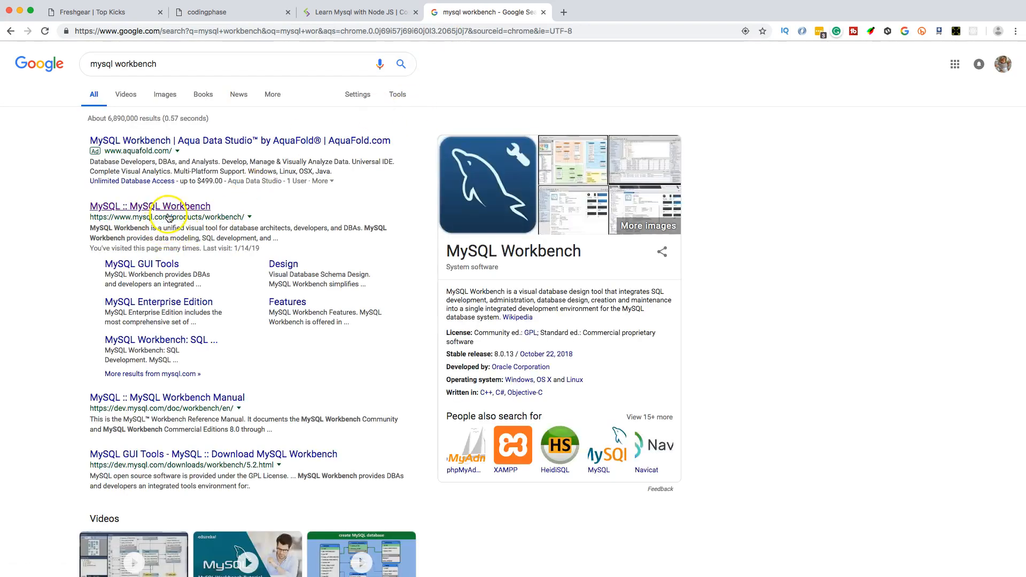
click(149, 207)
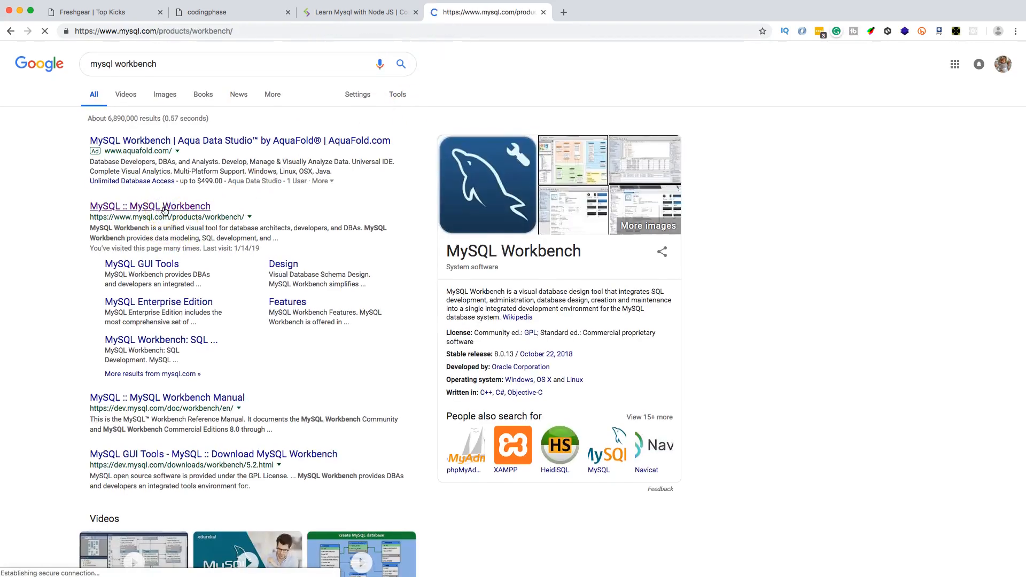
click(149, 206)
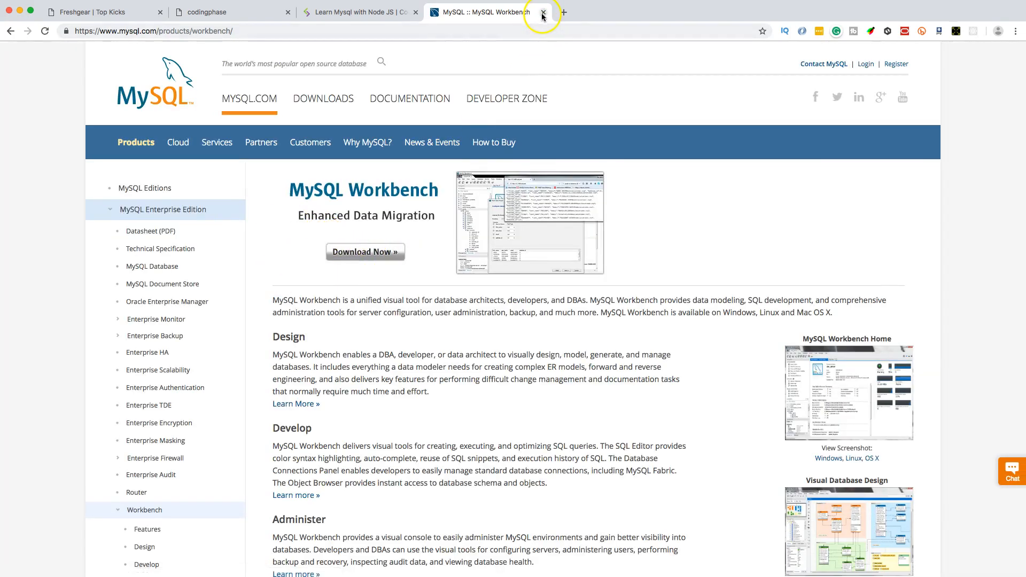
click(543, 12)
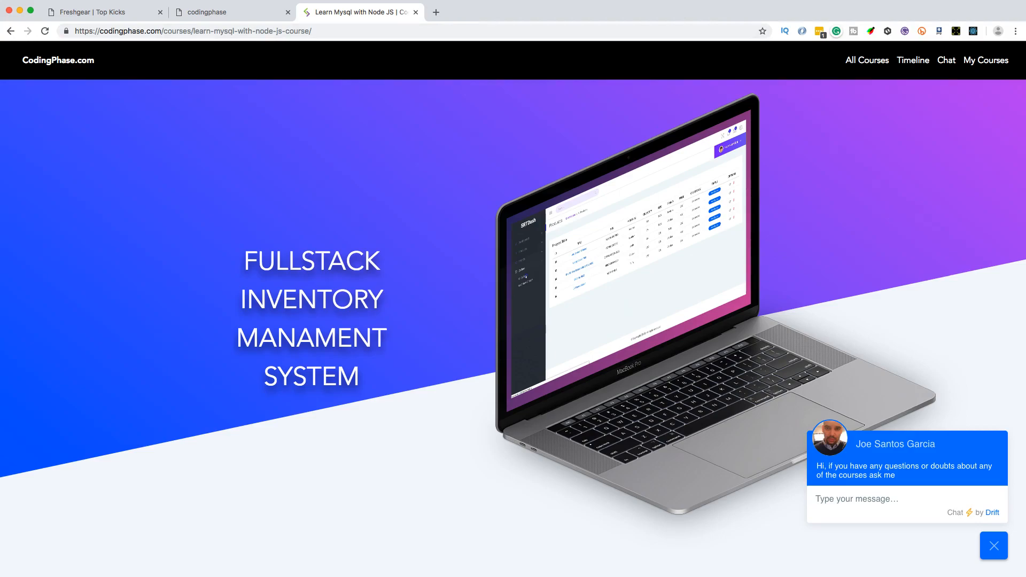
Step: Bring up MySQL Workbench, then close the orders and items query tabs and the mamp connection
text(mys)
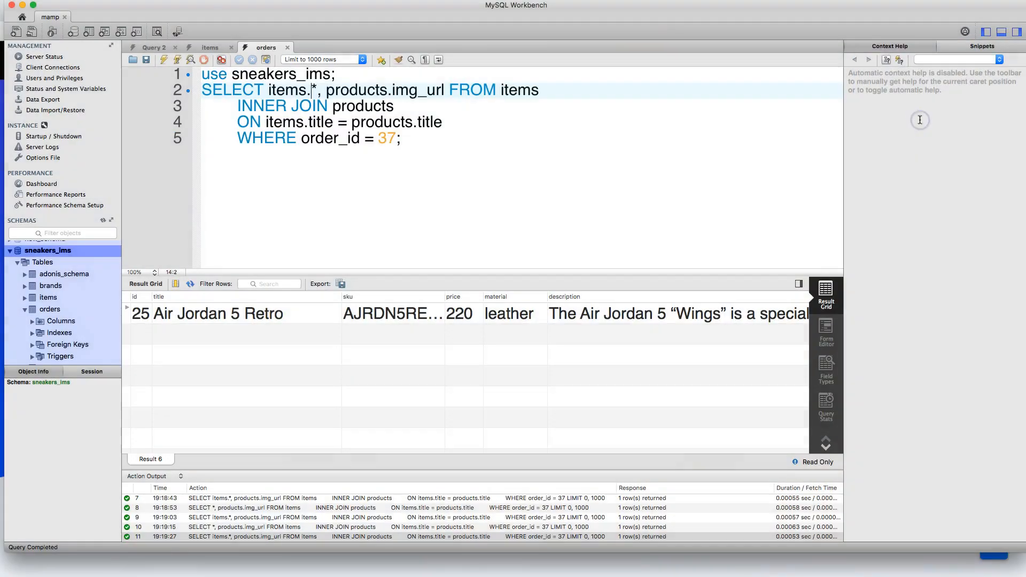
mouse_move(361, 184)
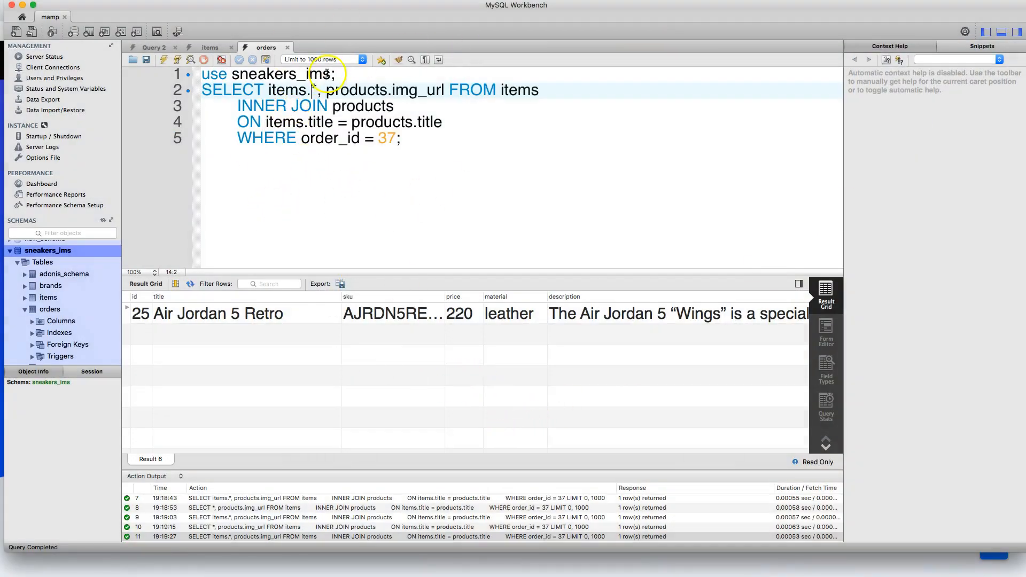
click(209, 47)
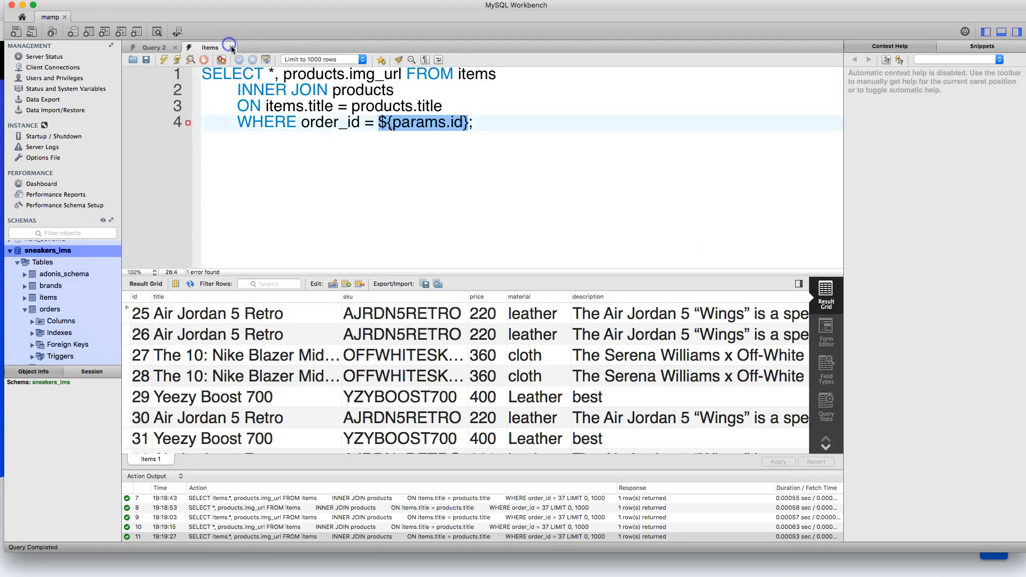
click(231, 47)
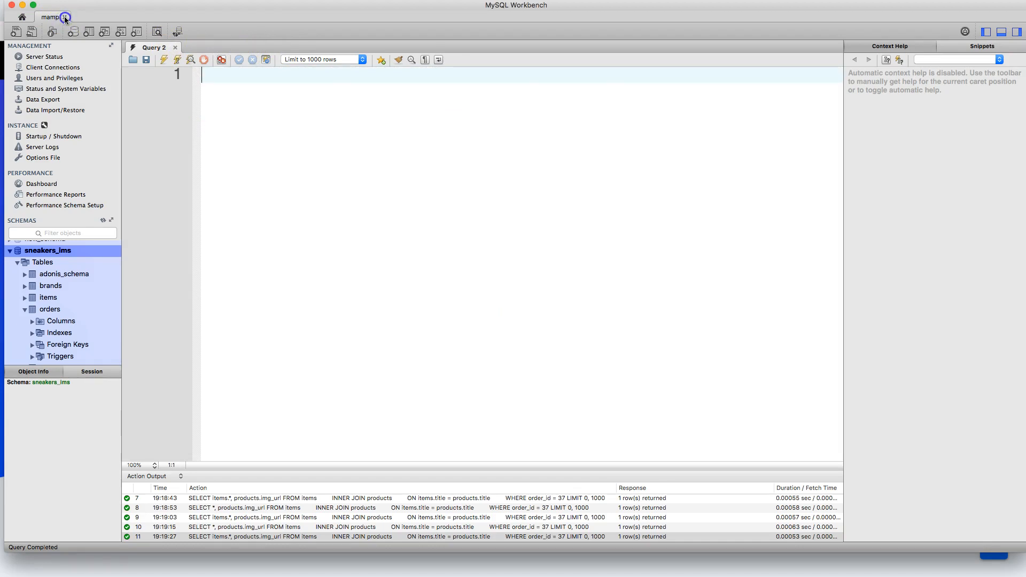
click(22, 17)
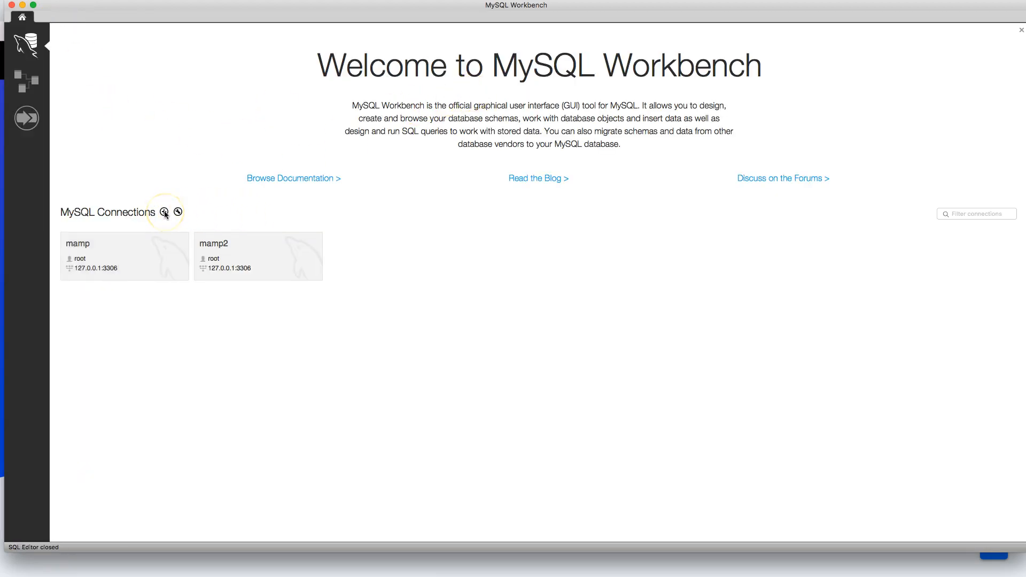
Step: Create a Standard (TCP/IP) connection named 'localmamp' for root at 127.0.0.1:3306
click(164, 212)
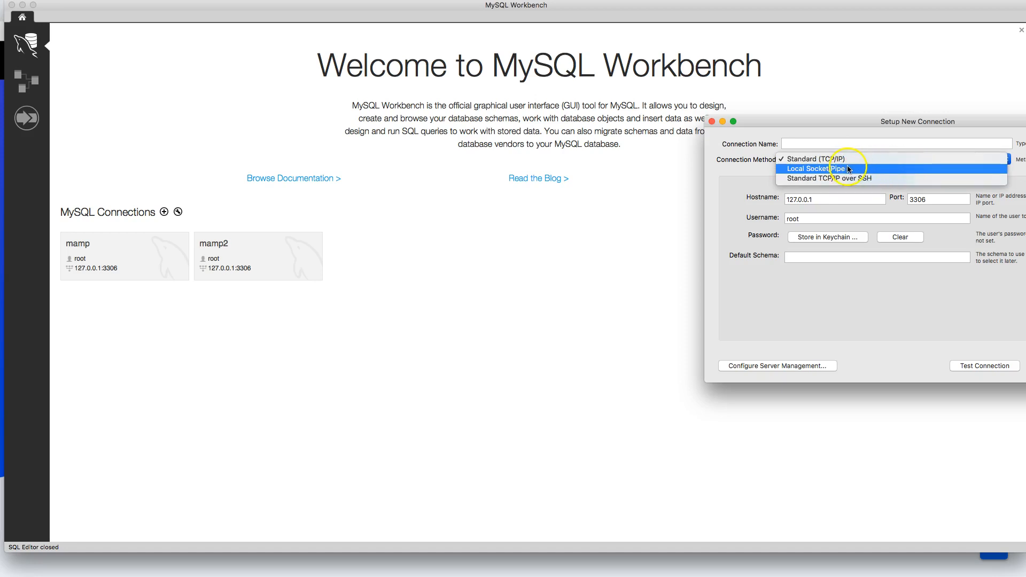
mouse_move(889, 173)
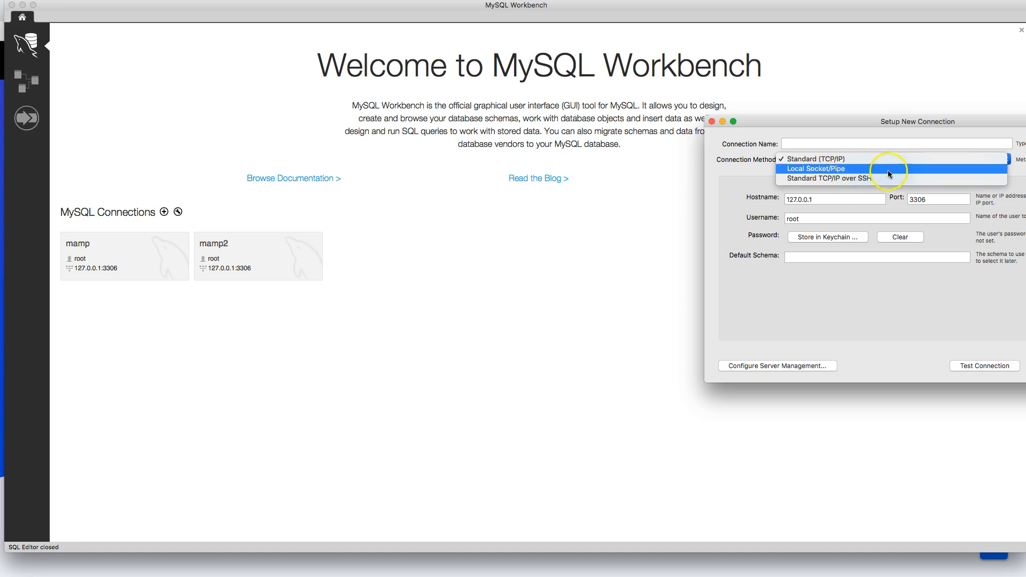
mouse_move(844, 178)
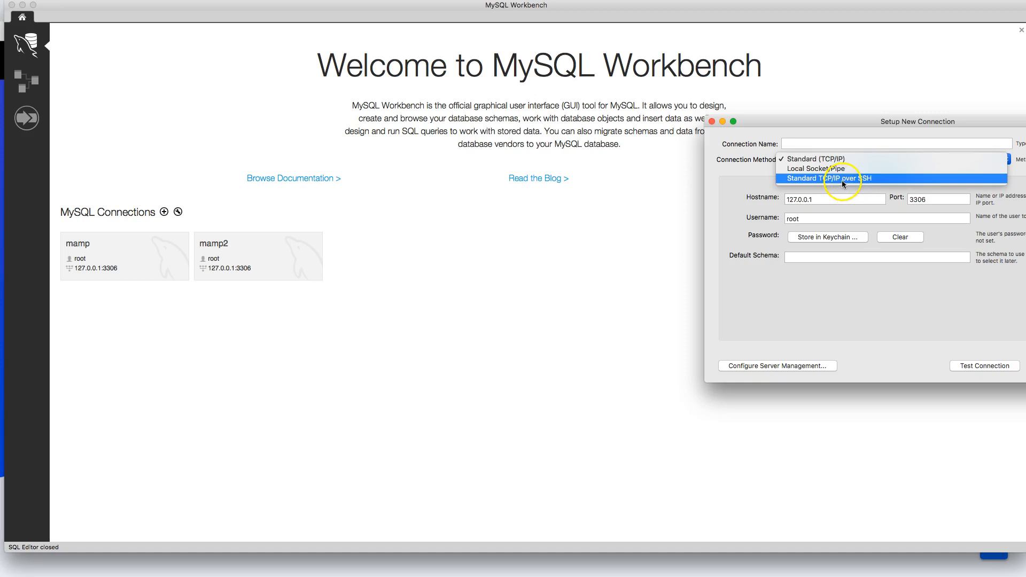
mouse_move(814, 159)
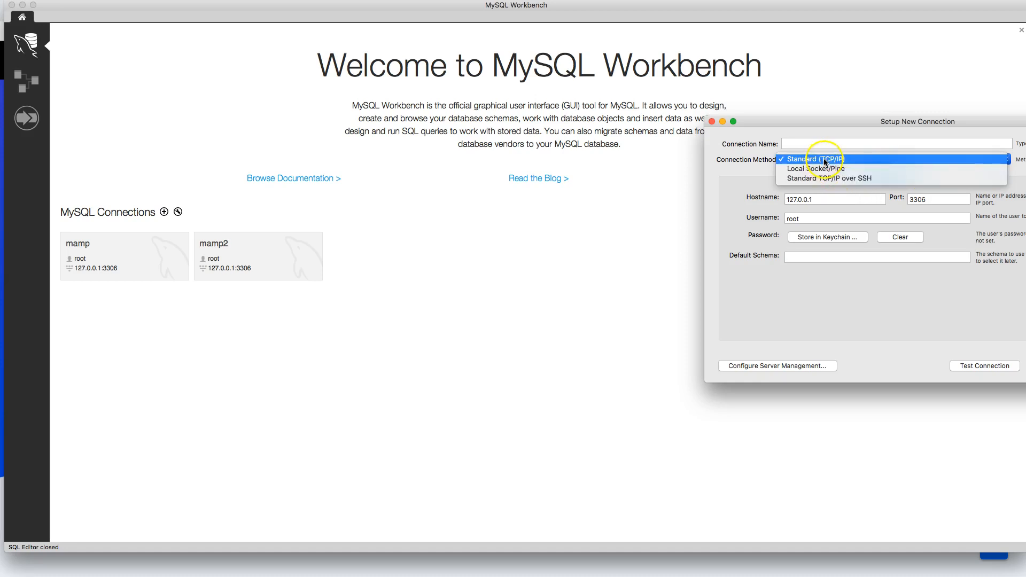
click(813, 159)
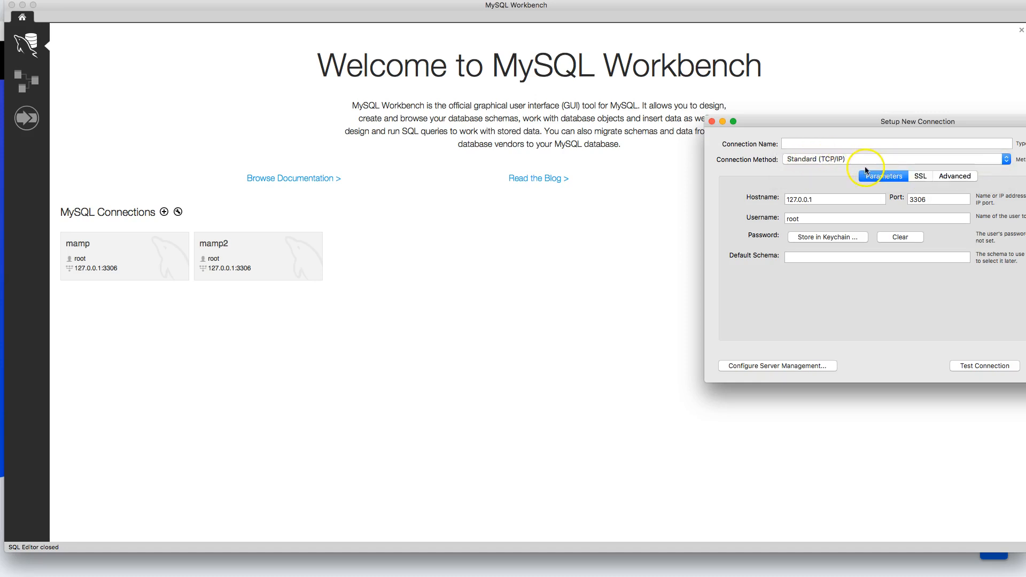
mouse_move(887, 124)
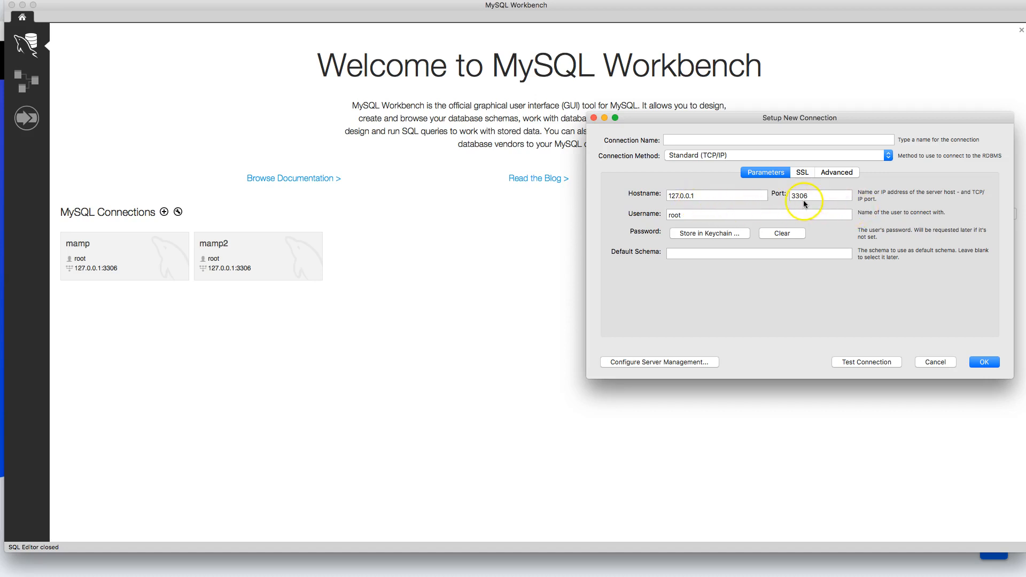
mouse_move(705, 224)
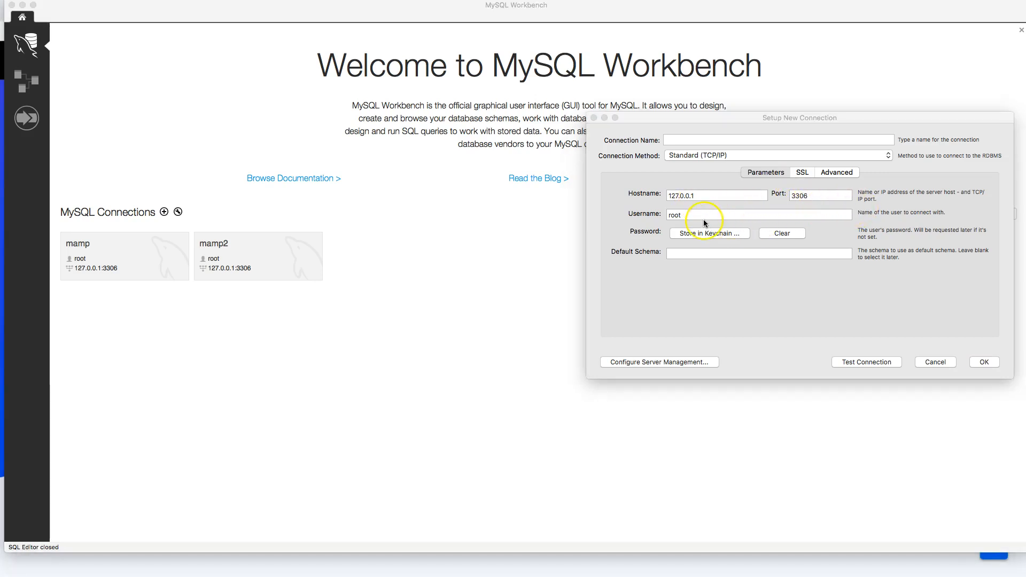
click(778, 140)
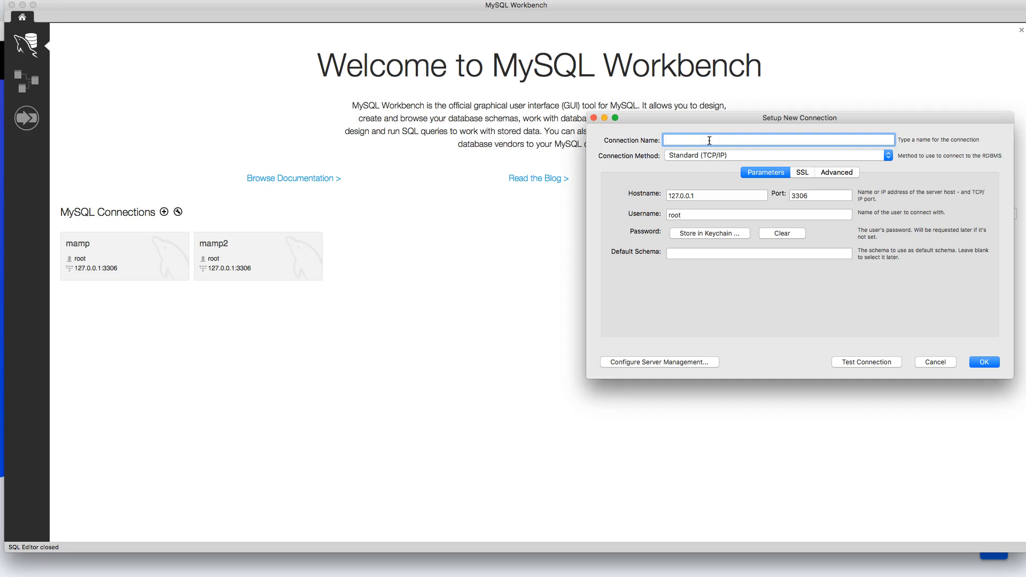
text(mamp)
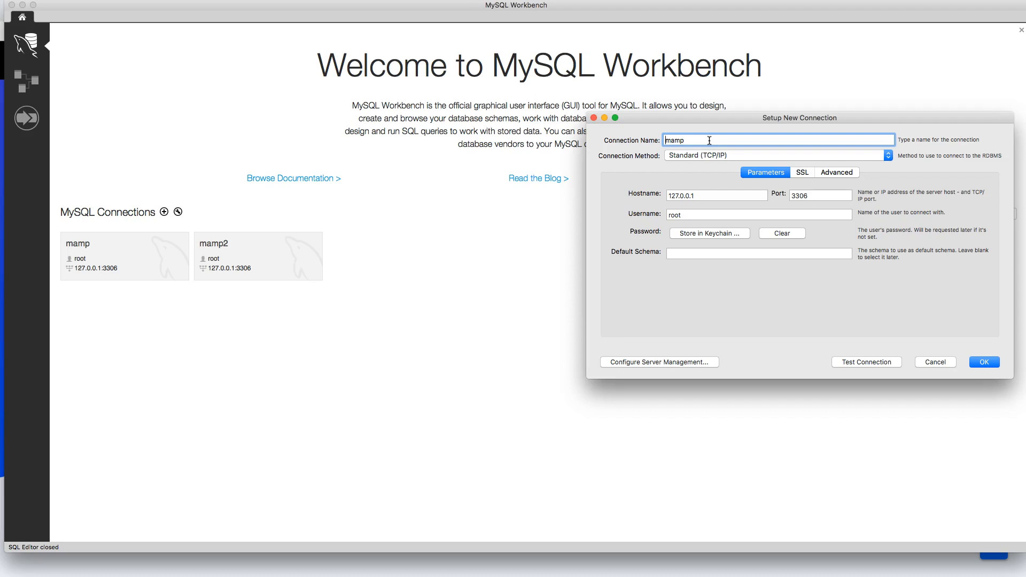
text(local)
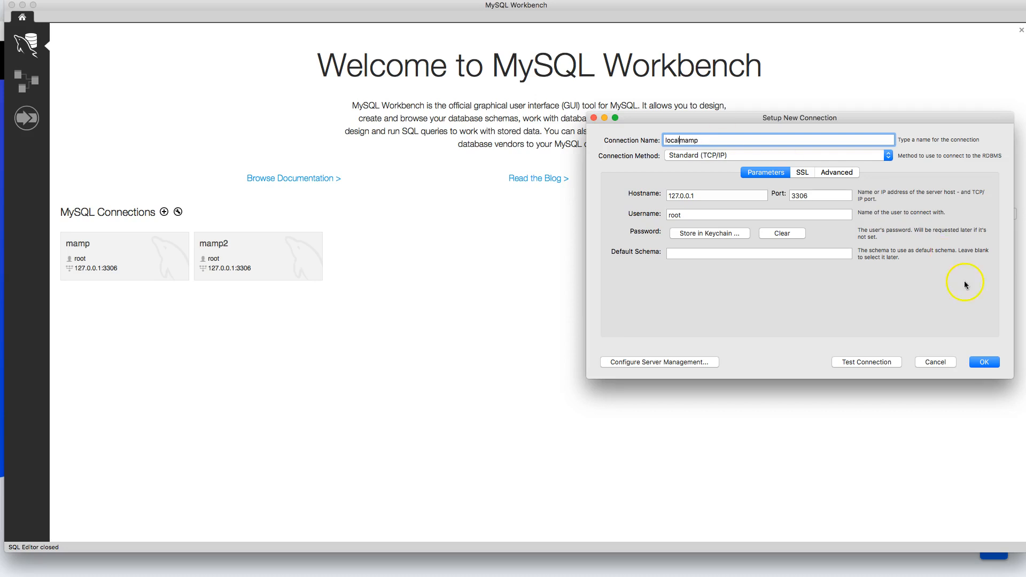
click(983, 362)
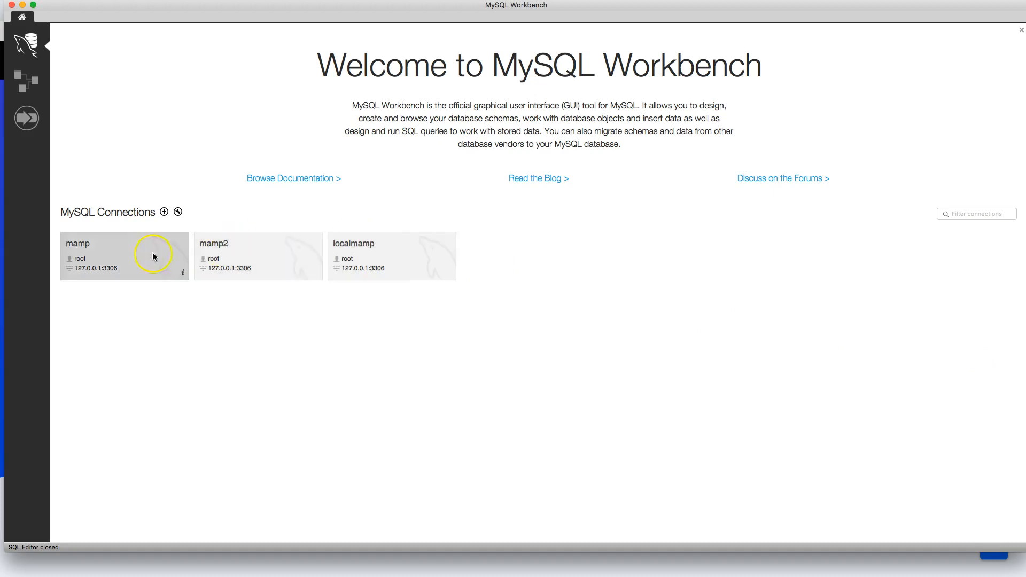
mouse_move(377, 265)
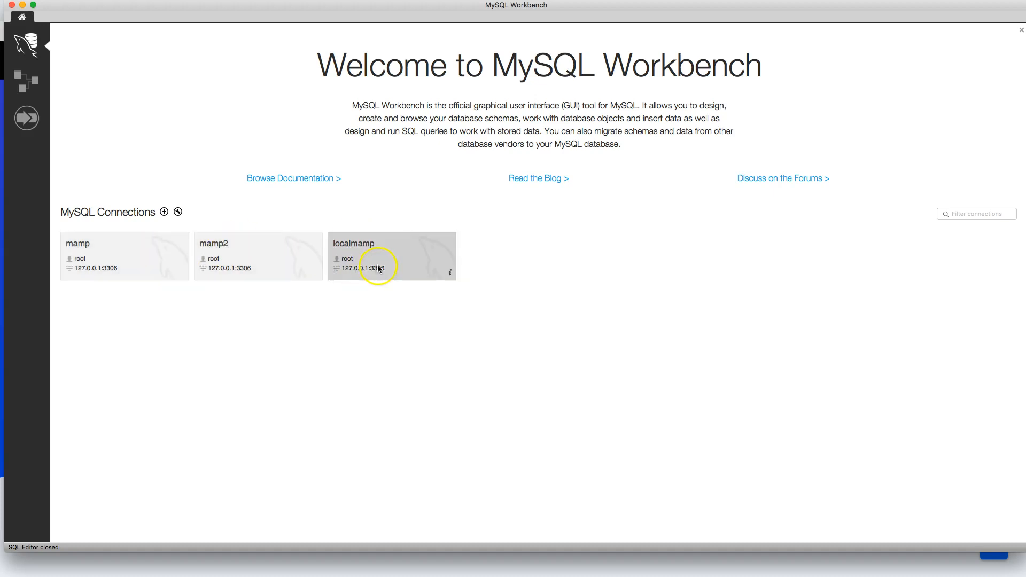
Step: Open the localmamp connection tile to list its schemas, including sneakers_ims
double_click(391, 256)
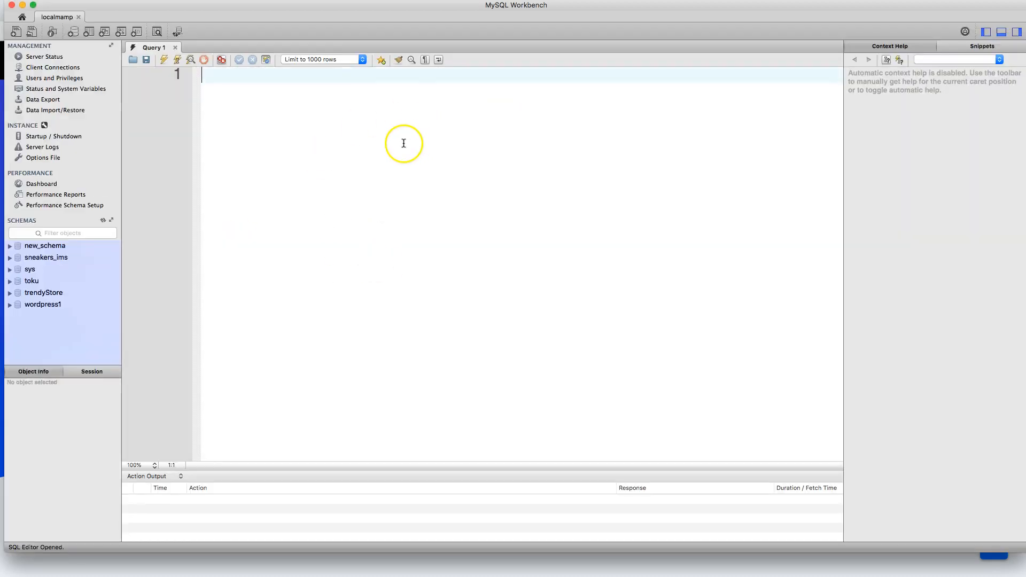
mouse_move(46, 245)
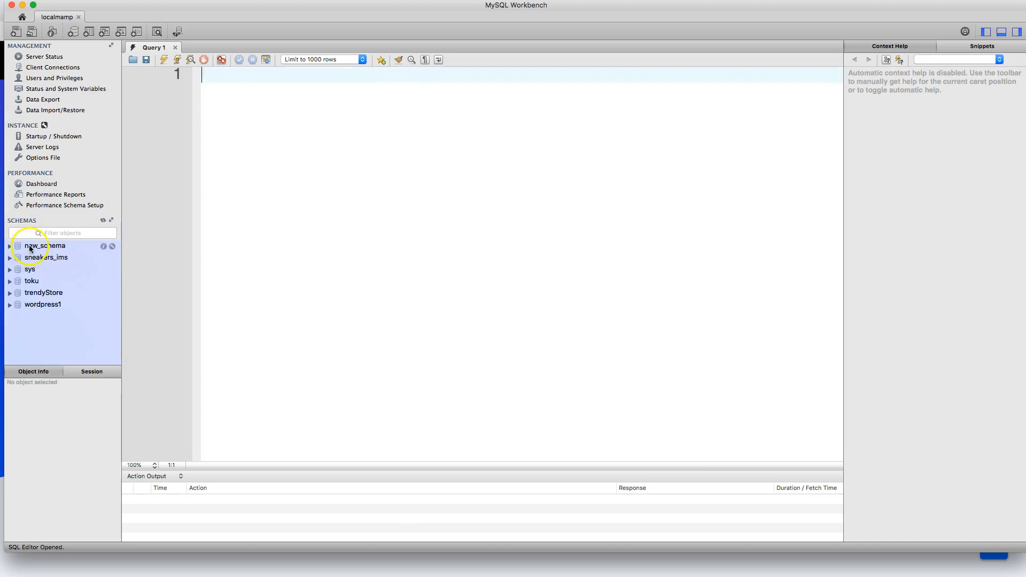
mouse_move(46, 257)
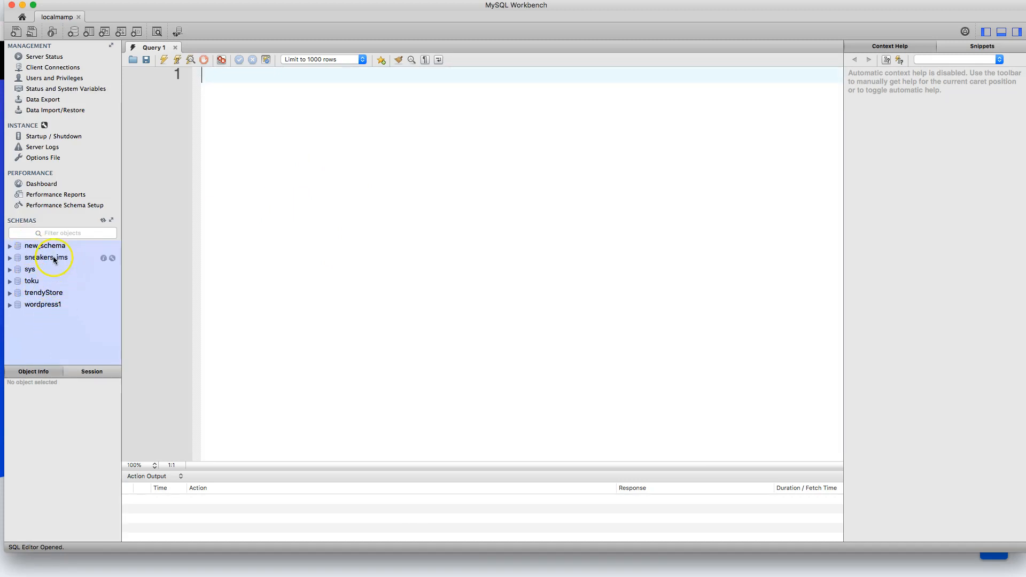
mouse_move(48, 306)
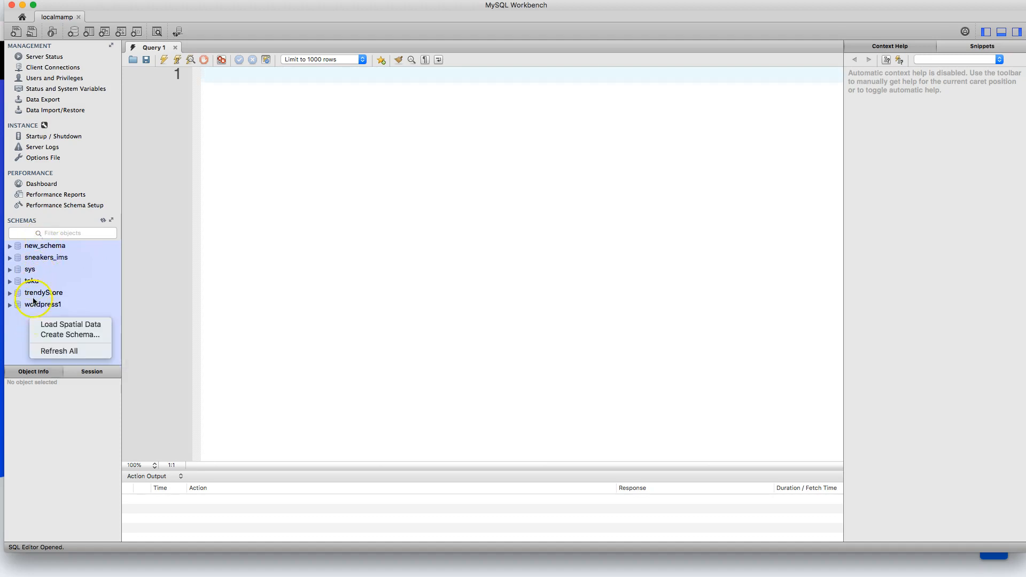
Step: Create a new schema named 'freshgear' from the Schemas panel and apply it
click(44, 327)
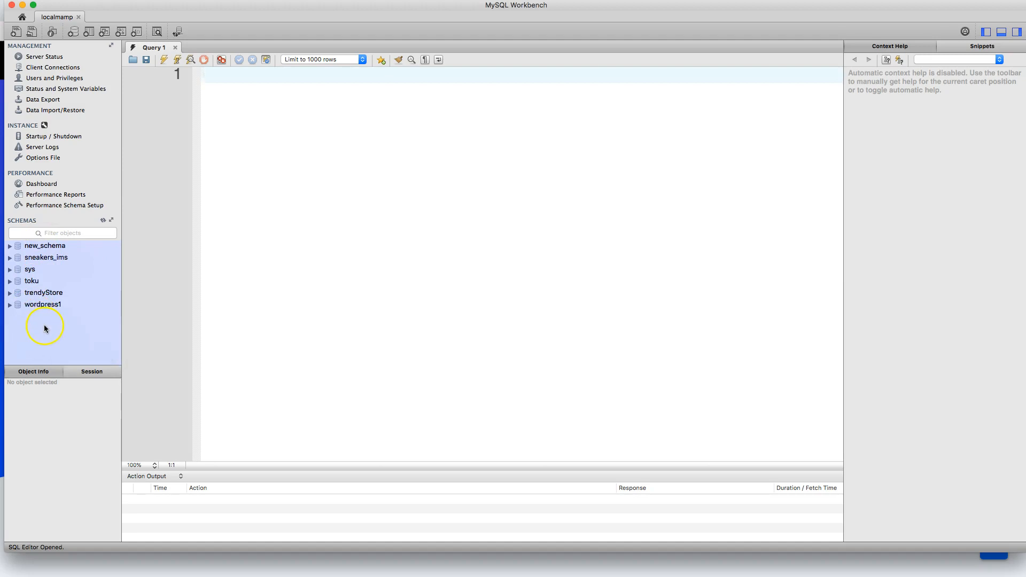
right_click(45, 327)
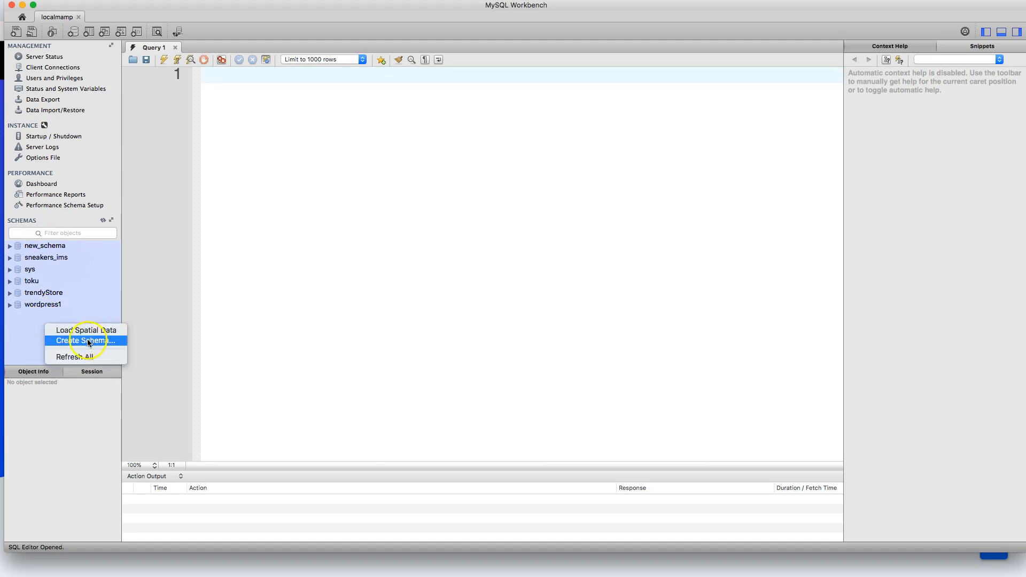
click(80, 341)
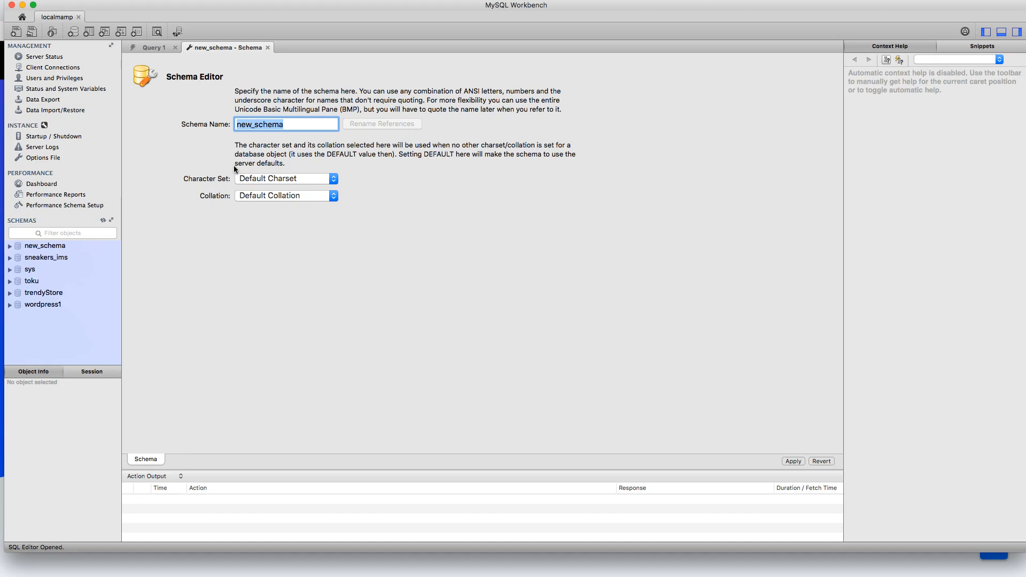
text(sn)
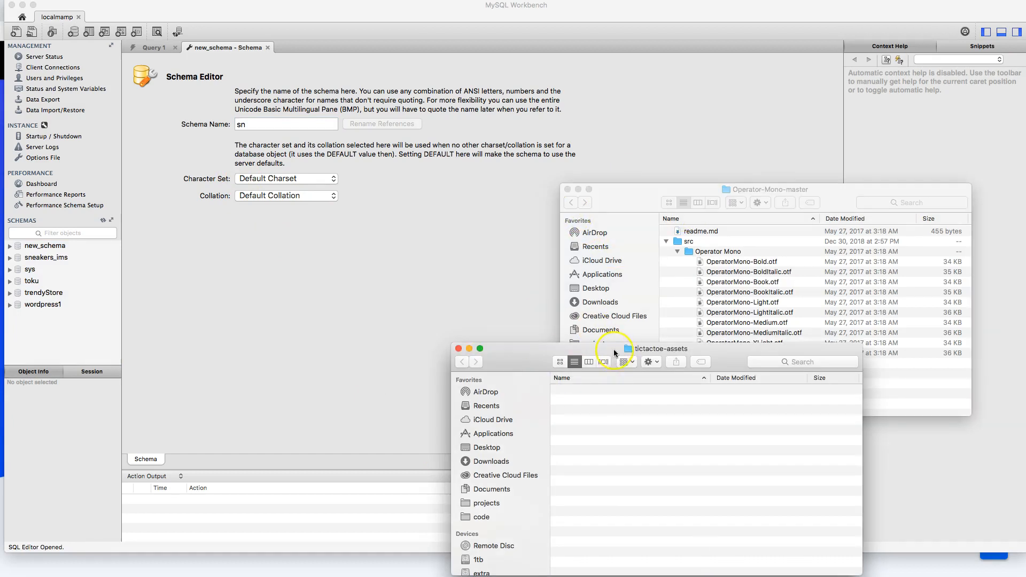
click(487, 502)
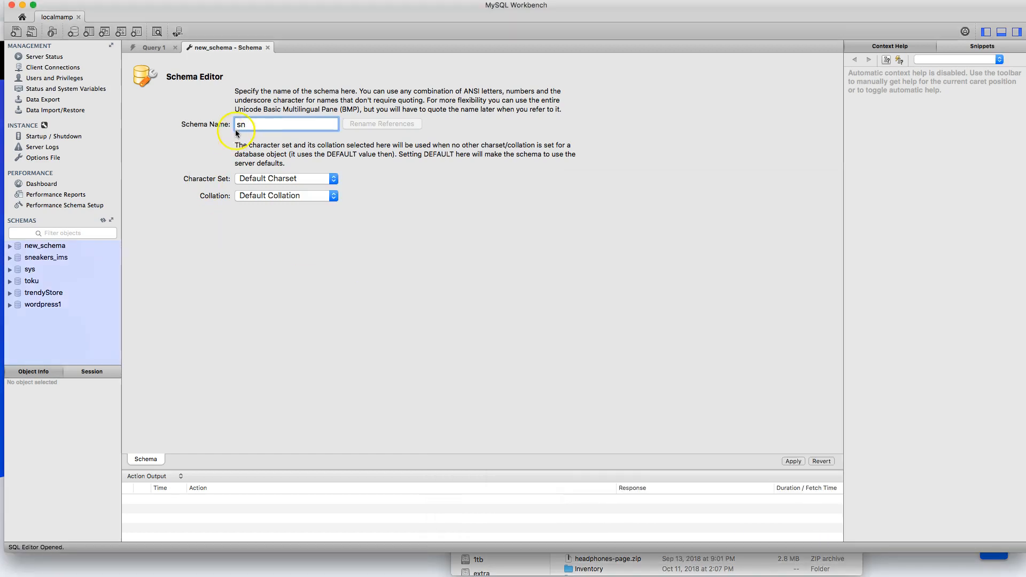
text(fres)
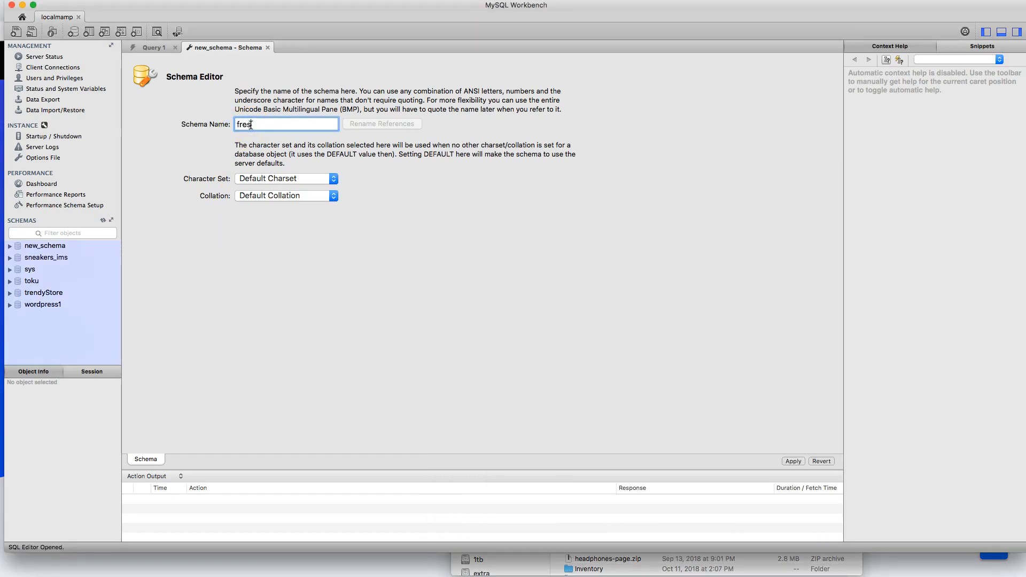
text(hgear)
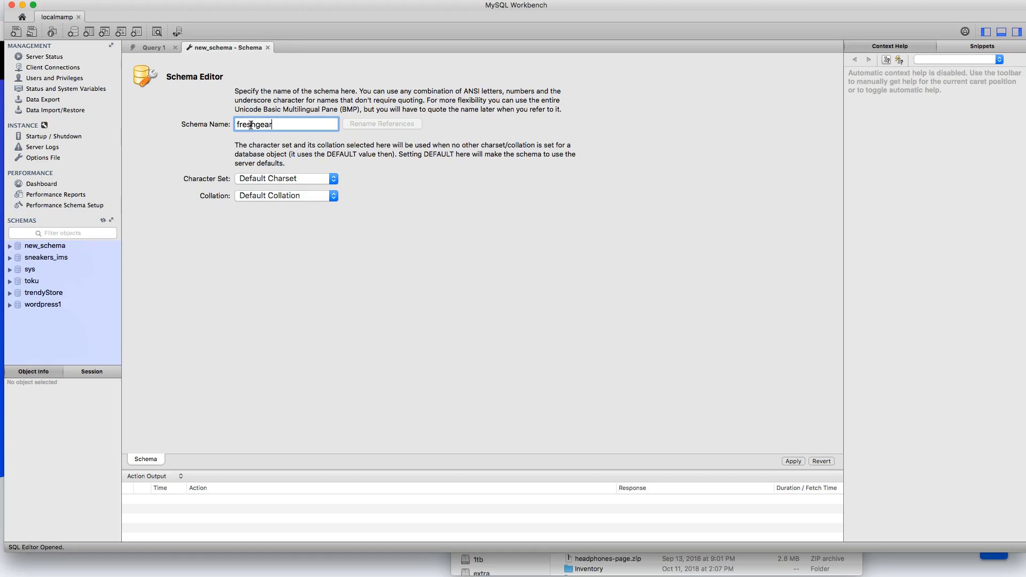
mouse_move(797, 461)
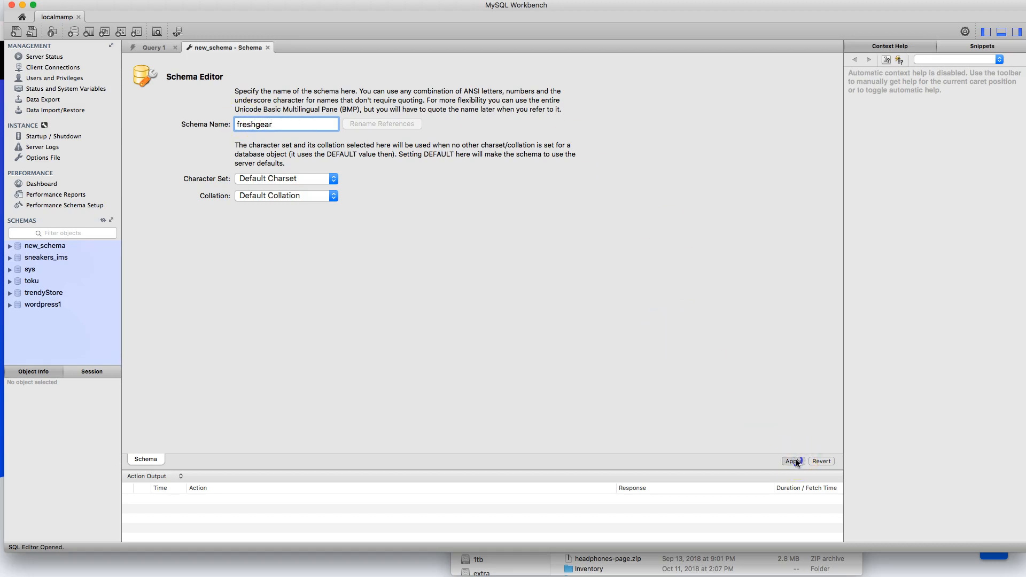
click(793, 460)
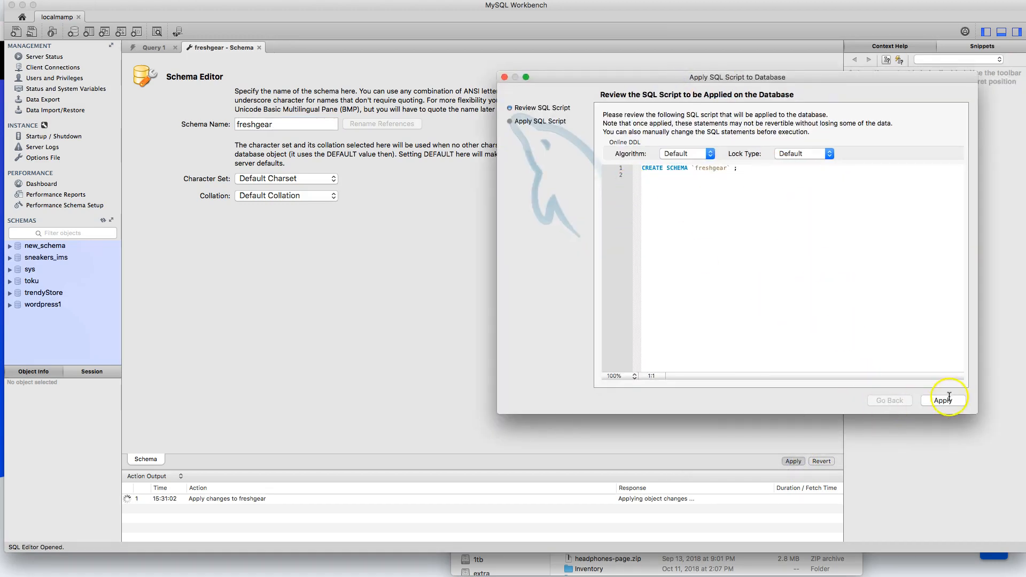
Step: Run the freshgear CREATE SCHEMA script, close the dialog, and expand freshgear in the sidebar
click(943, 399)
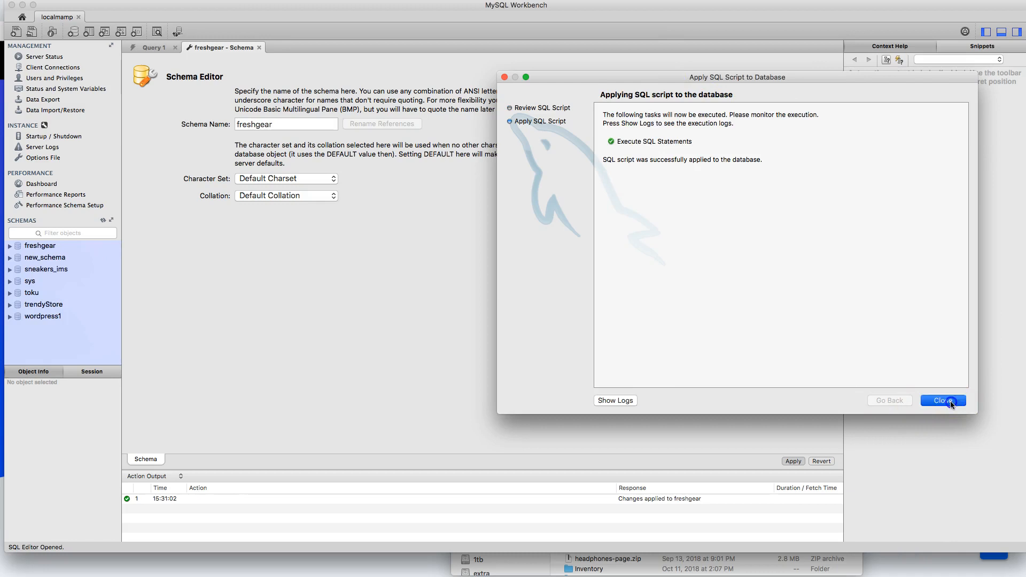
click(942, 400)
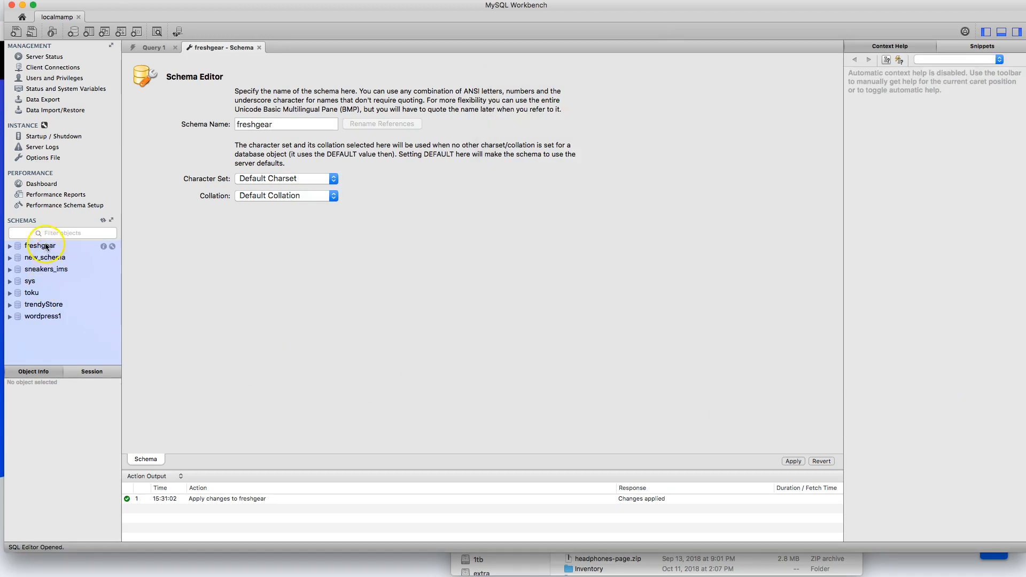
click(10, 245)
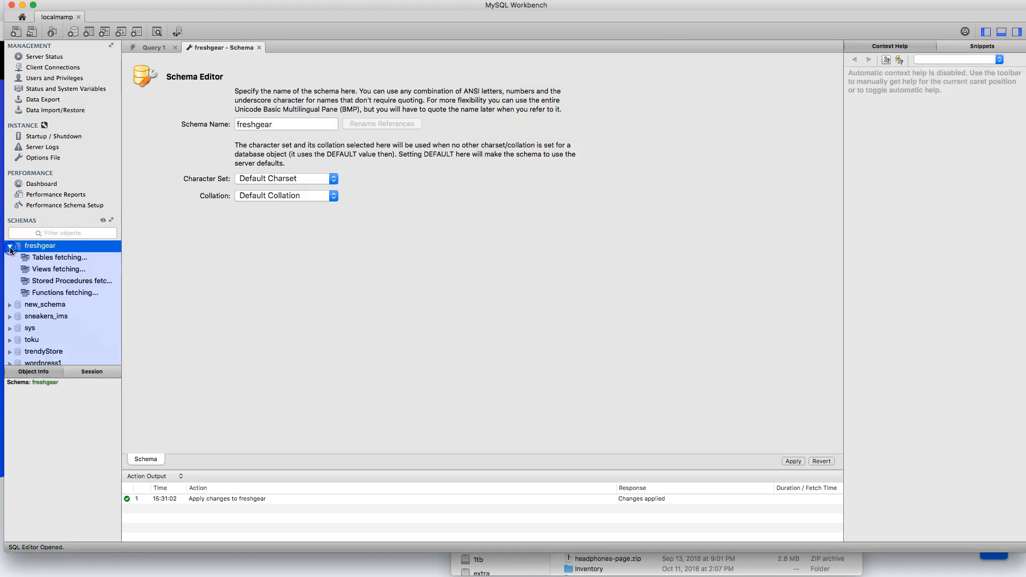
click(9, 245)
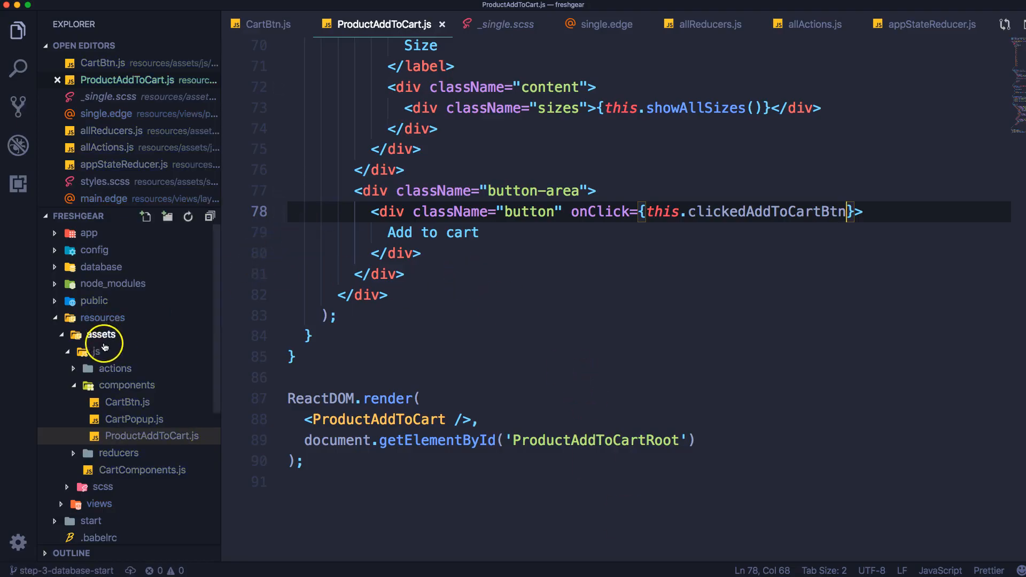
Step: Collapse assets and resources, expand database/migrations, and open the .env file
click(101, 334)
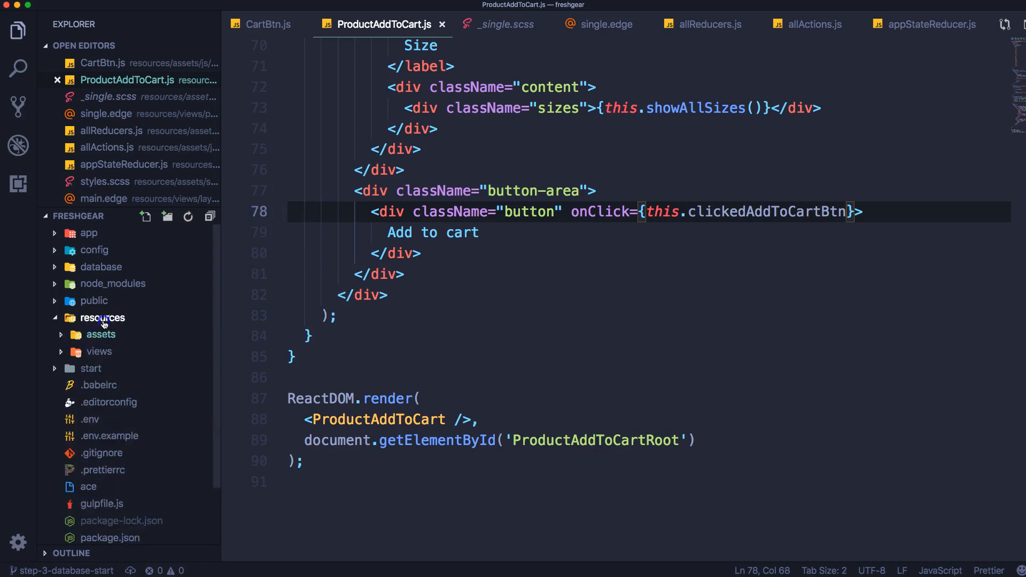
click(102, 318)
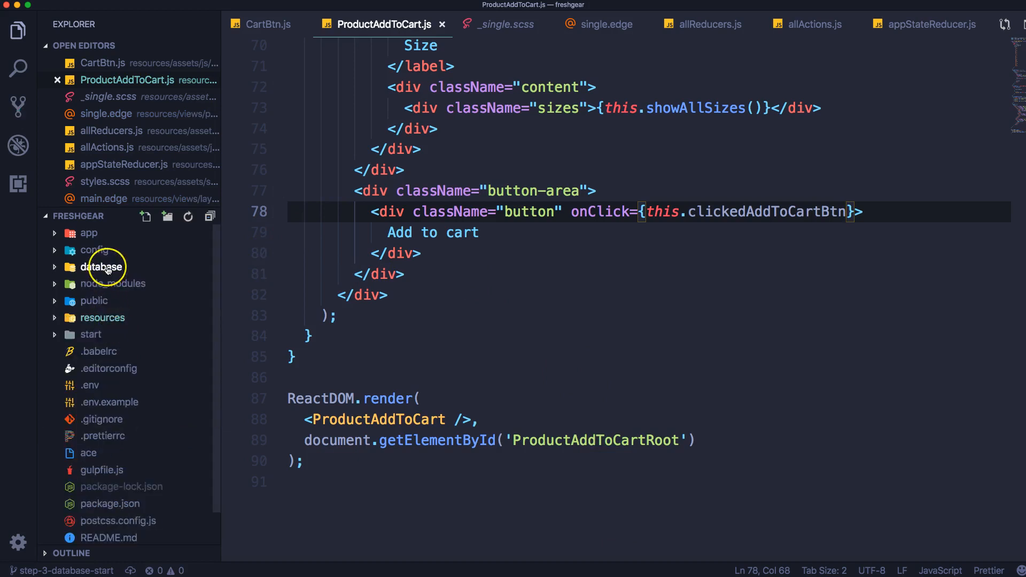
mouse_move(100, 267)
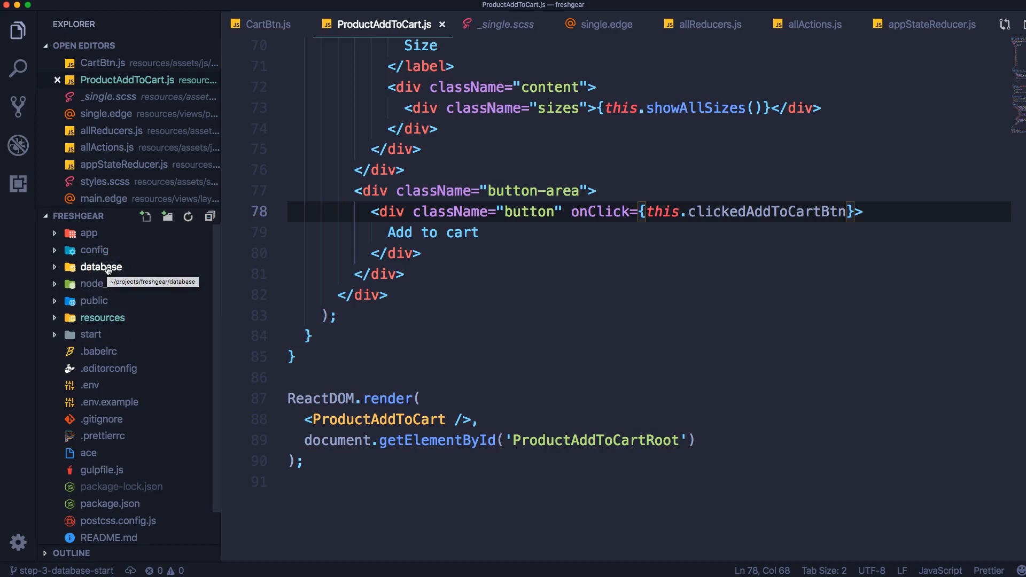
click(100, 267)
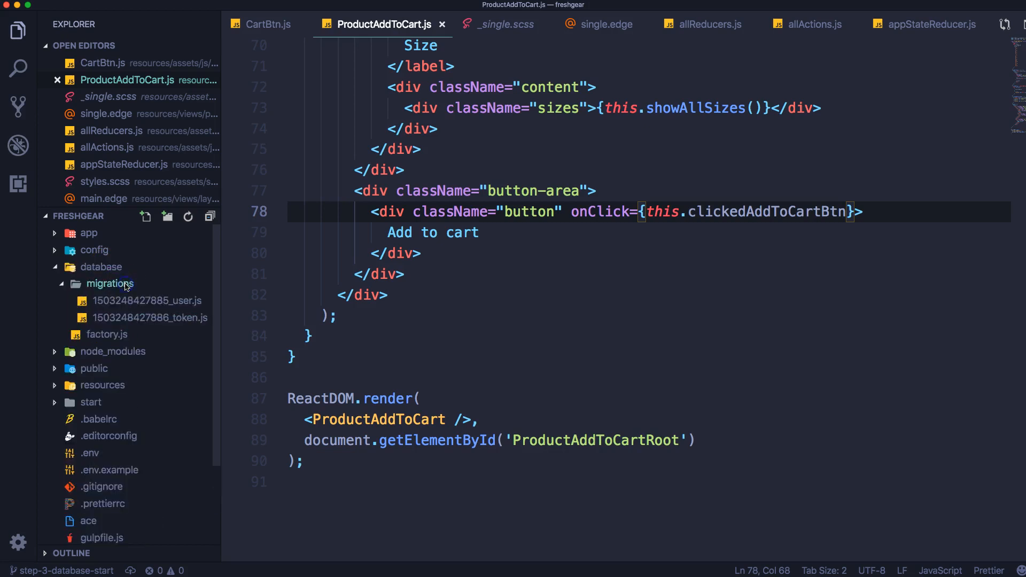
mouse_move(144, 300)
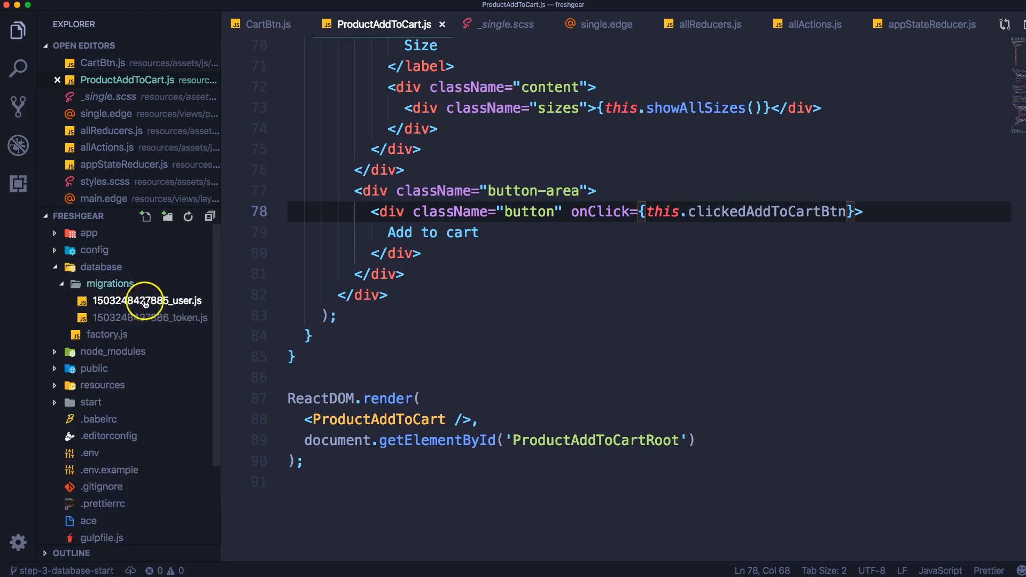
scroll(down, 3)
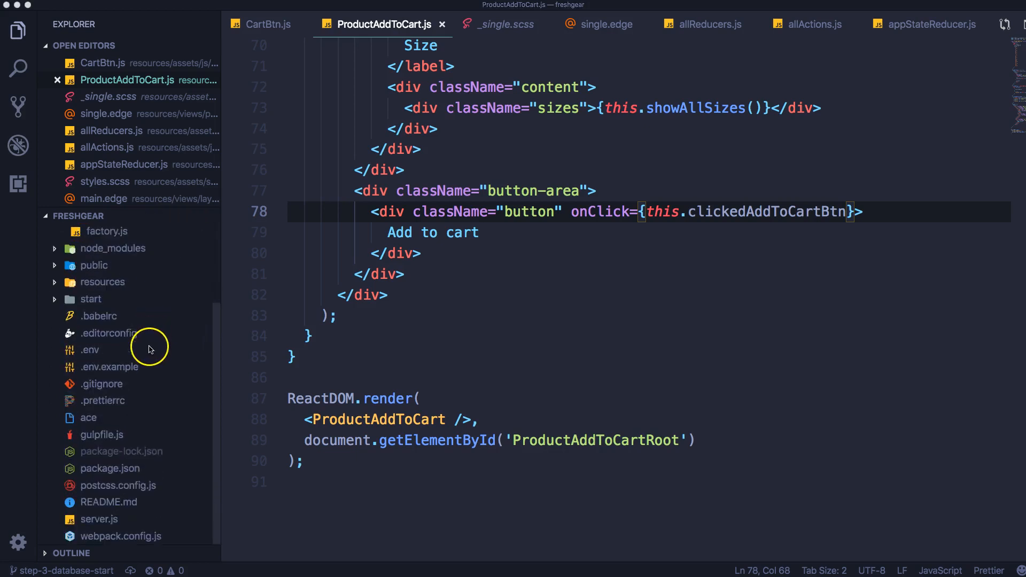
click(89, 350)
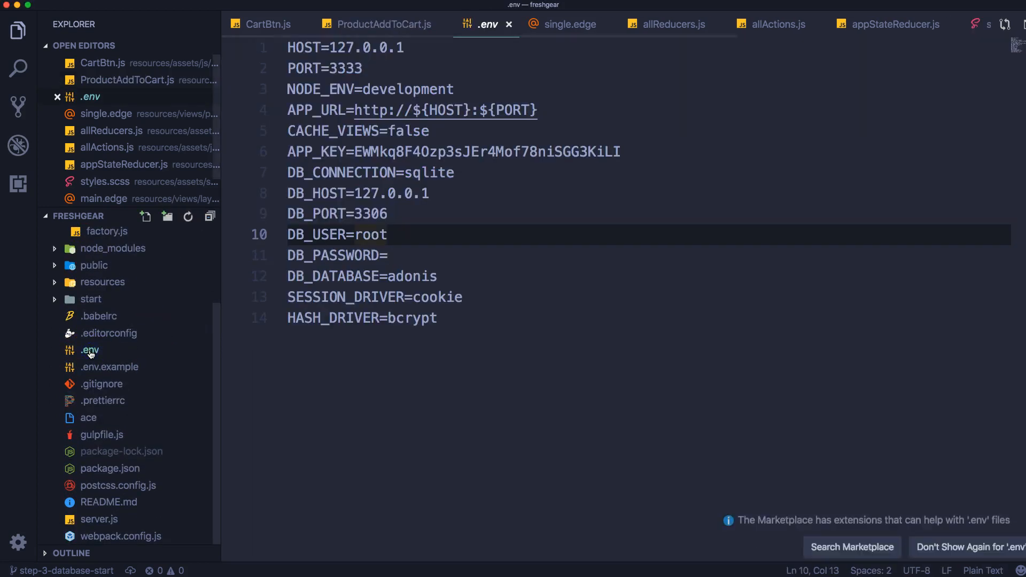
mouse_move(425, 184)
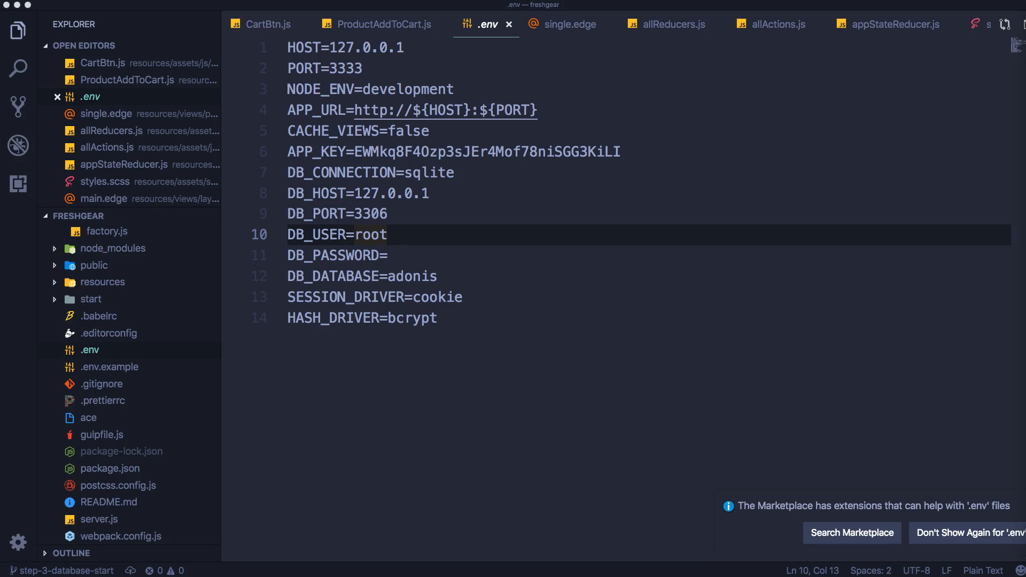
click(360, 172)
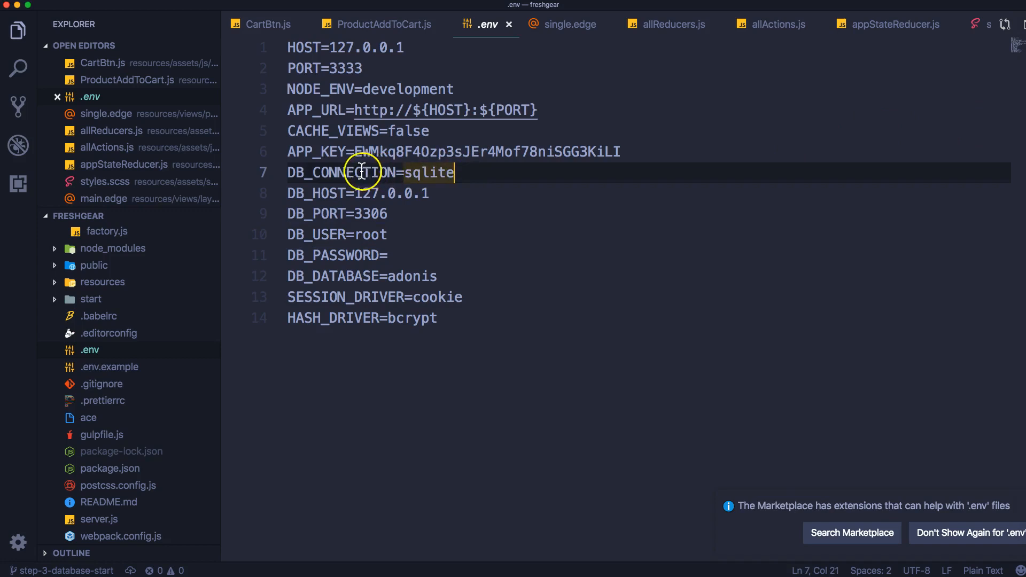
double_click(428, 172)
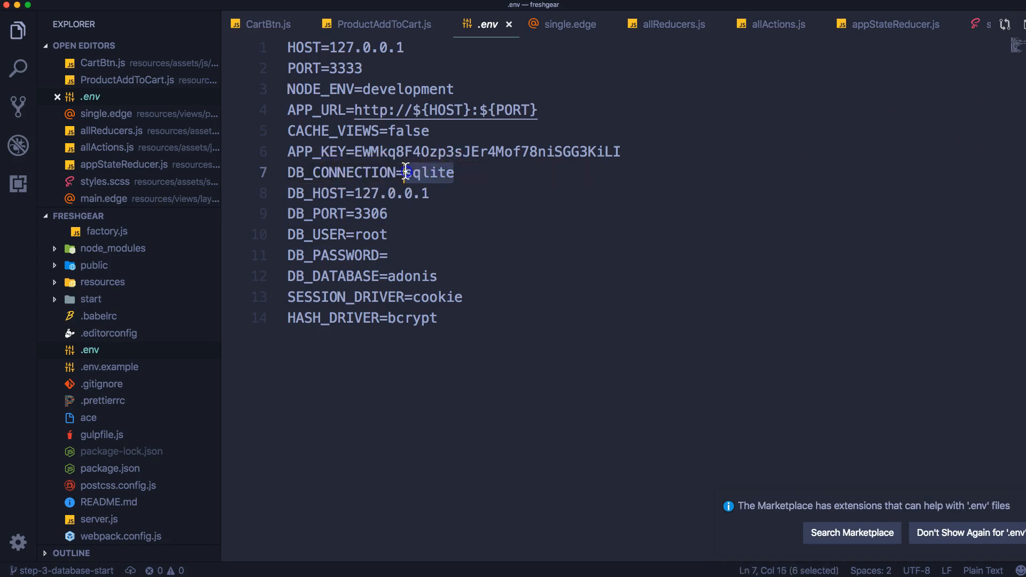
text(my)
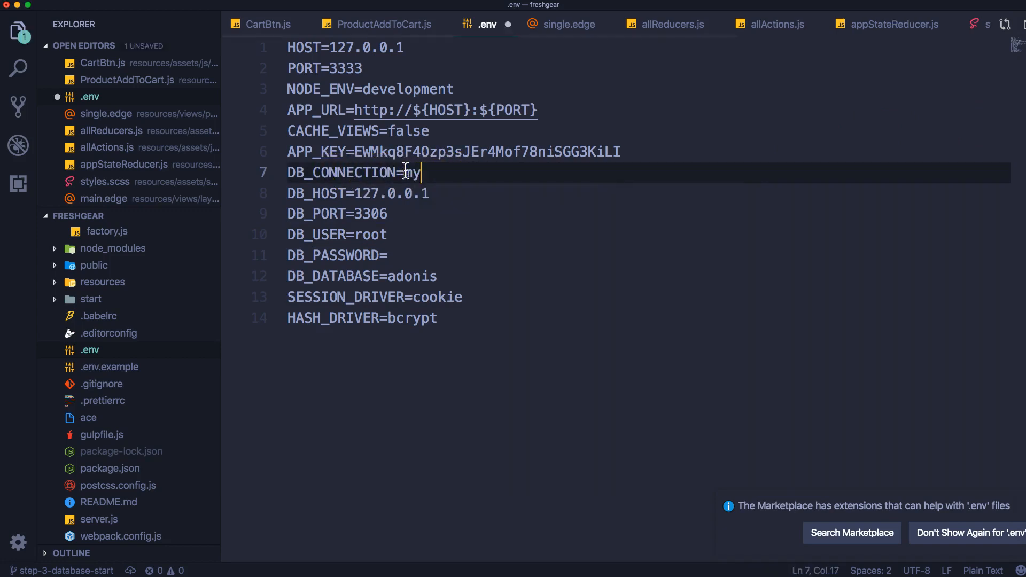
text(sql)
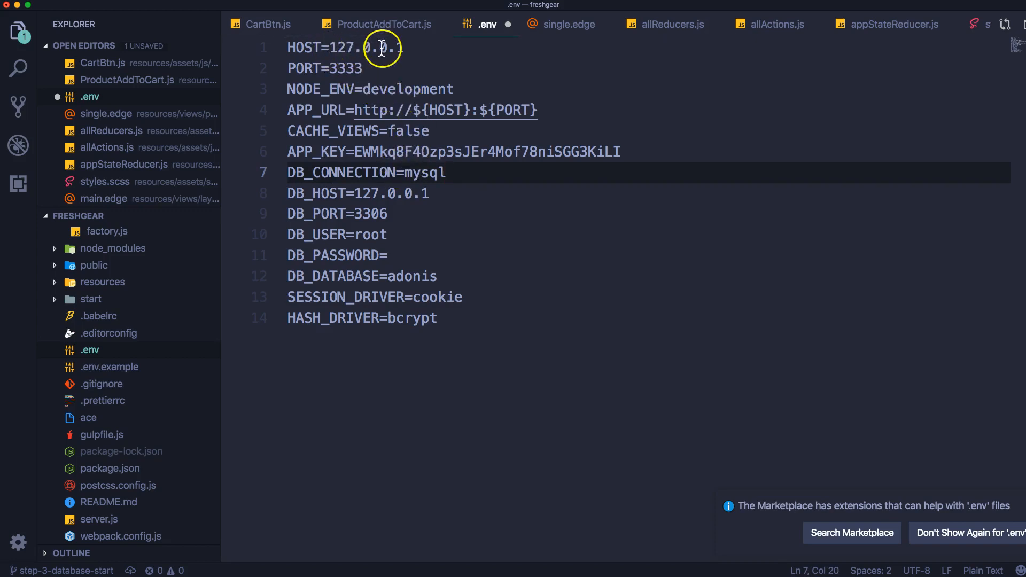
mouse_move(405, 47)
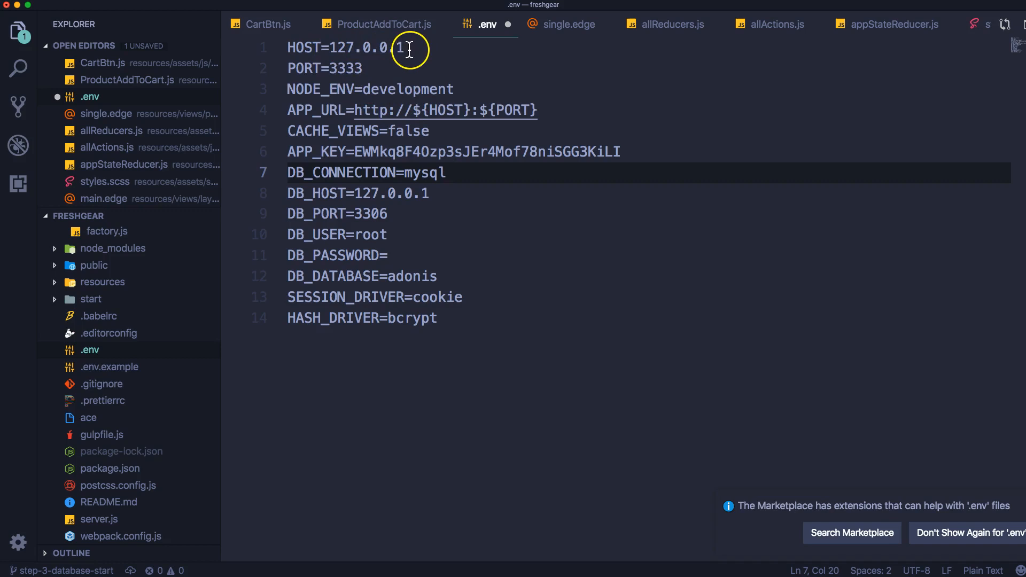
mouse_move(356, 68)
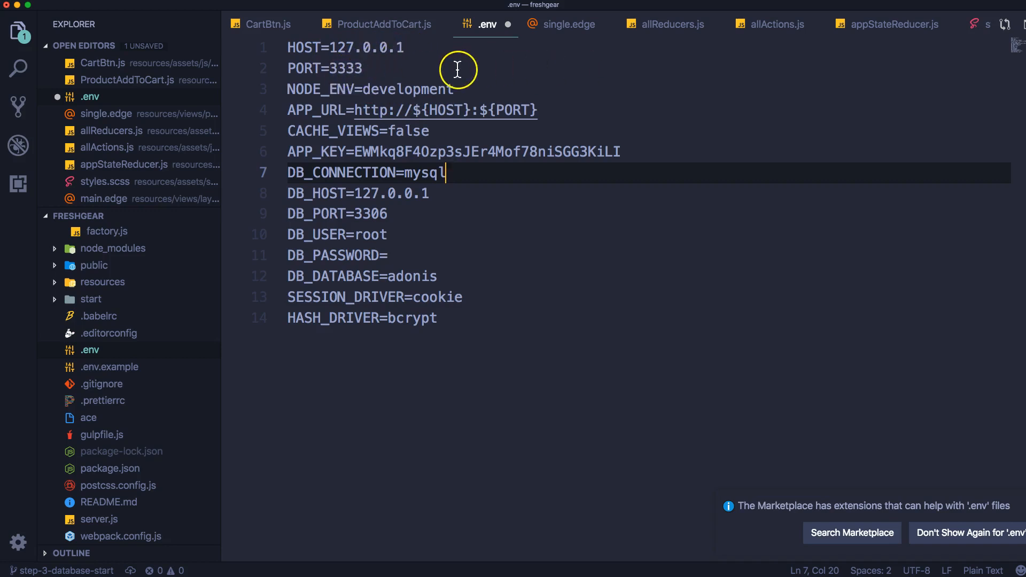
click(361, 68)
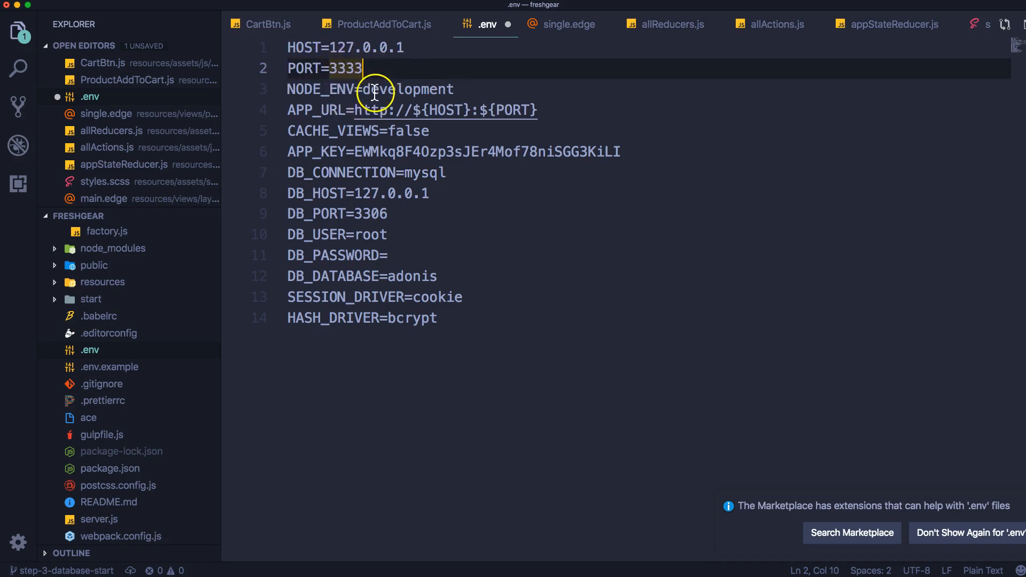
mouse_move(371, 125)
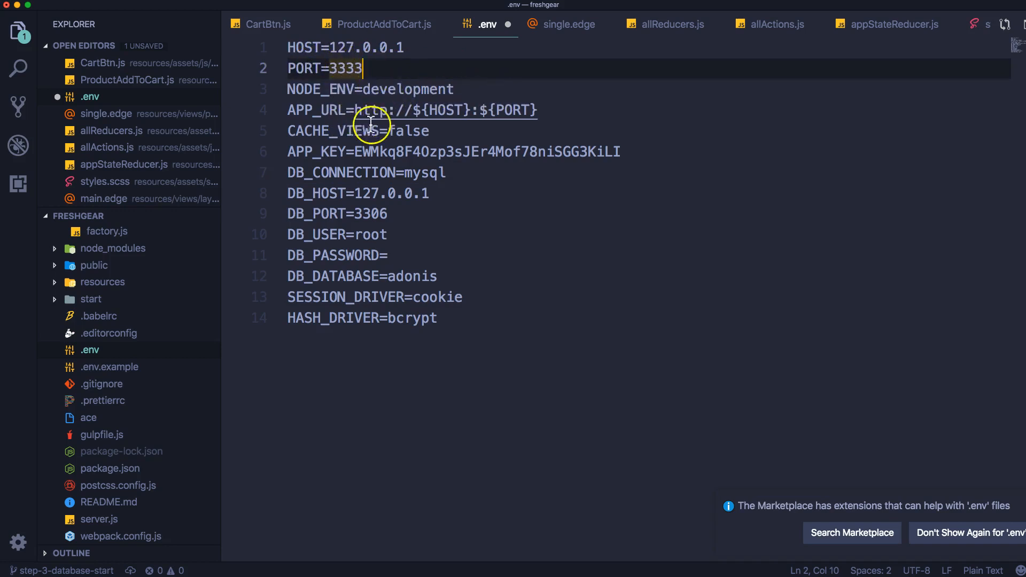
mouse_move(480, 145)
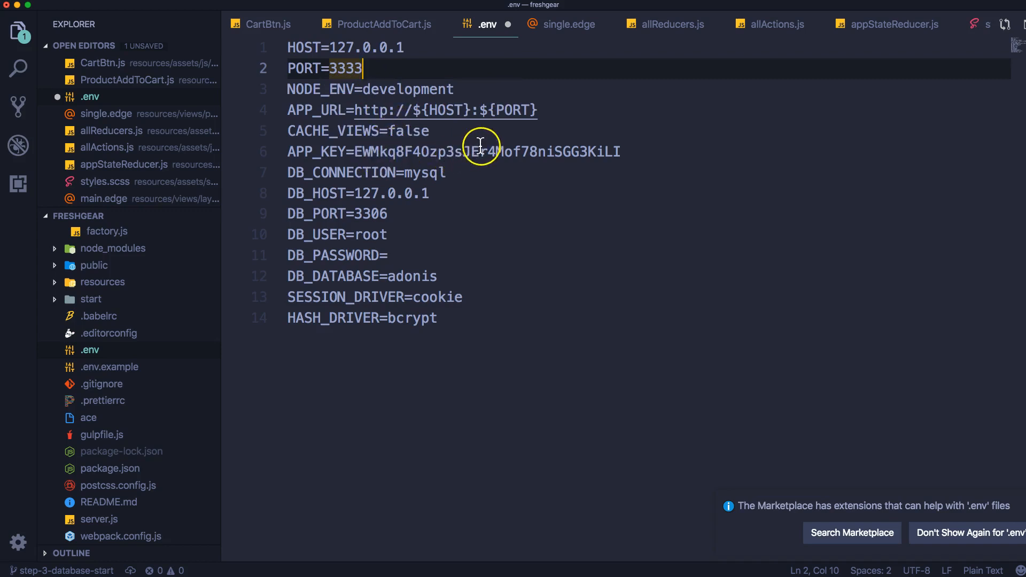
mouse_move(338, 234)
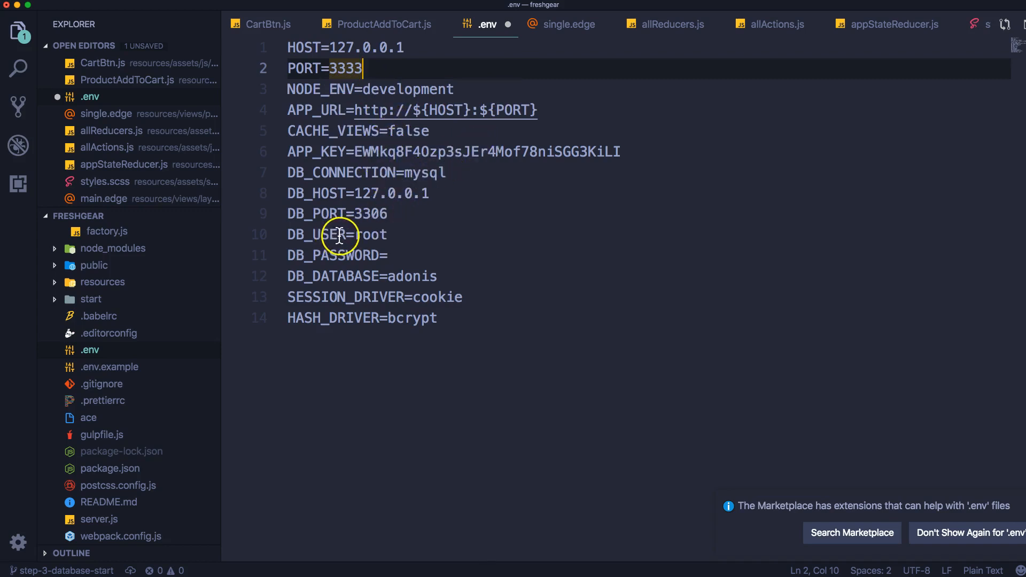
mouse_move(417, 255)
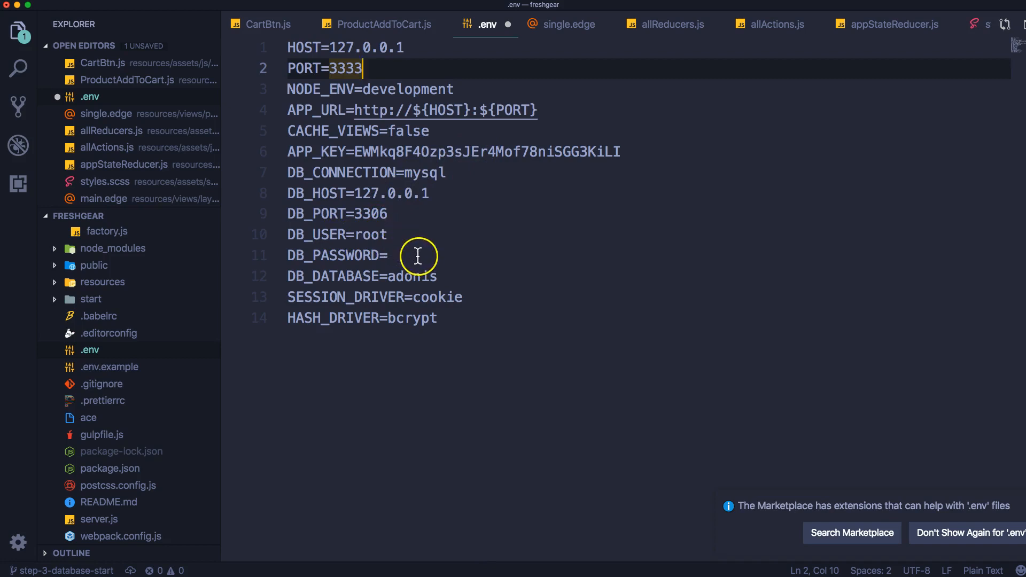
text(root)
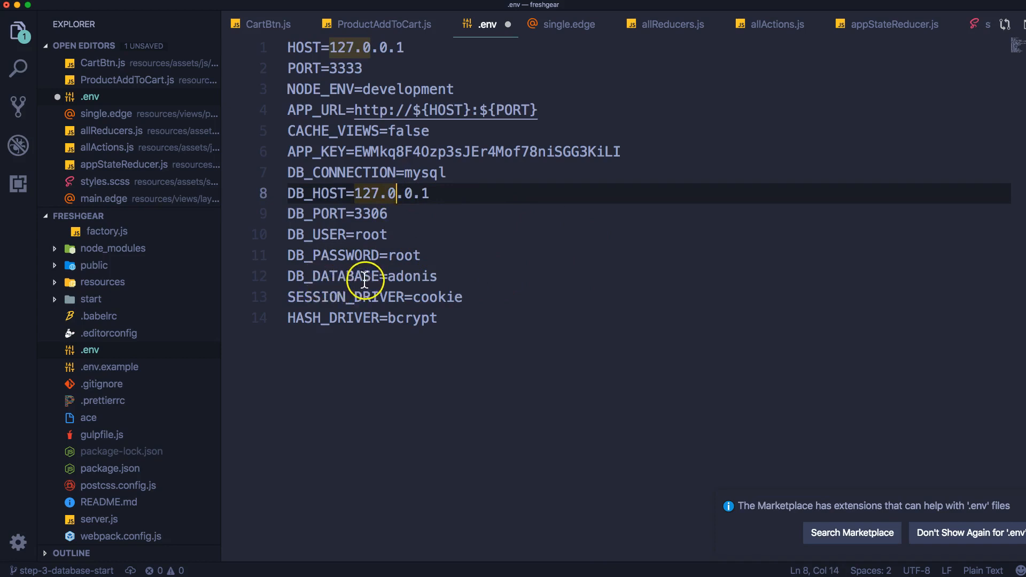
Step: Replace 'adonis' with 'freshgear' as DB_DATABASE and save the .env file
double_click(415, 277)
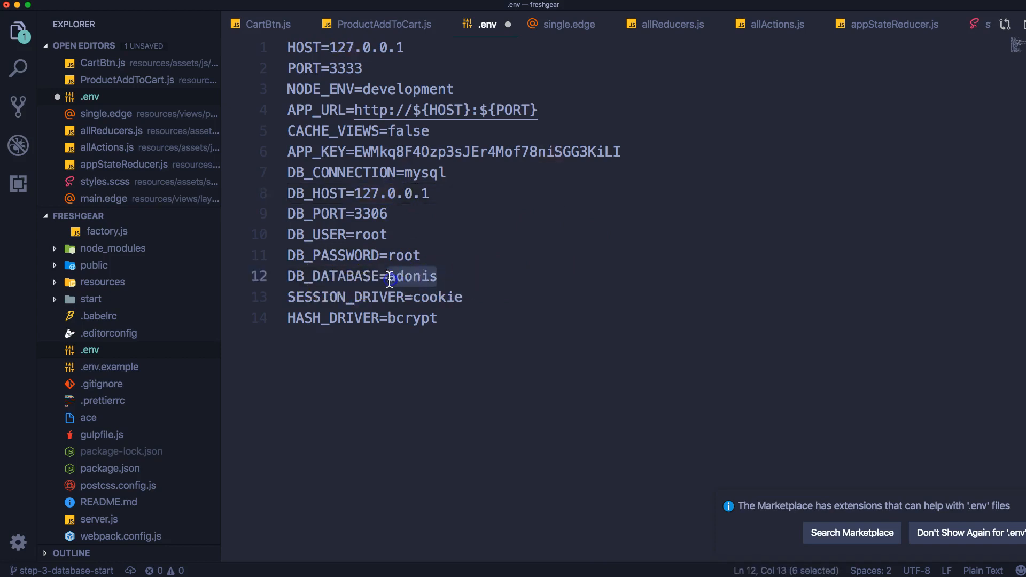
text(fre)
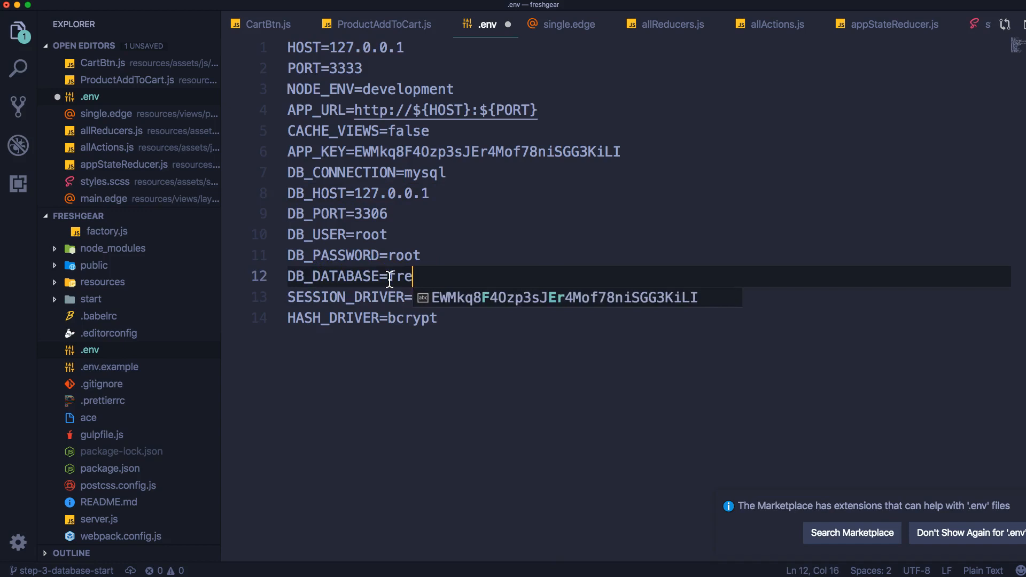
text(shgear)
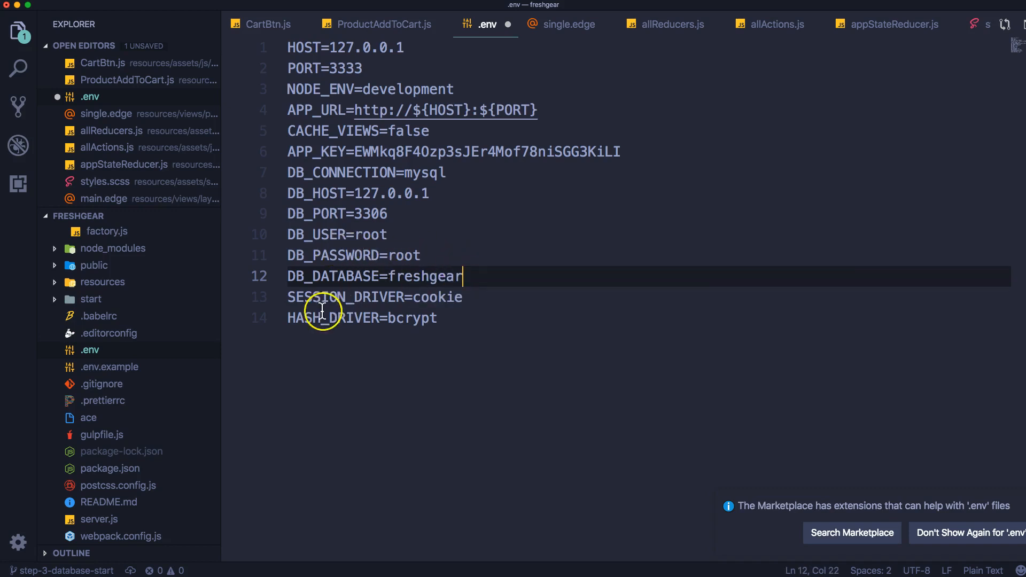
mouse_move(386, 296)
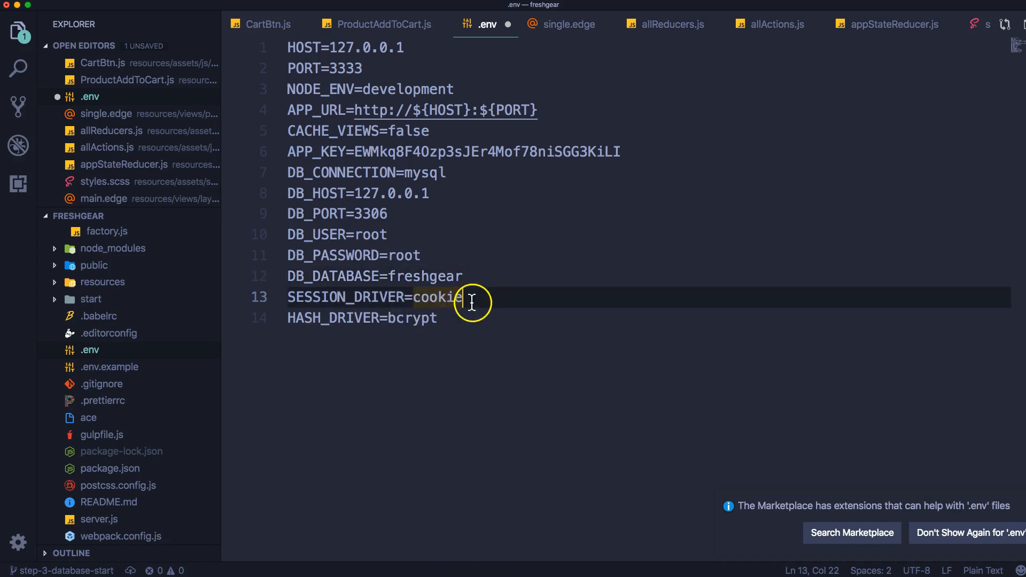
click(435, 318)
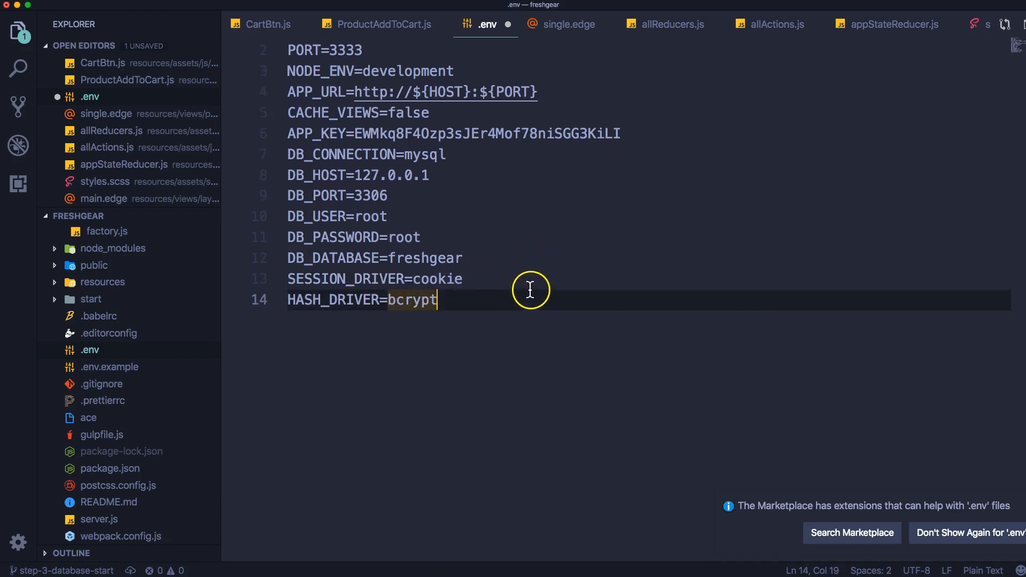
click(969, 532)
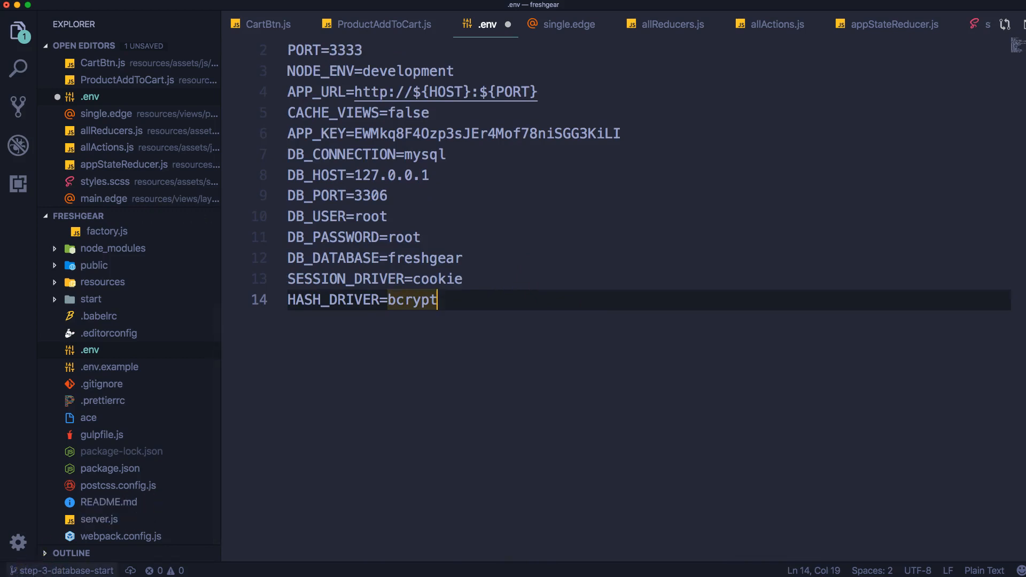
mouse_move(344, 470)
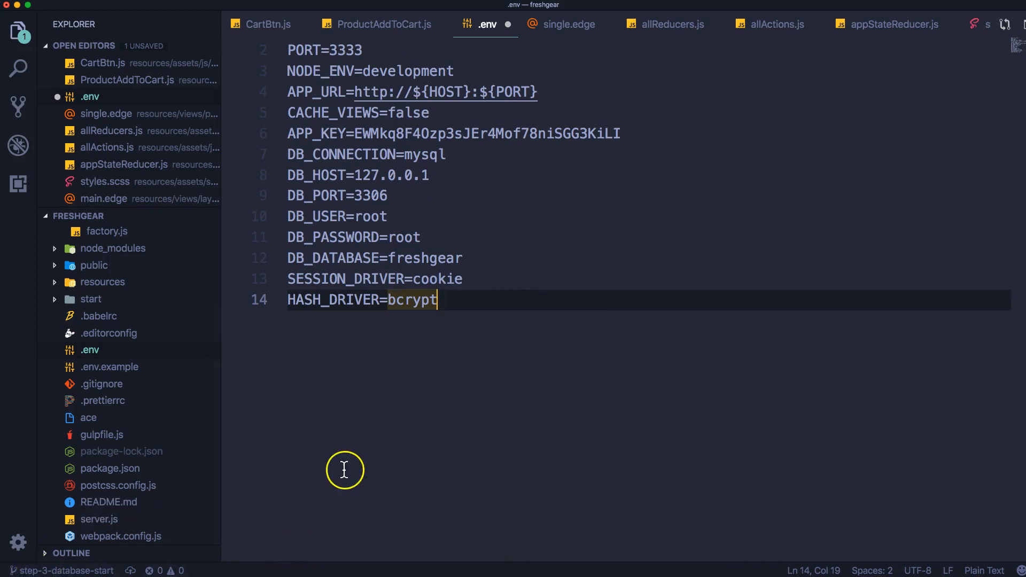
click(444, 279)
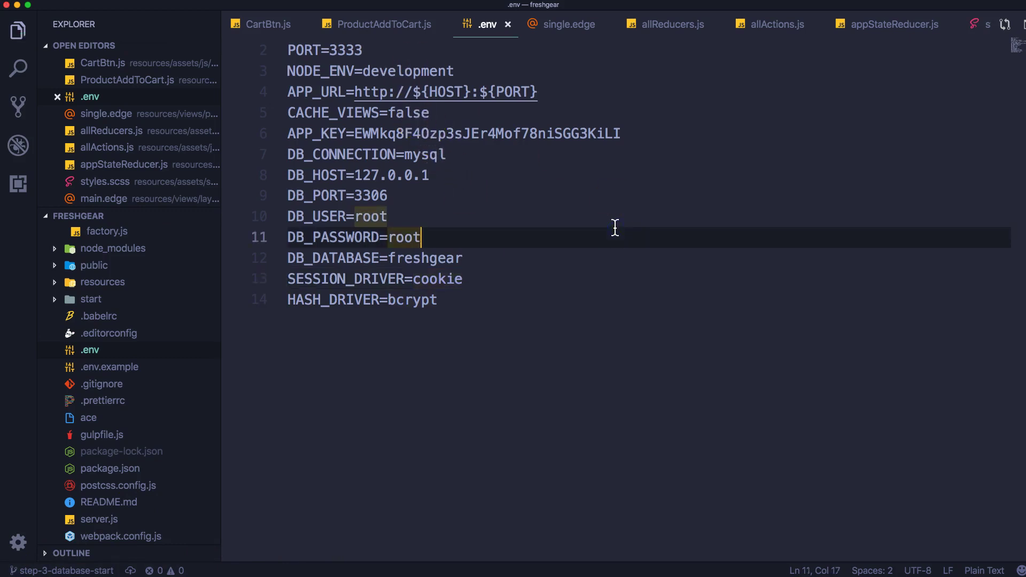
mouse_move(666, 551)
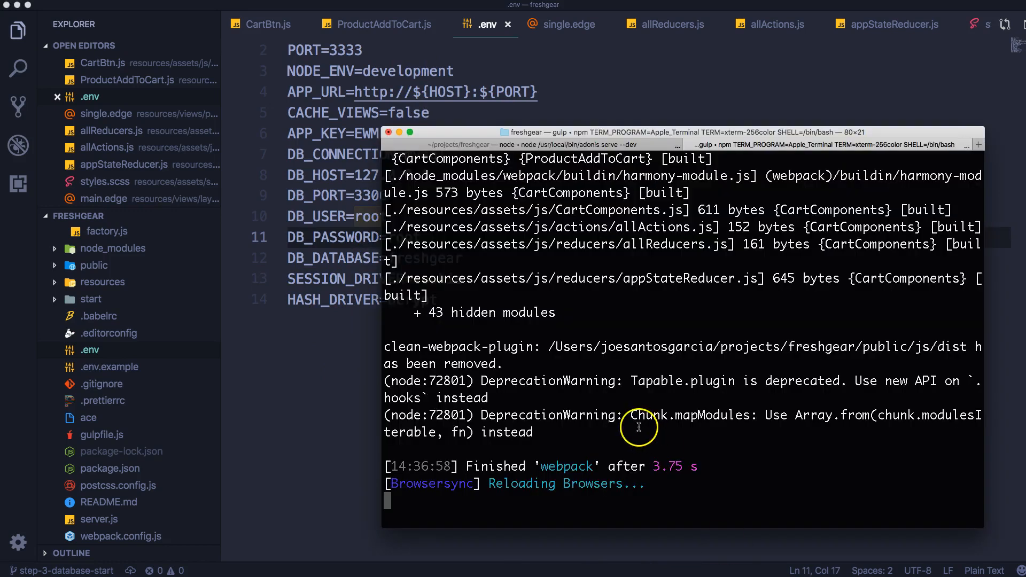
mouse_move(635, 390)
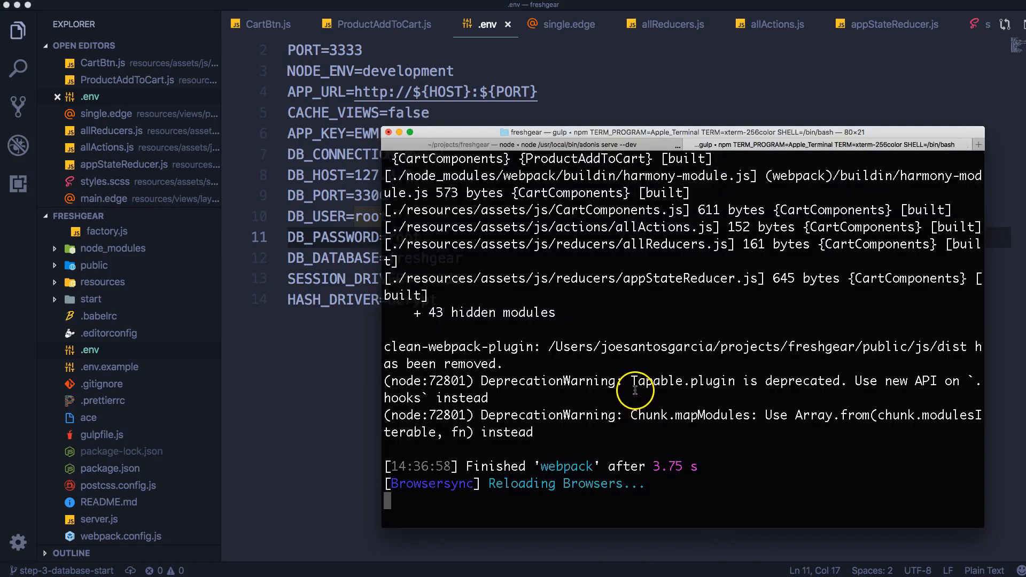
mouse_move(635, 390)
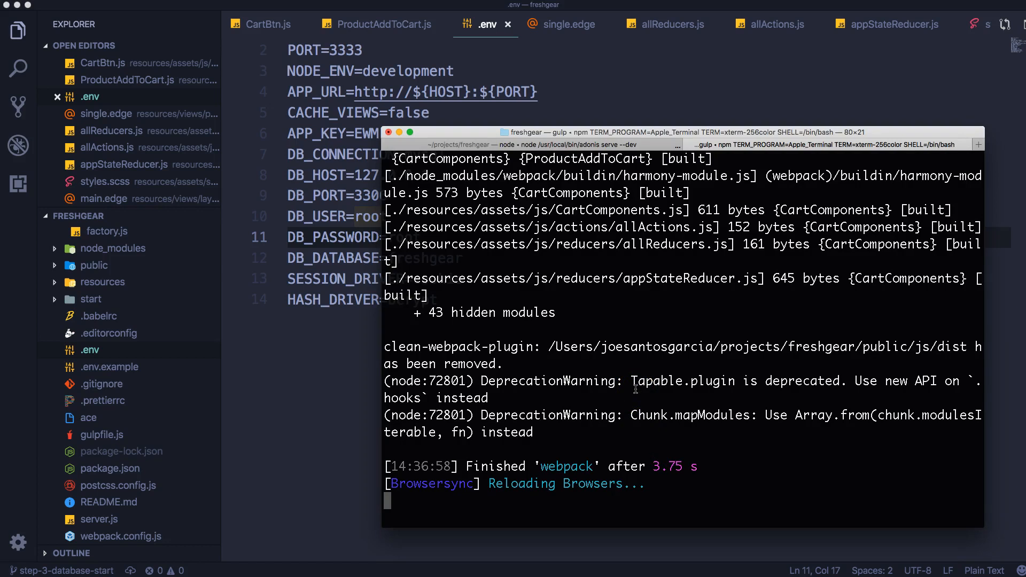
Step: Stop the 'adonis serve --dev' server with Ctrl+C in its Terminal tab
click(466, 145)
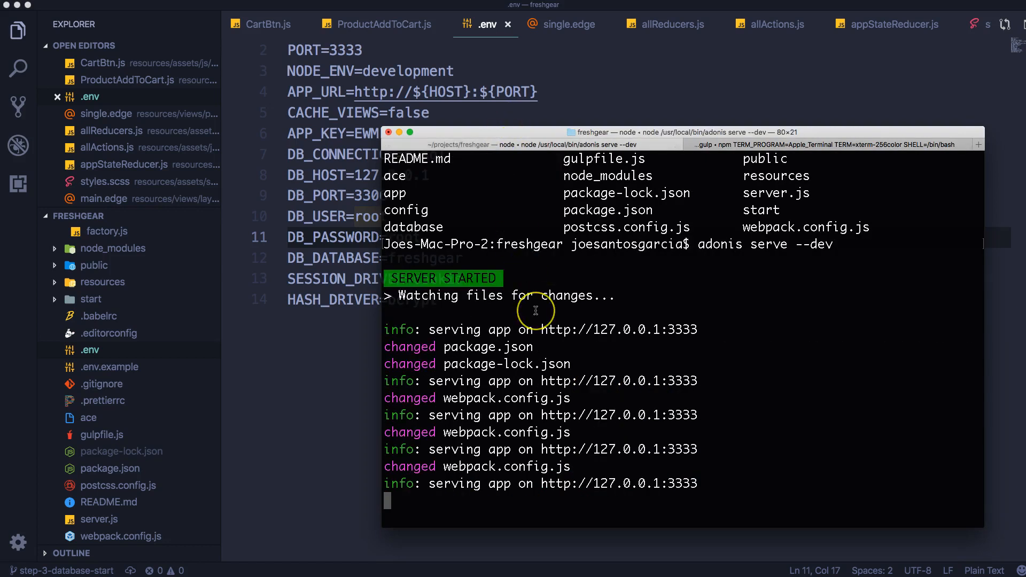
mouse_move(535, 311)
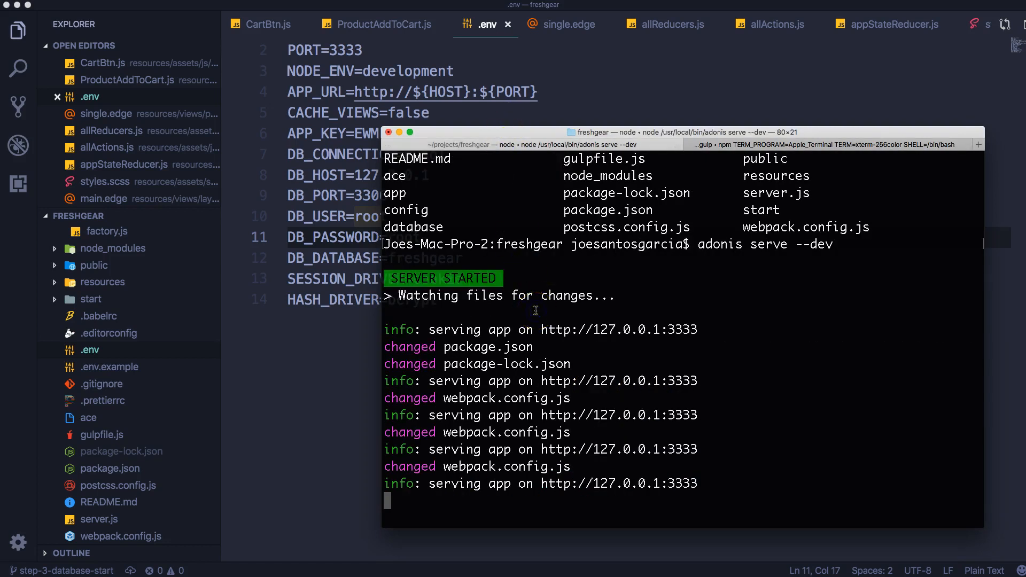
key(ctrl+c)
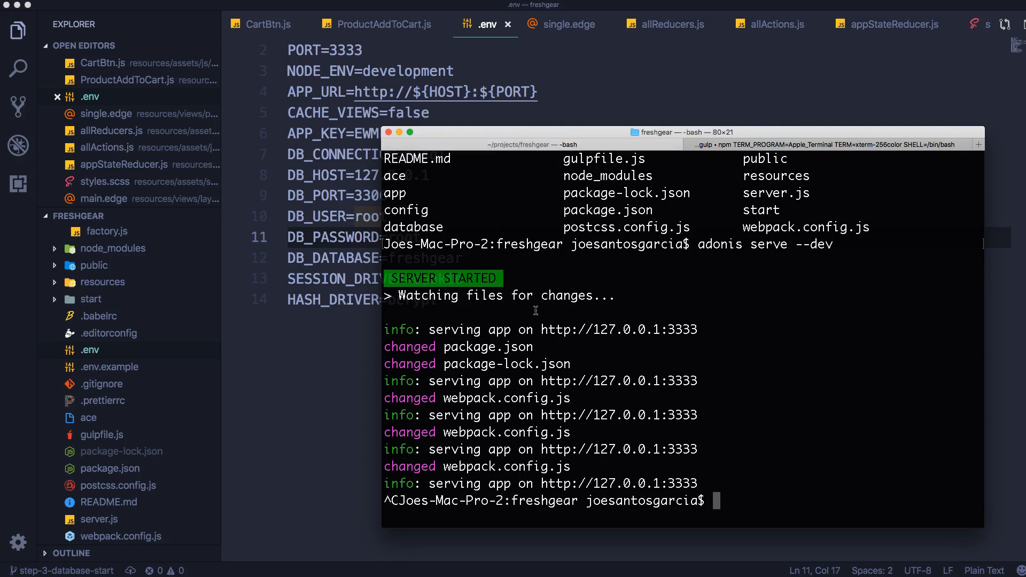
Step: Run adonis to list its commands and scroll through the help output
text(adoni)
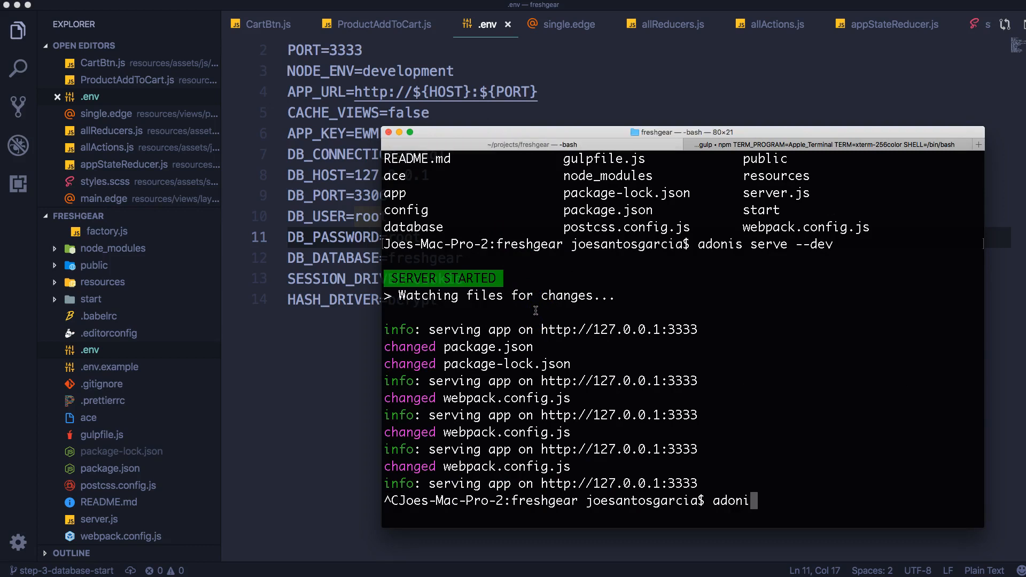
key(Return)
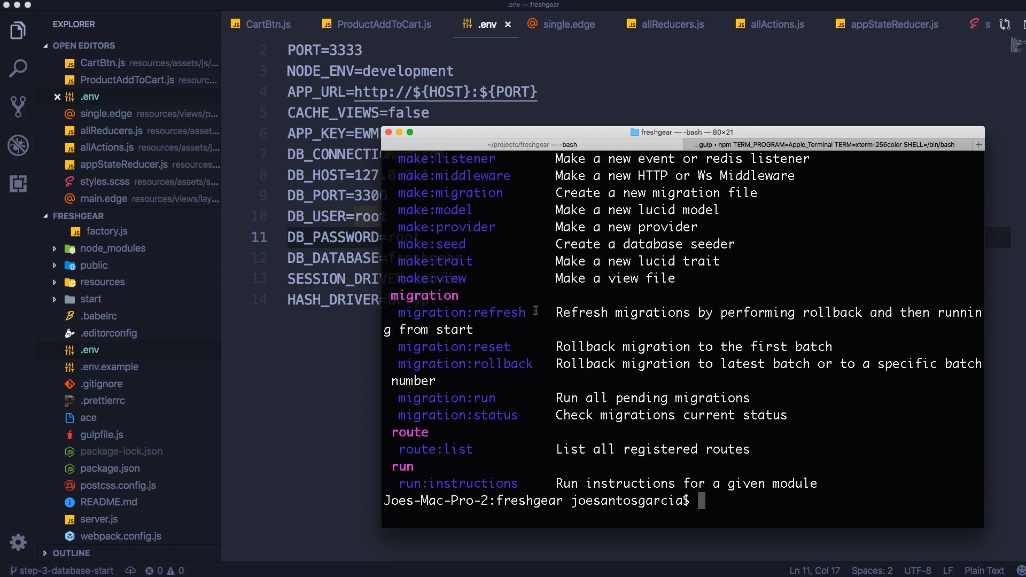
scroll(up, 3)
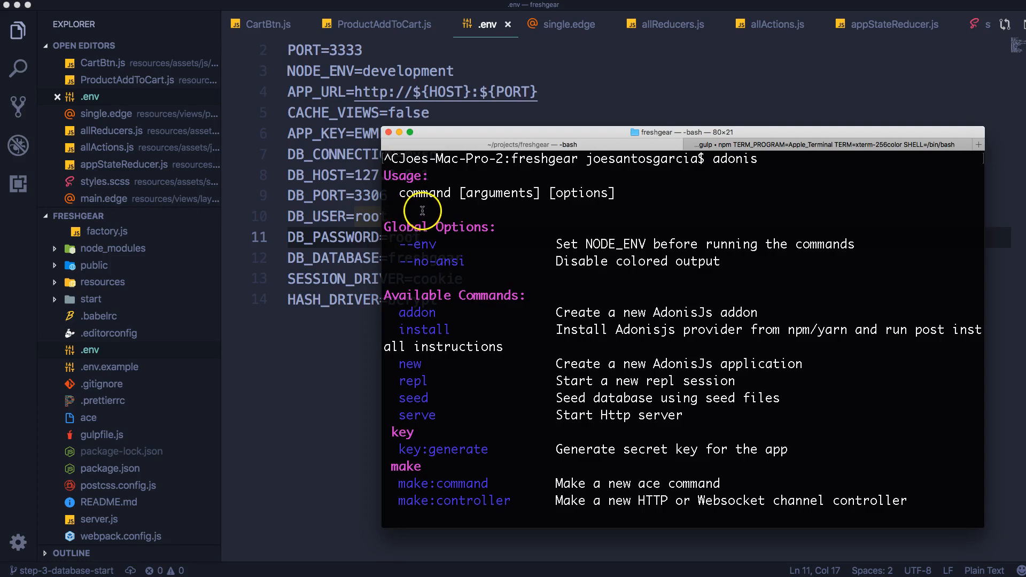
mouse_move(462, 218)
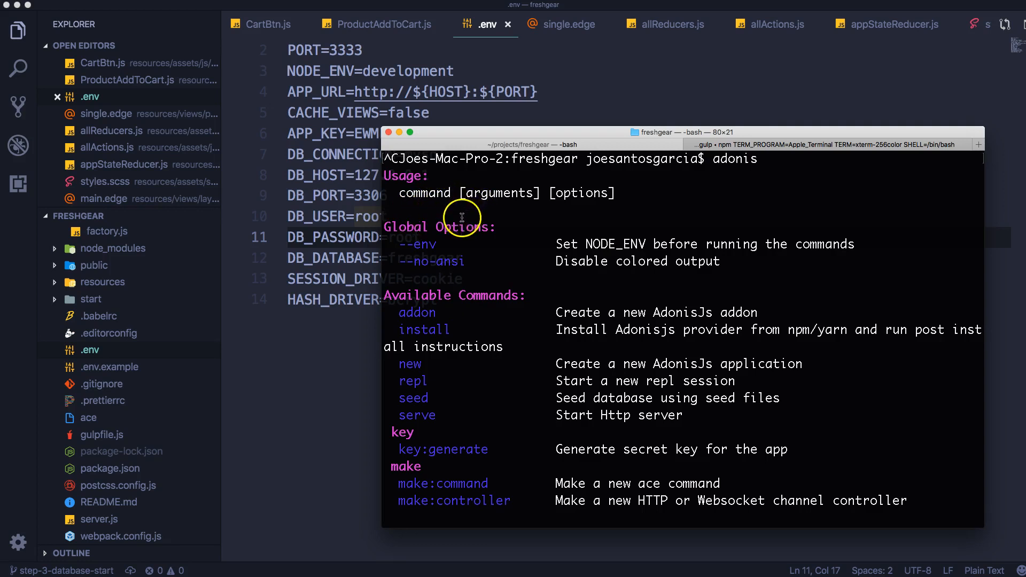
scroll(down, 3)
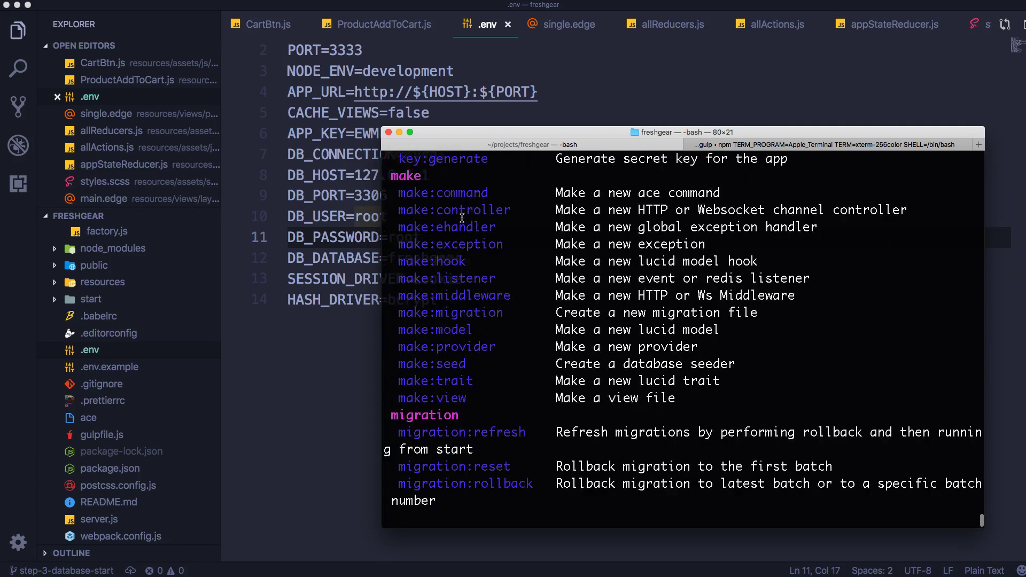
scroll(down, 3)
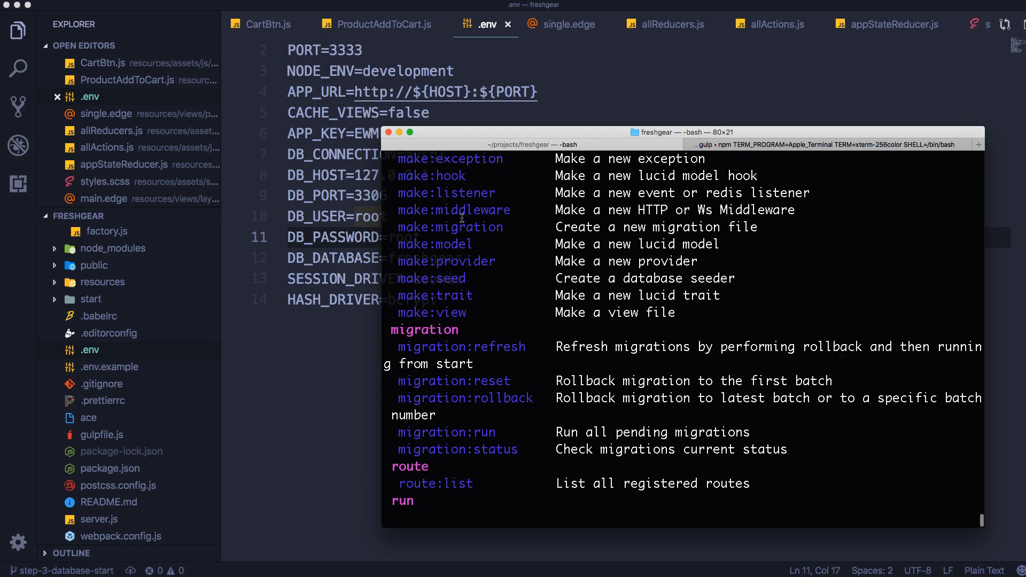
mouse_move(402, 433)
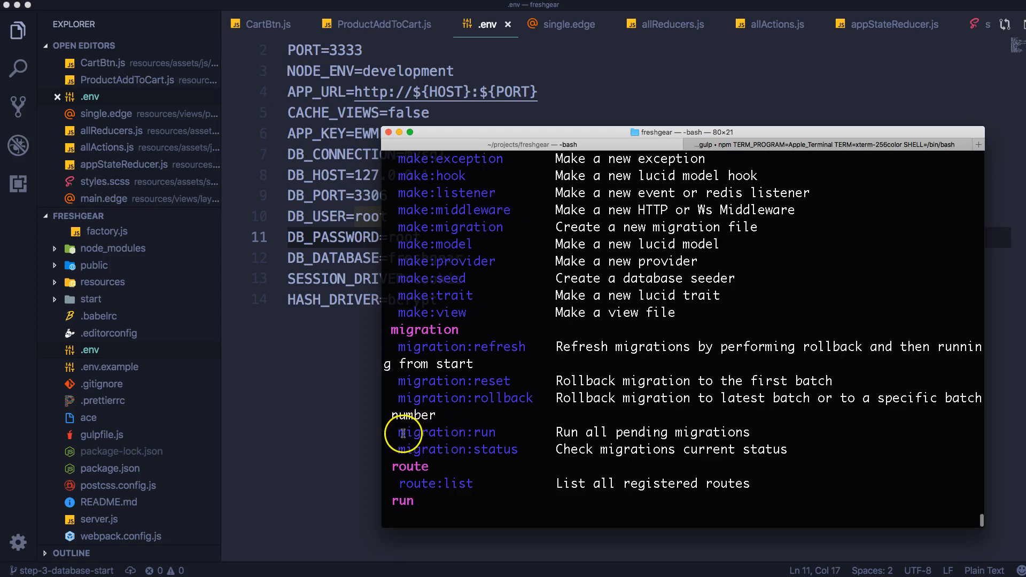
mouse_move(387, 436)
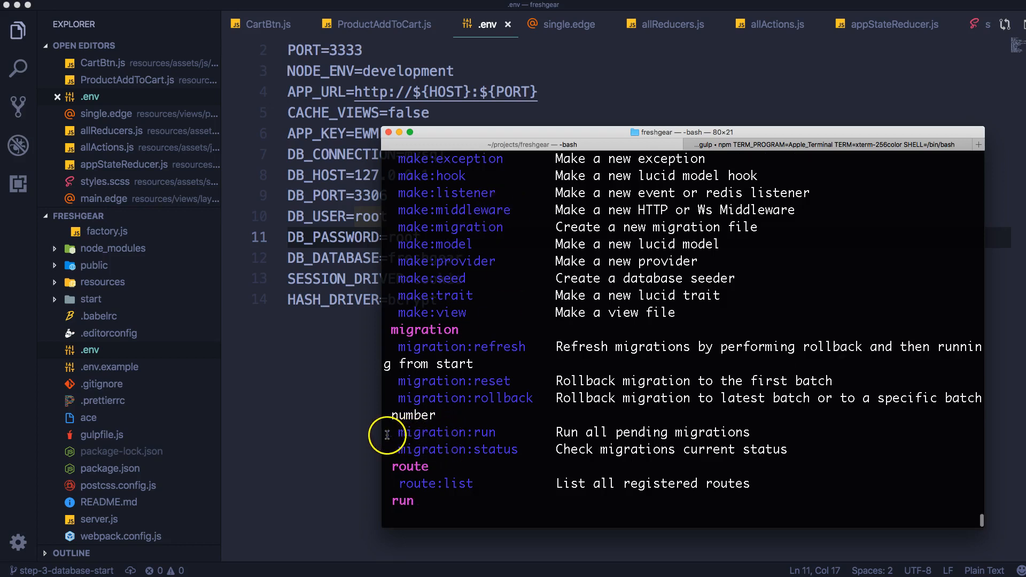
mouse_move(531, 465)
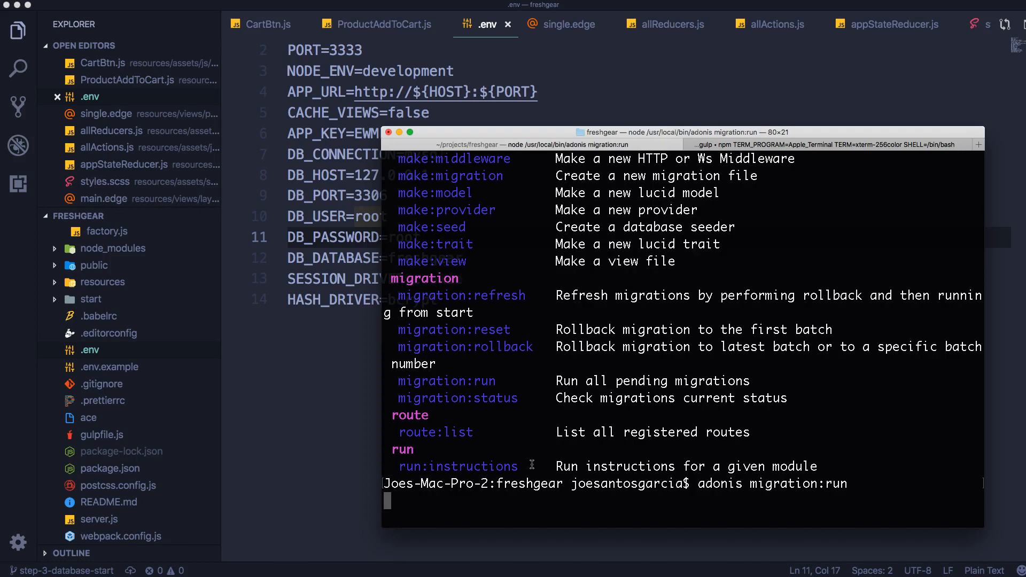
Step: Run adonis migration:run, which fails with 'Cannot find module mysql'
key(Return)
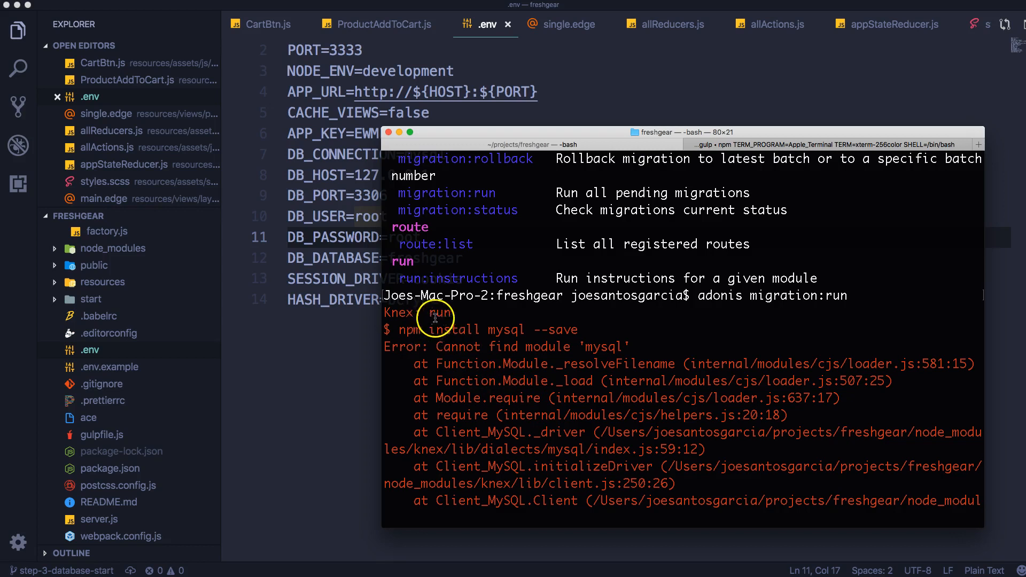
mouse_move(527, 334)
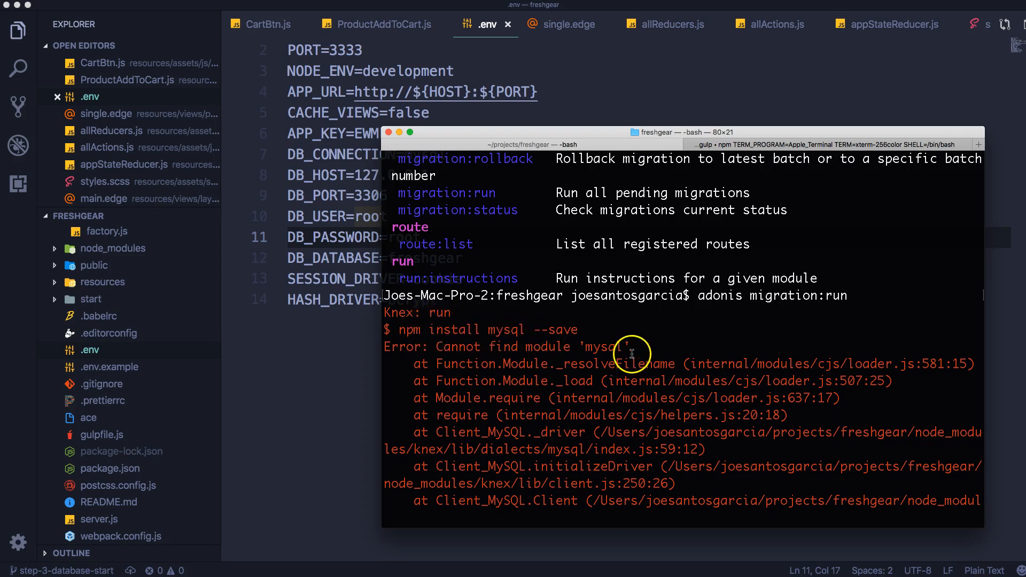
mouse_move(624, 304)
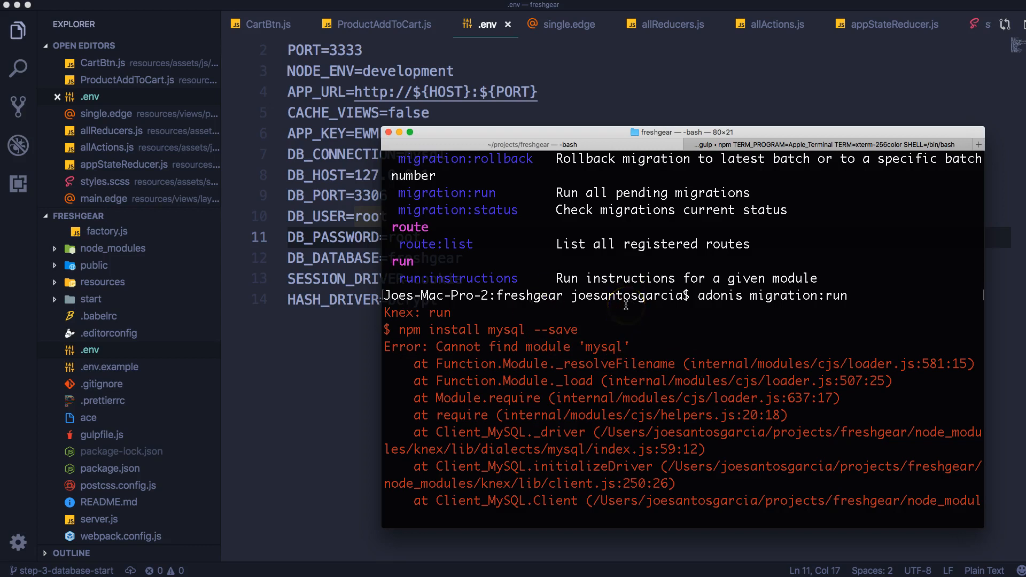
mouse_move(492, 368)
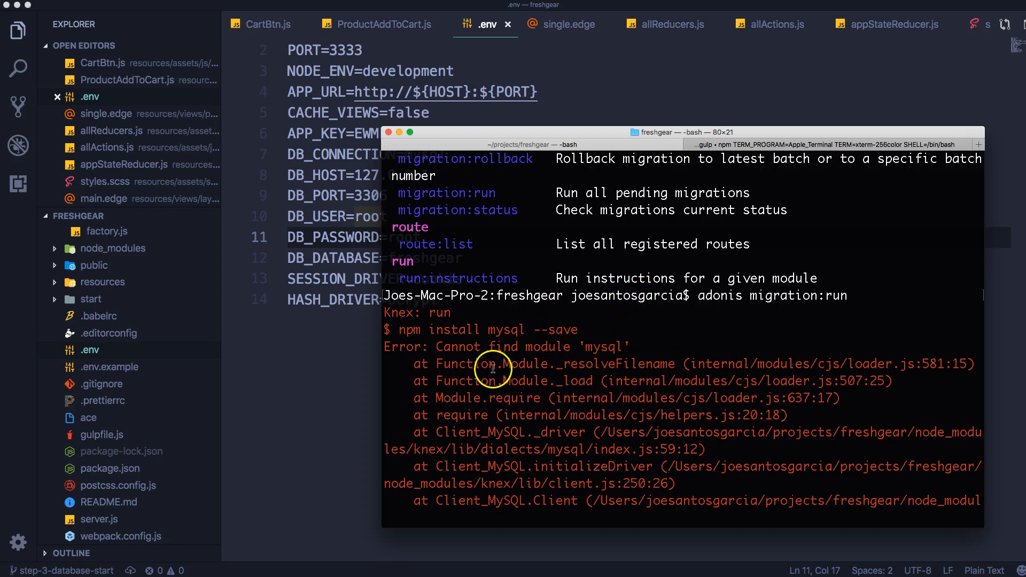
mouse_move(483, 356)
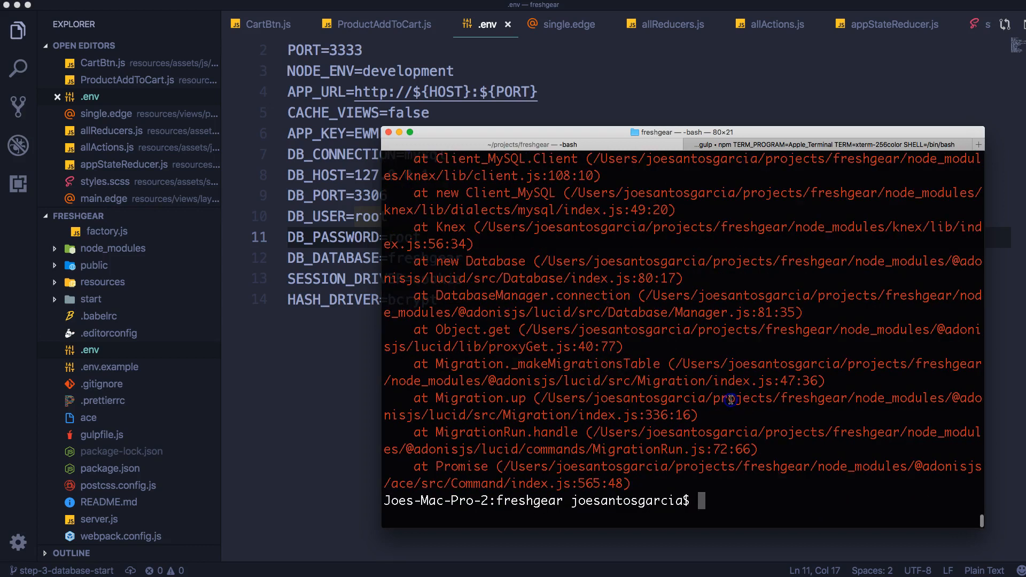
Step: Install mysql via 'npm install mysql --save' and rerun adonis migration:run successfully
text(npm install mysql --save)
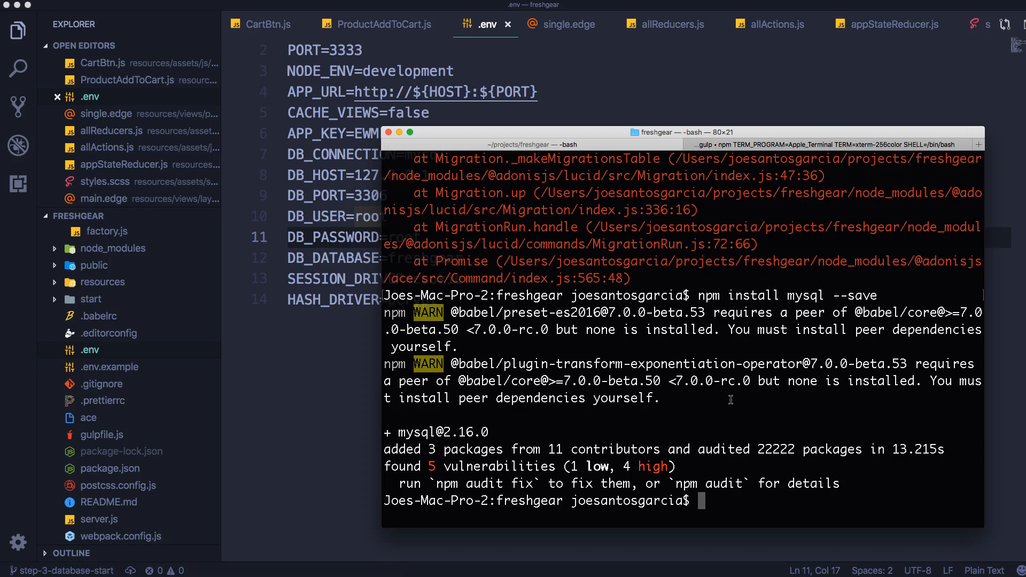
text(npm install mysql --save)
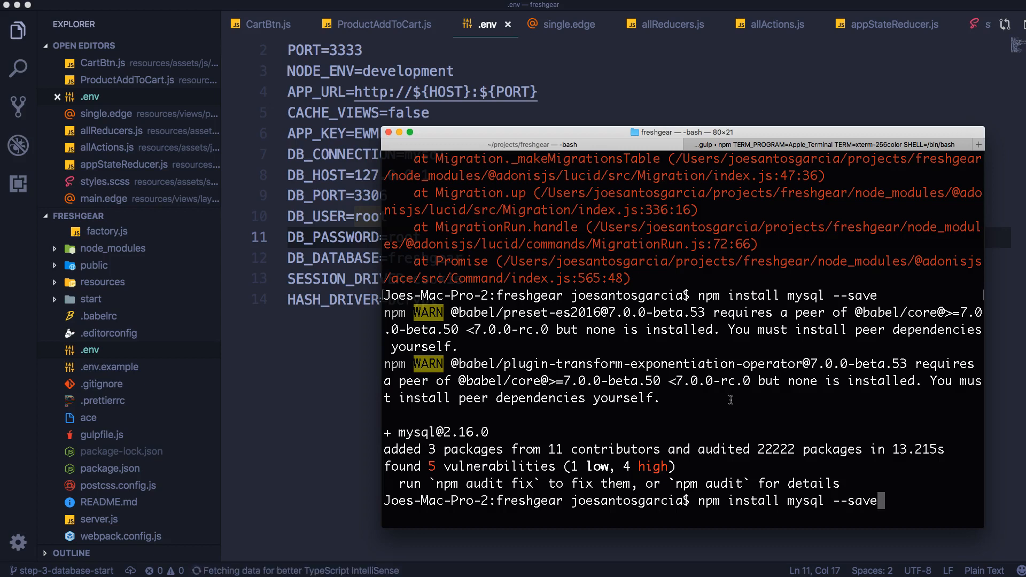
text(adonis migration:run)
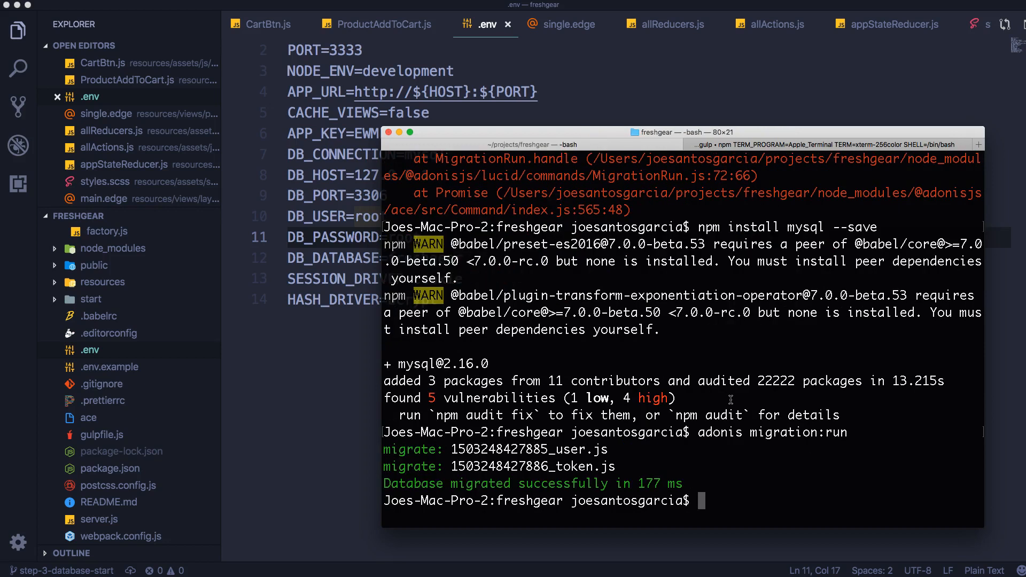
mouse_move(364, 519)
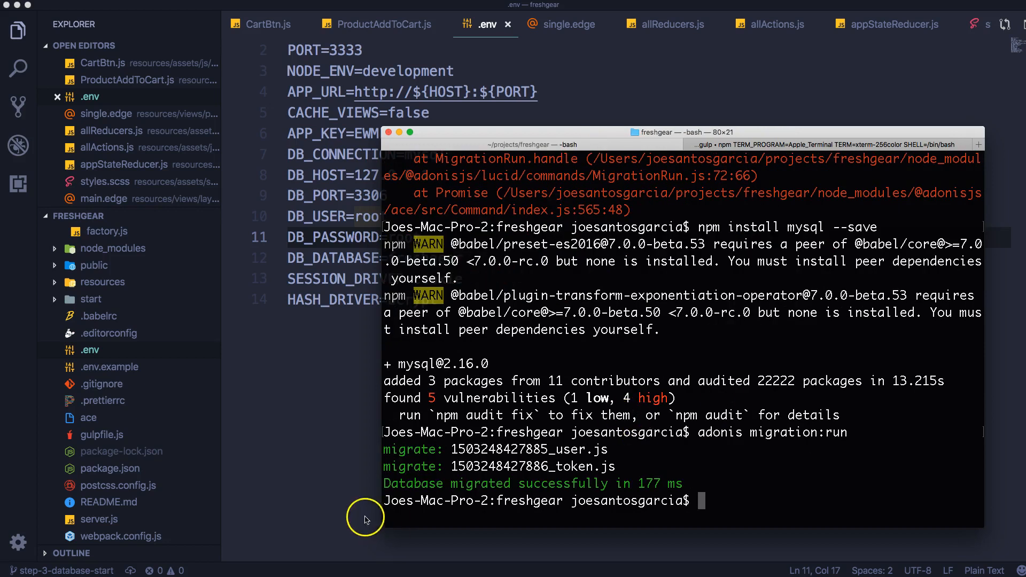
mouse_move(720, 486)
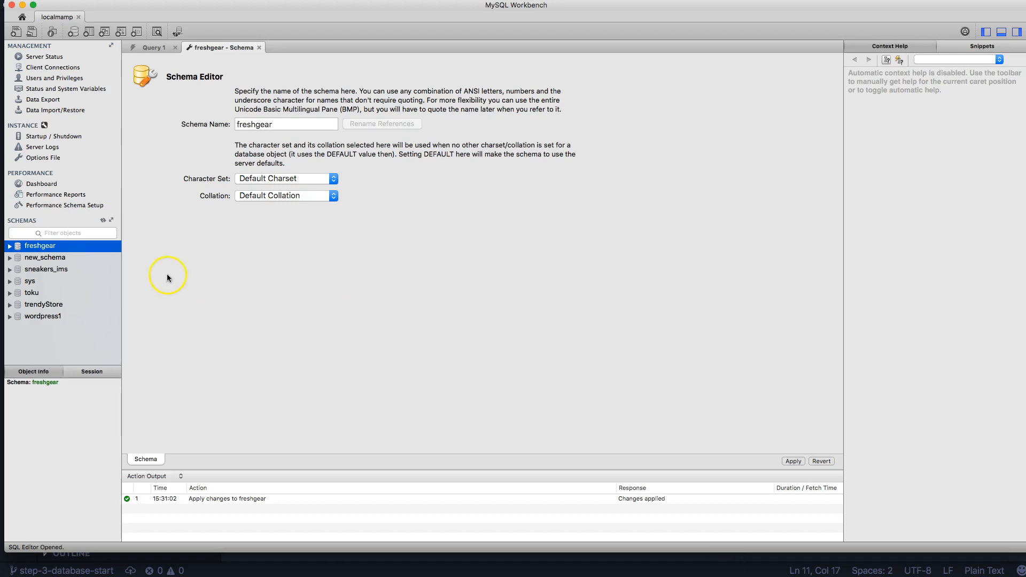
Step: Expand freshgear's Tables and view the two migration rows in adonis_schema
right_click(39, 245)
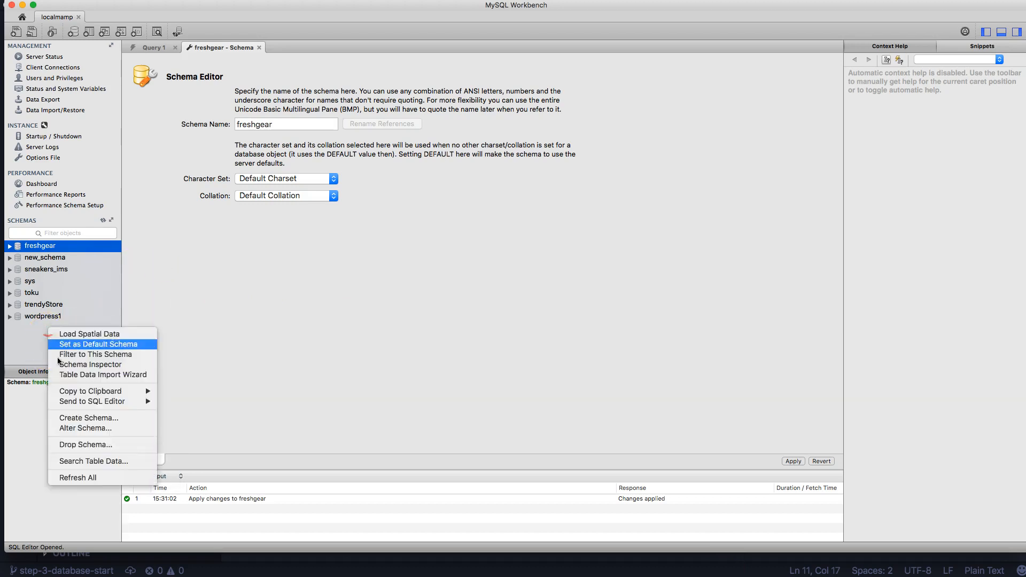
click(99, 344)
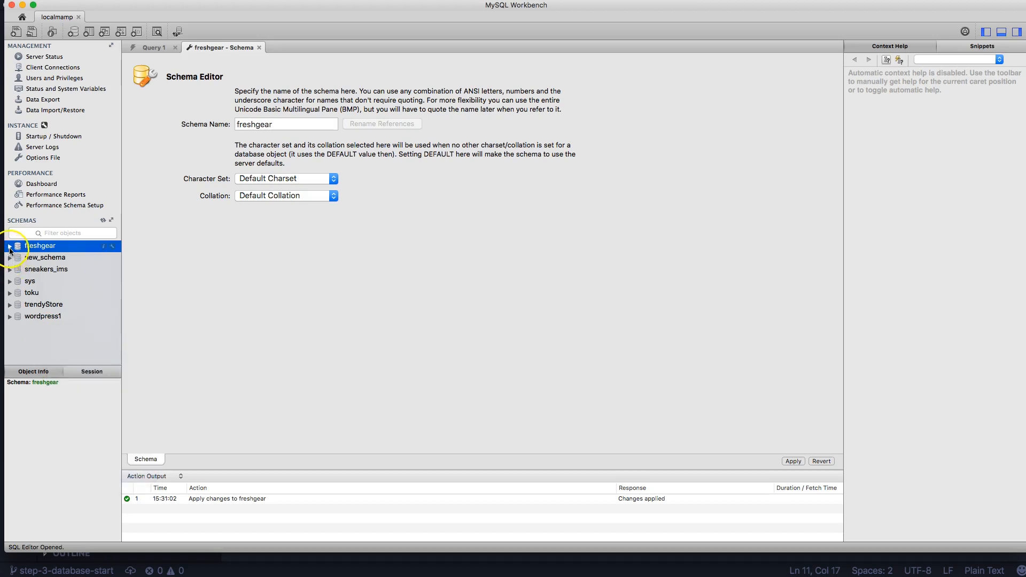
click(10, 245)
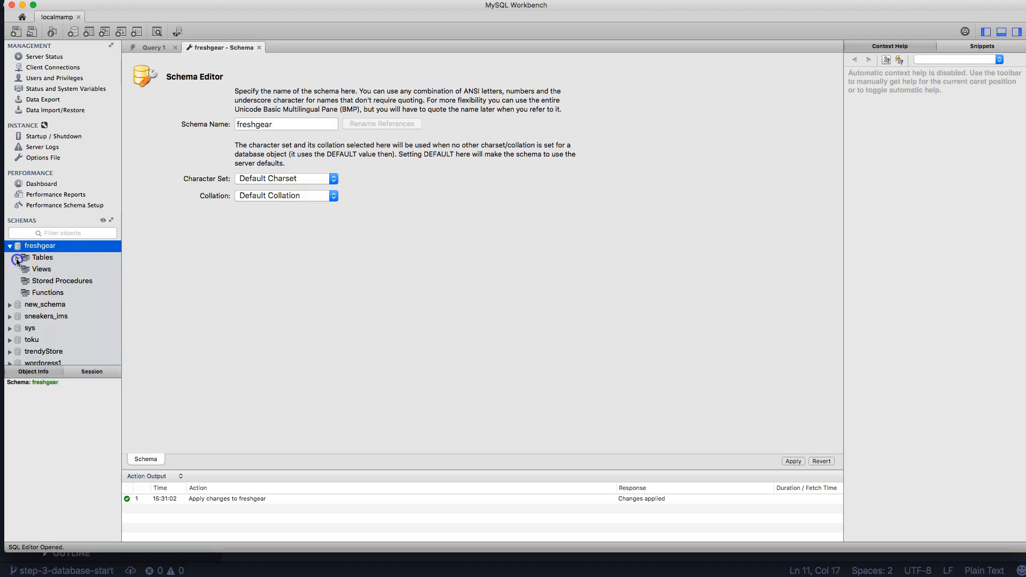
click(17, 257)
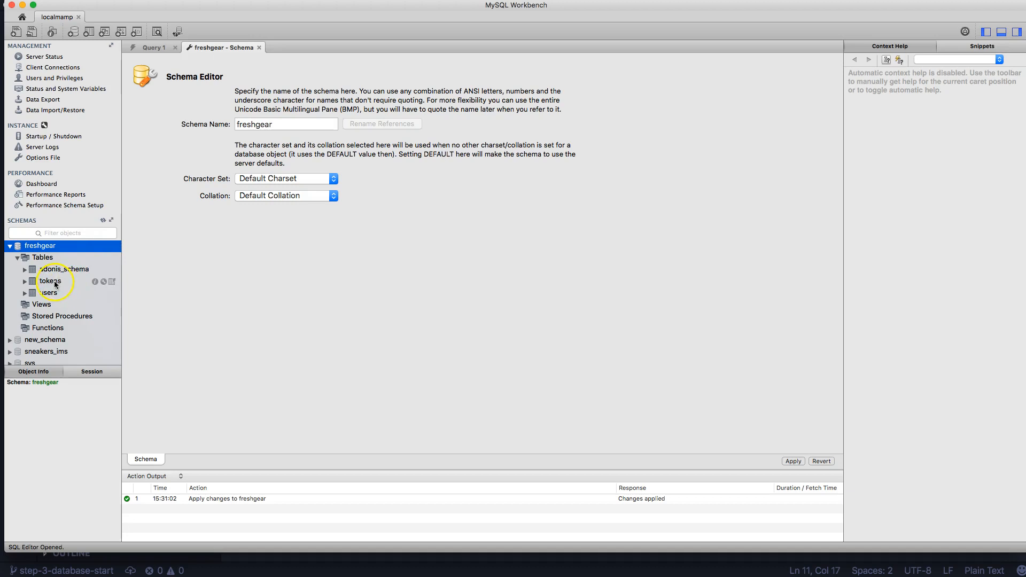
click(64, 269)
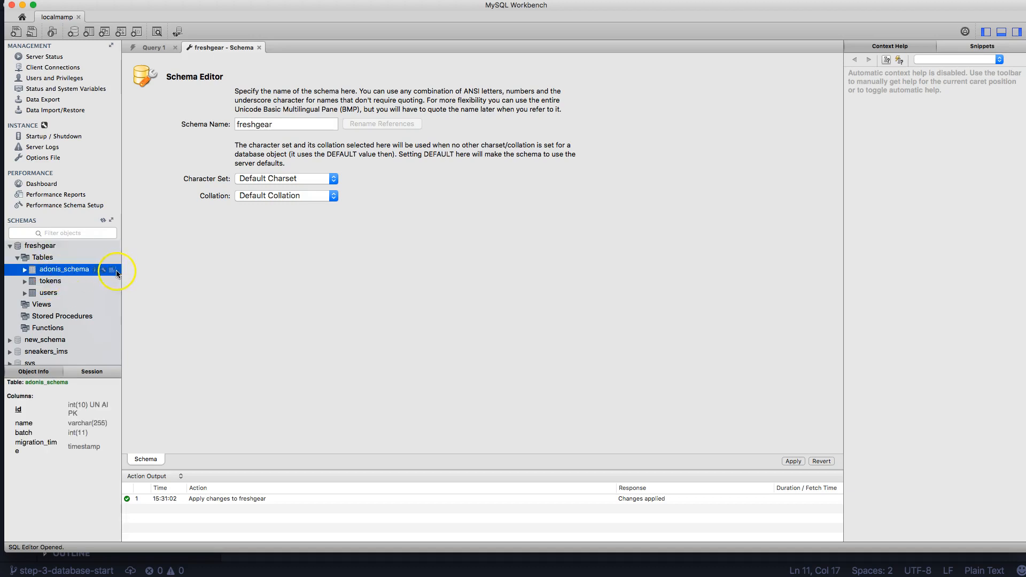
click(111, 269)
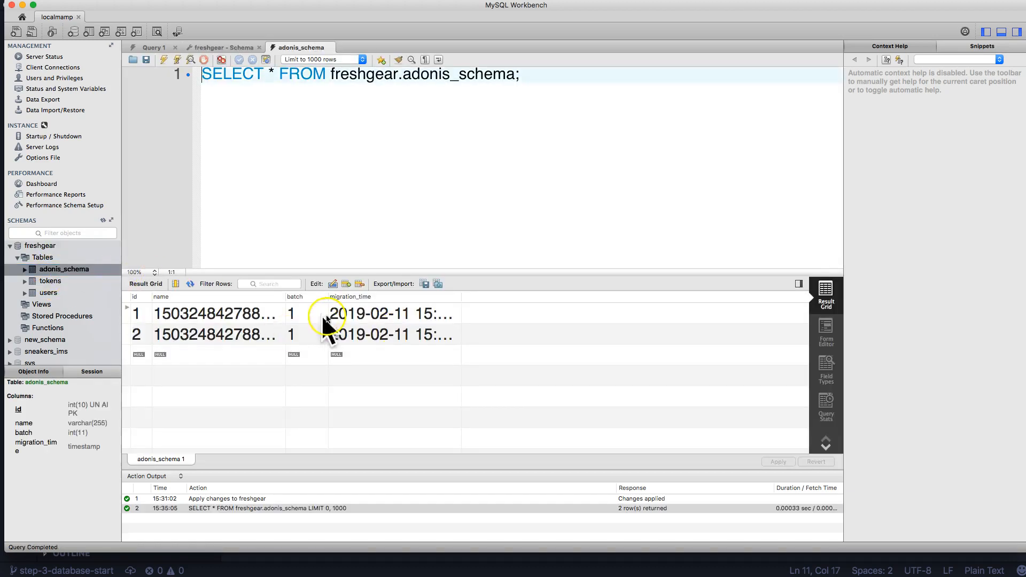
mouse_move(230, 294)
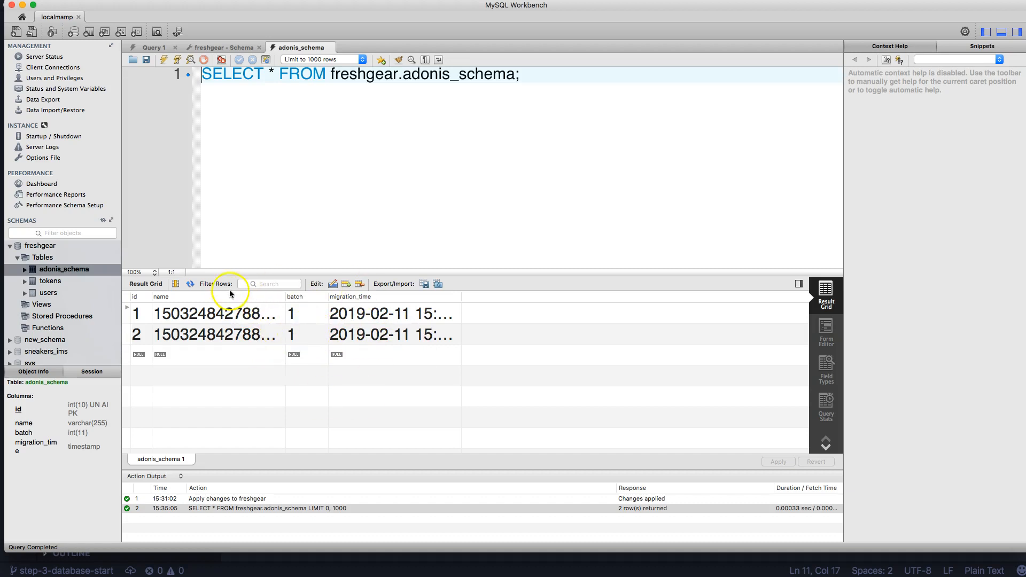
mouse_move(77, 292)
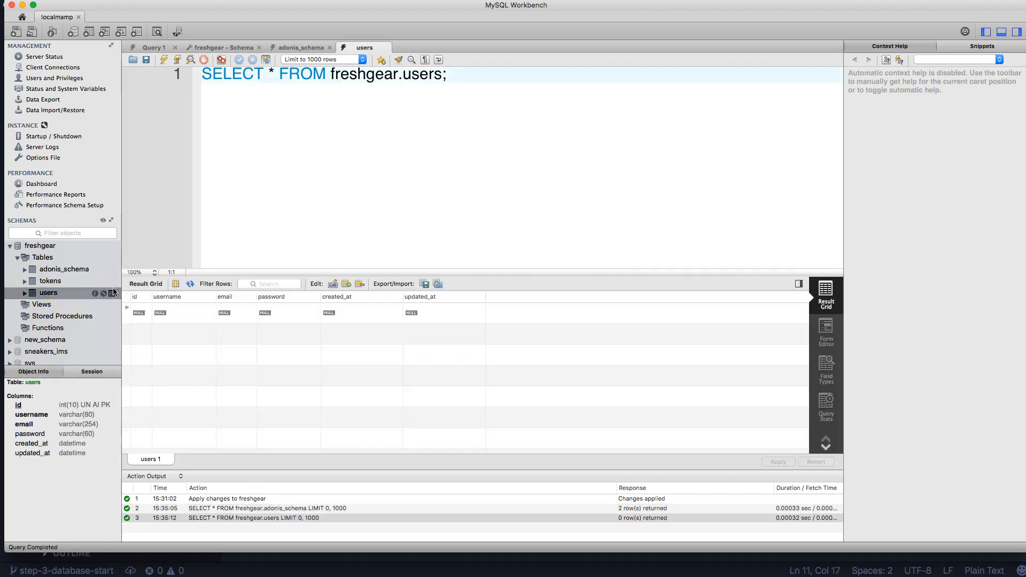
Step: Check that the tokens table has no rows, then close the tokens and adonis_schema views
click(111, 281)
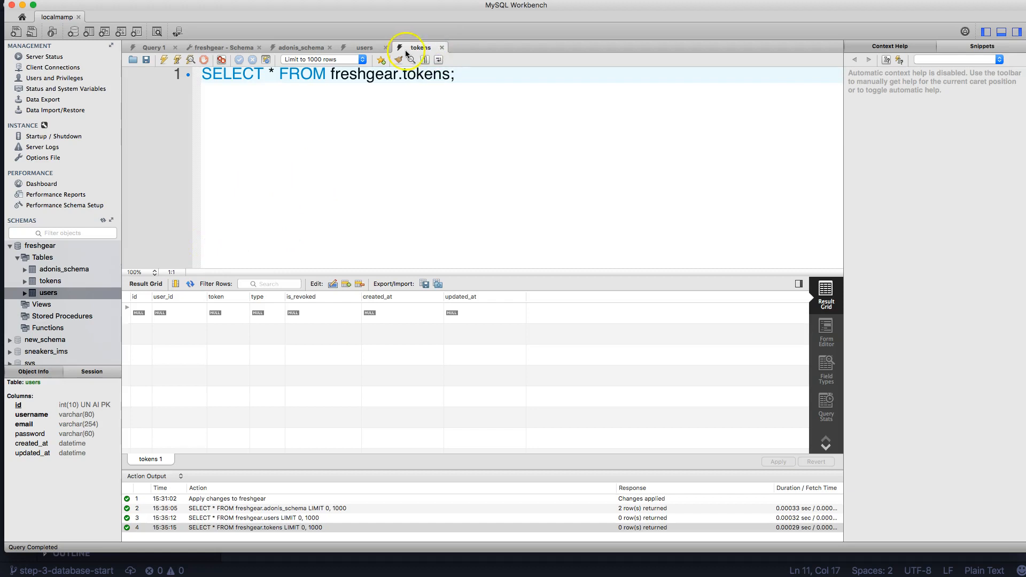
mouse_move(442, 50)
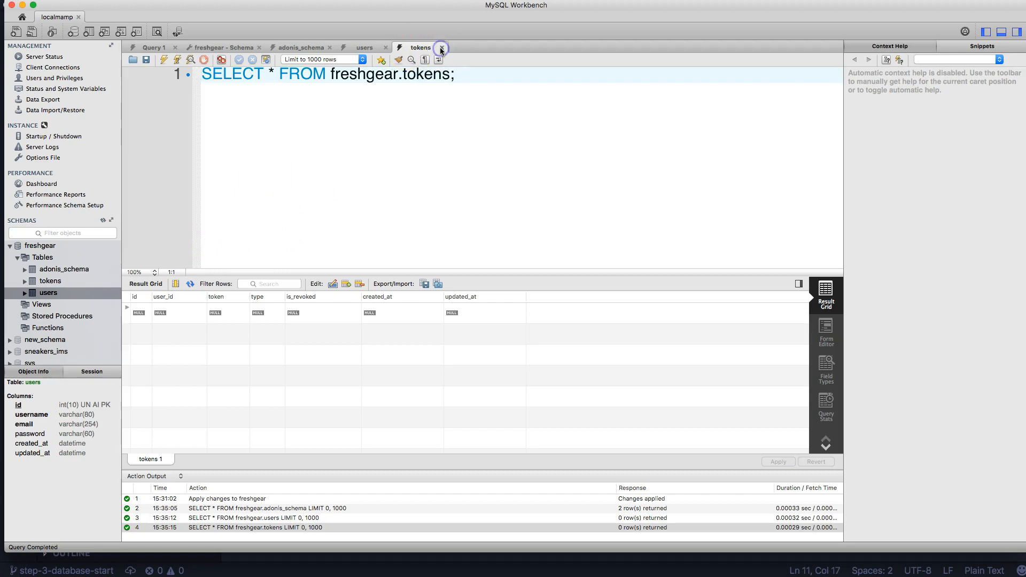
click(440, 47)
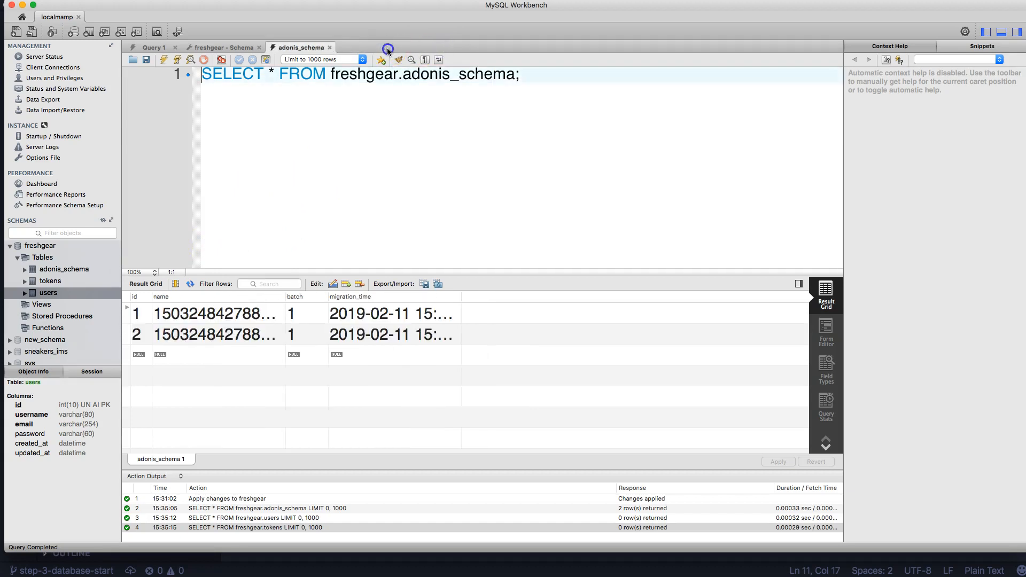
click(222, 47)
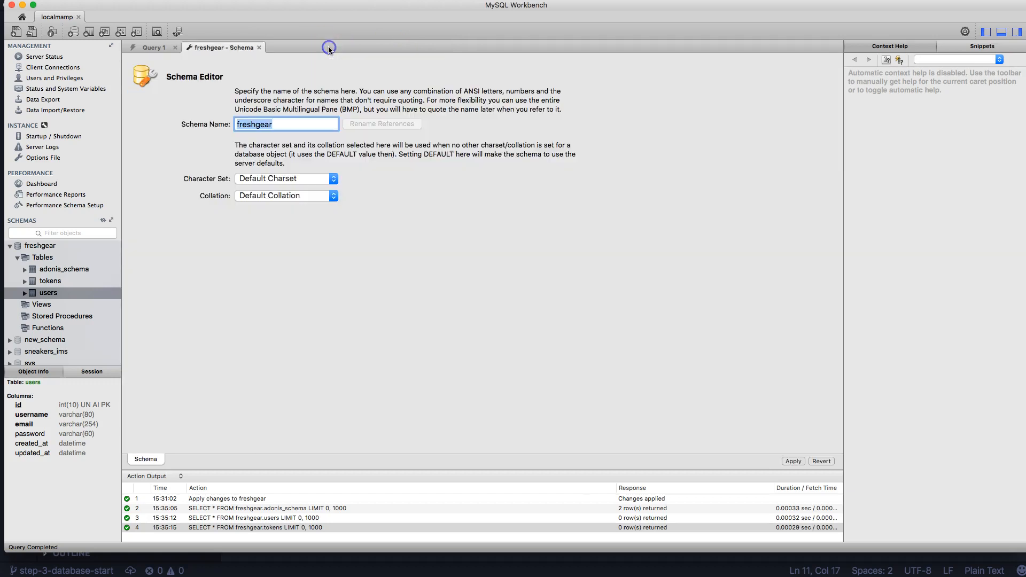
mouse_move(259, 47)
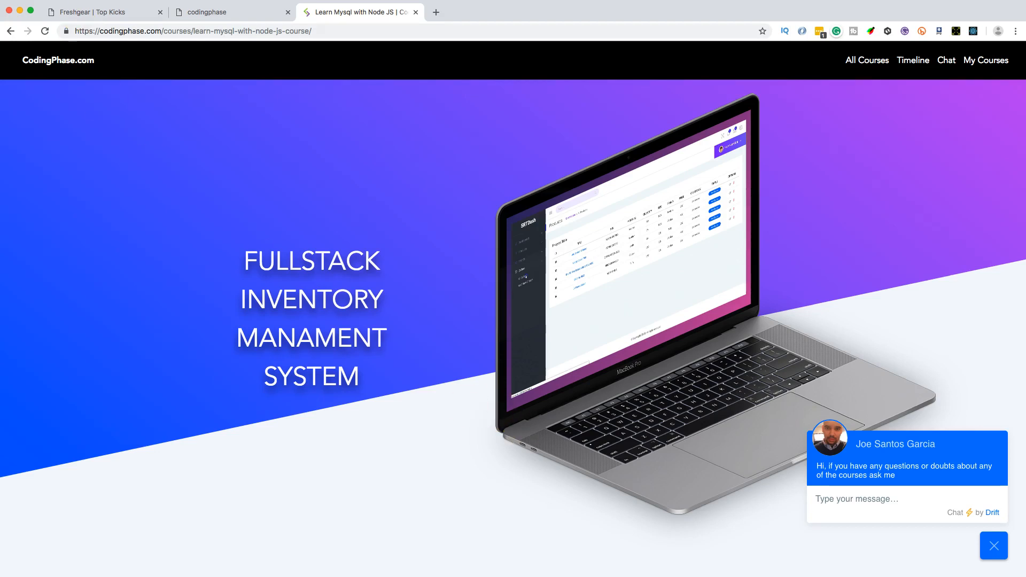
Step: Switch Chrome to the 'Learn Mysql with Node JS' CodingPhase course tab
click(102, 11)
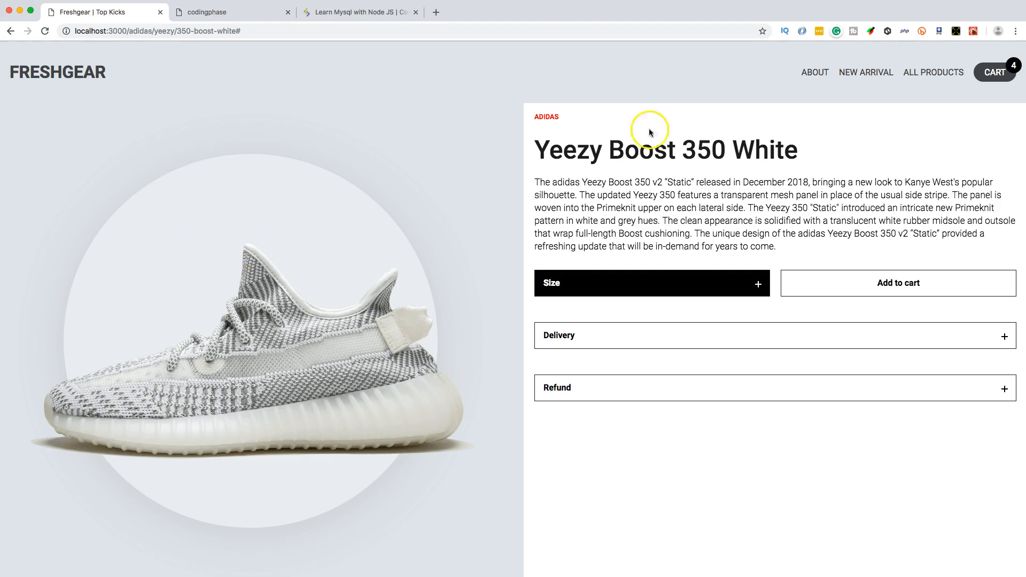
mouse_move(312, 372)
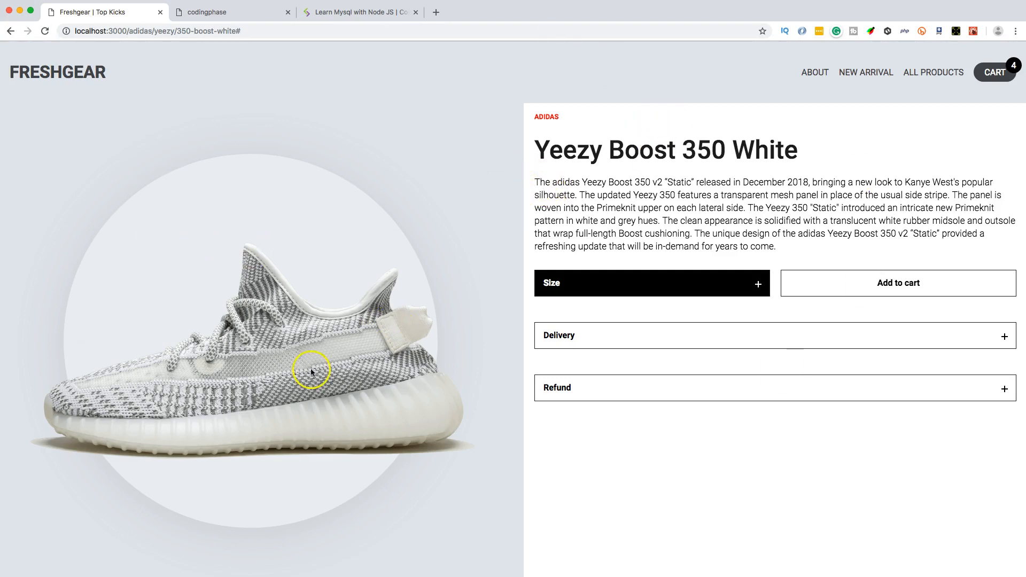
mouse_move(31, 556)
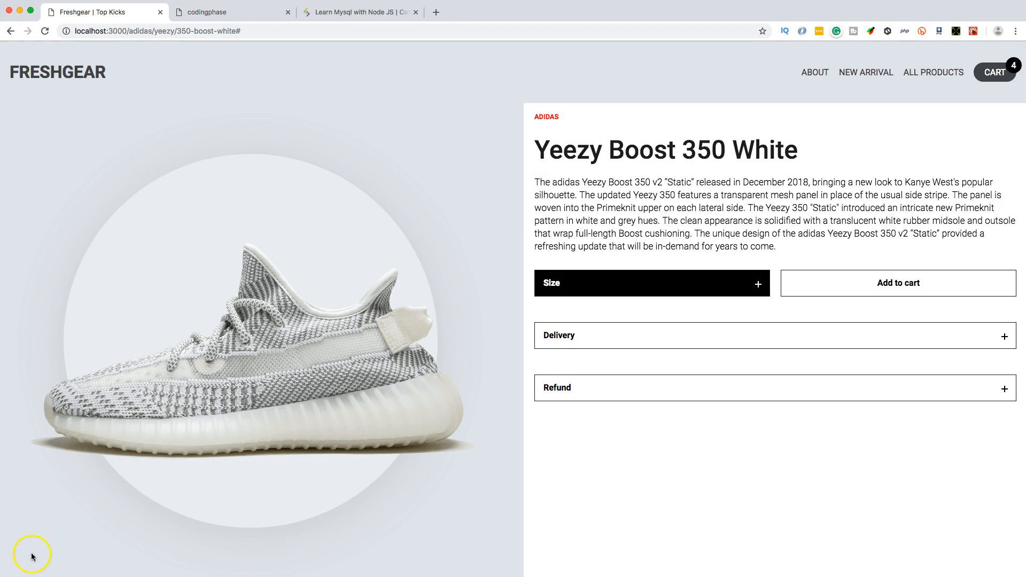